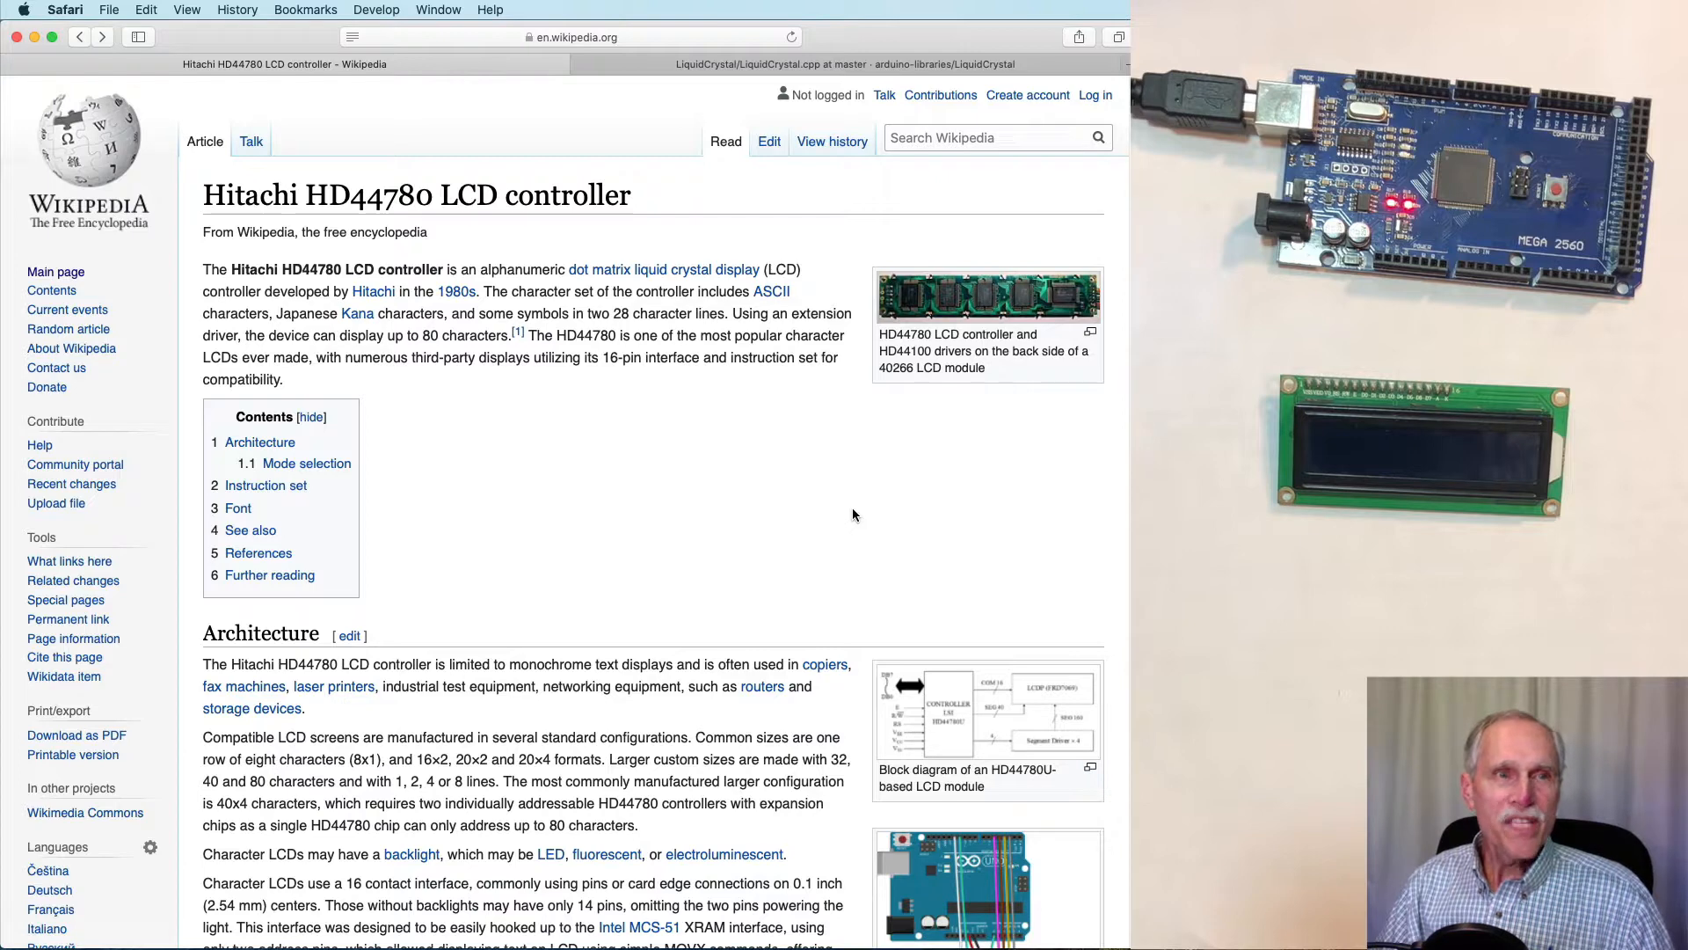
{"action": "mouse_move", "coordinate": [248, 290]}
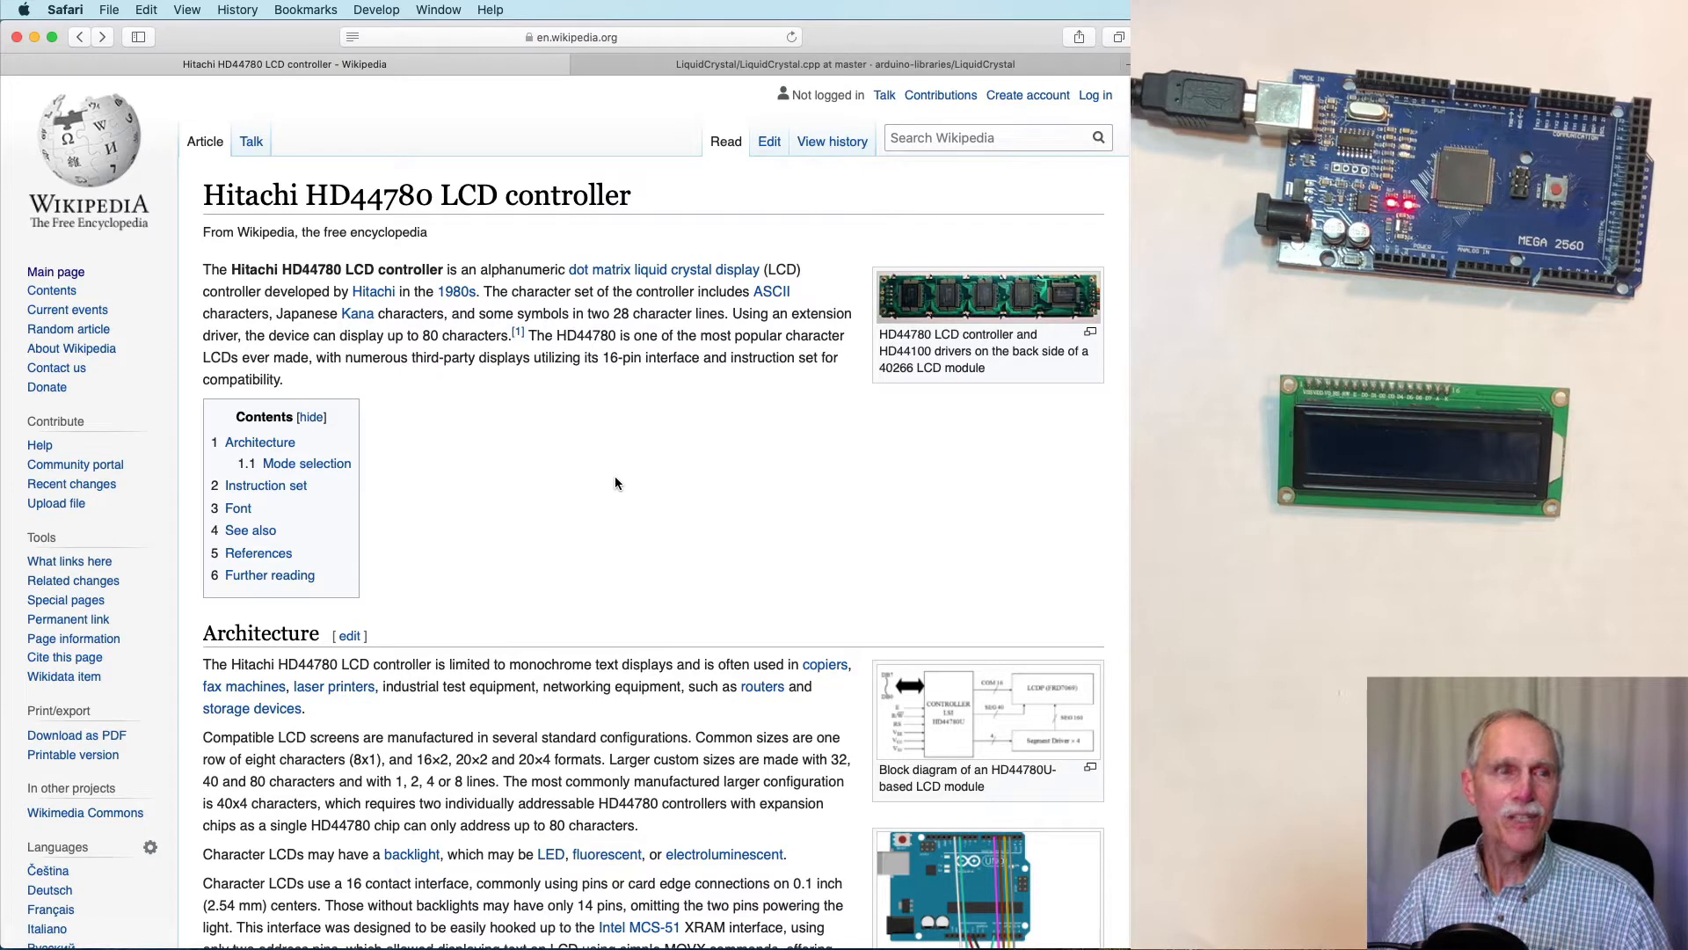
- Scroll the HD44780 article down to the numbered 16-pin pinout list
{"action": "scroll", "scroll_direction": "down", "scroll_amount": 3}
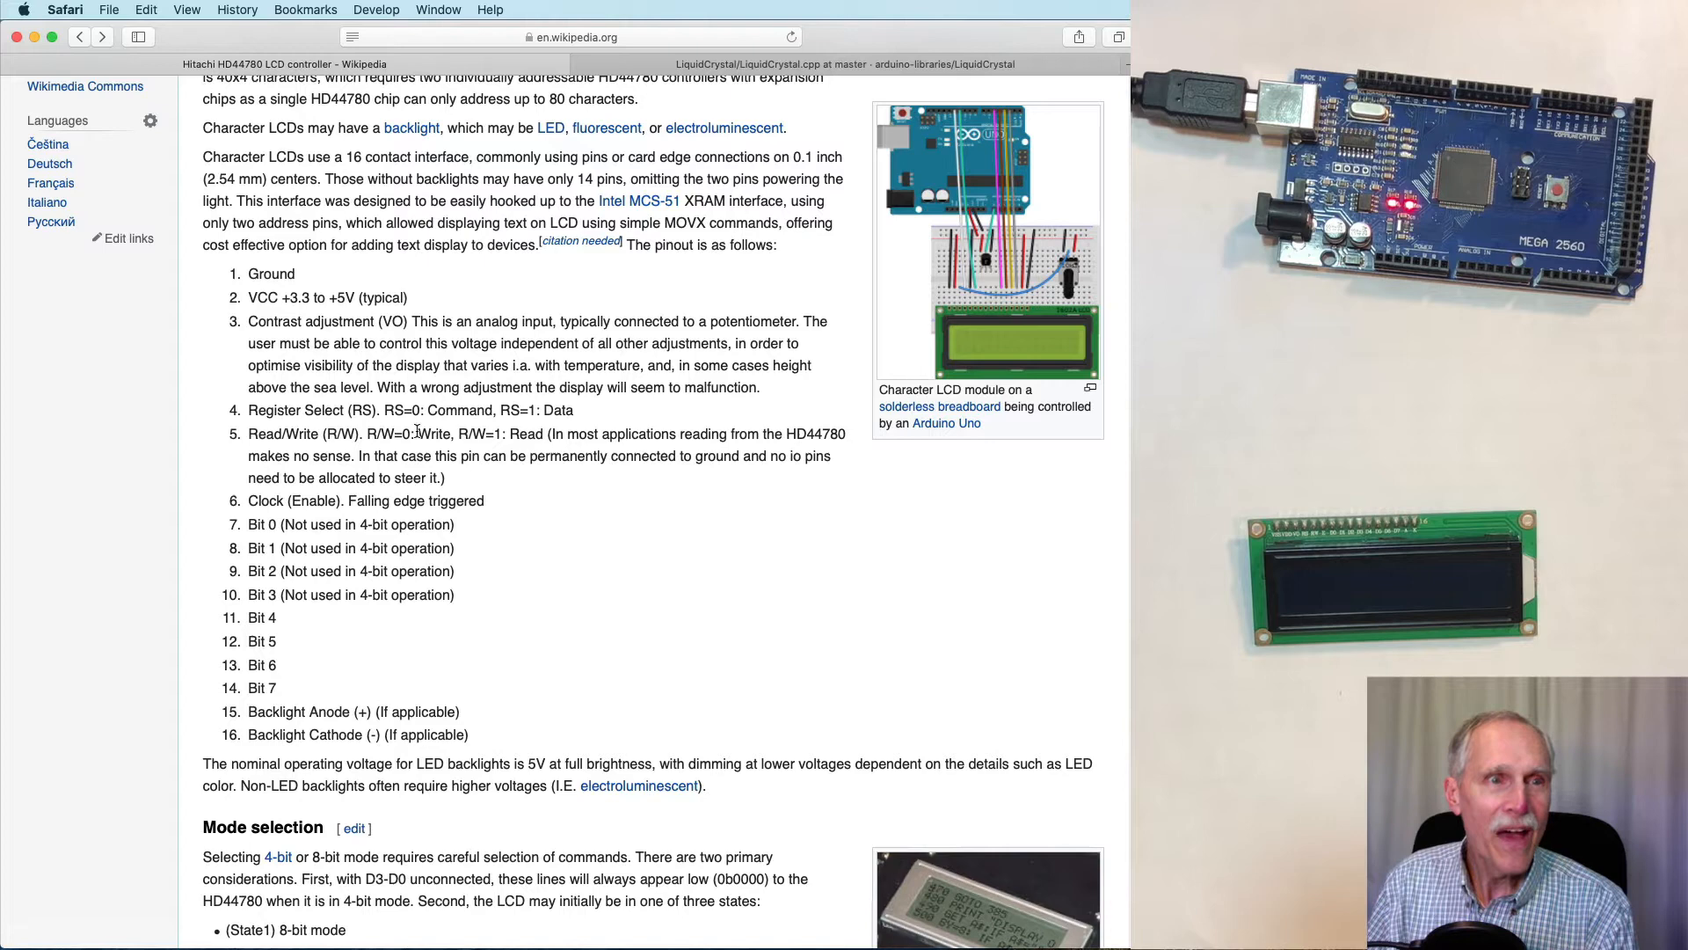
{"action": "mouse_move", "coordinate": [774, 464]}
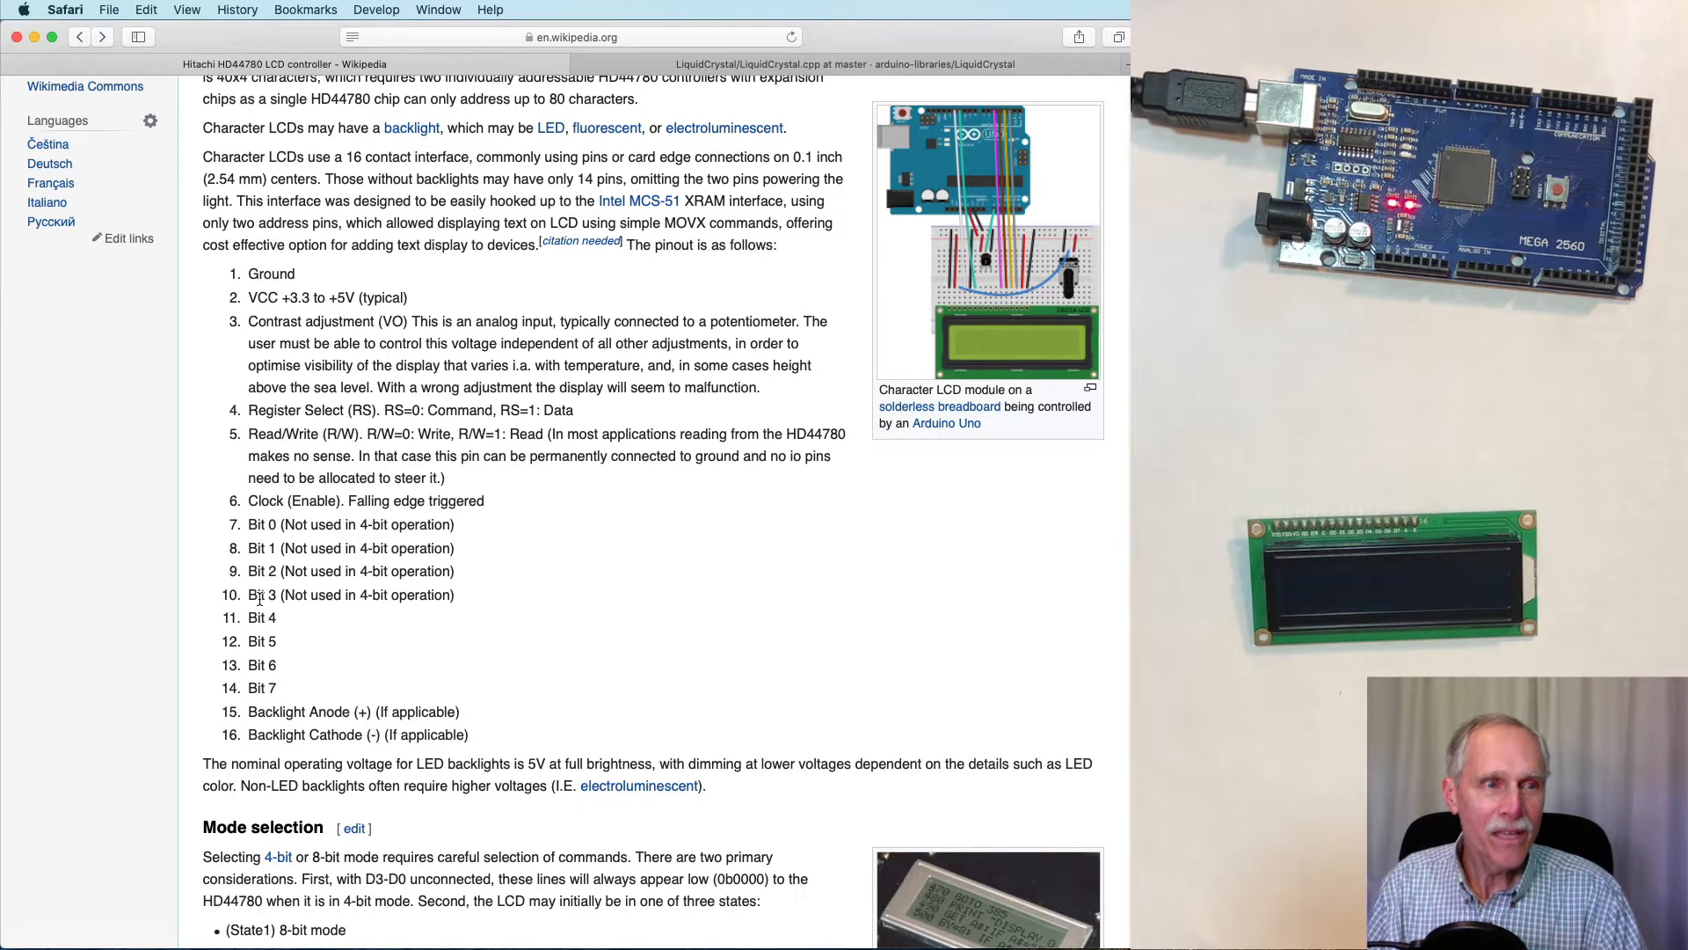
{"action": "mouse_move", "coordinate": [314, 543]}
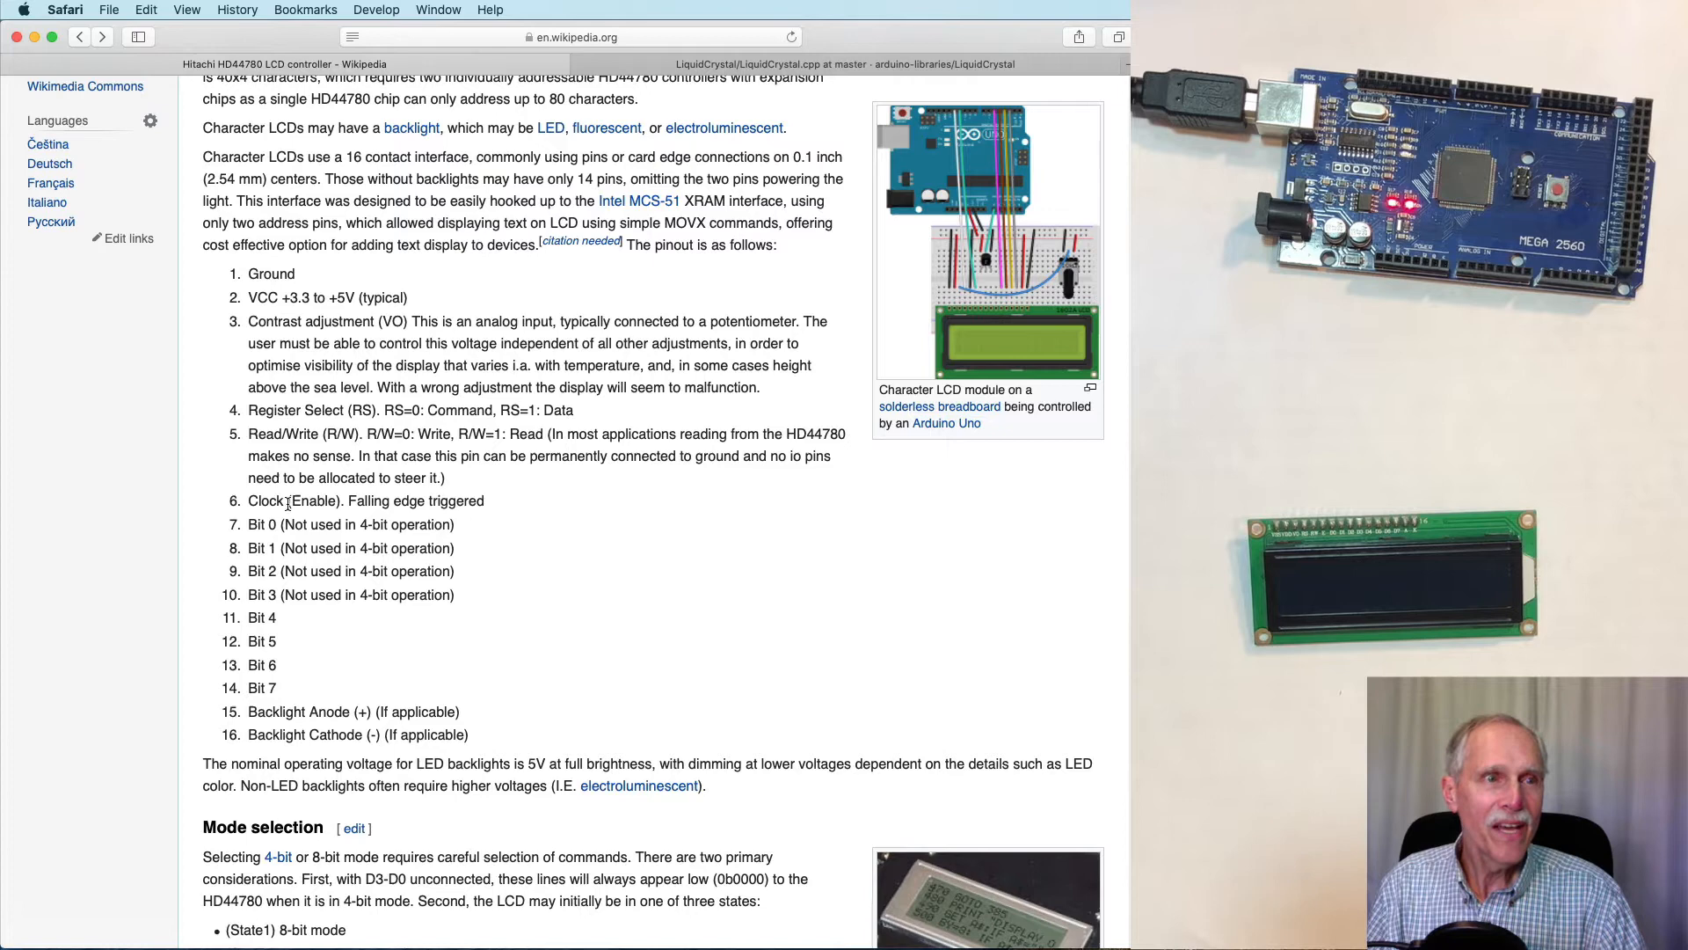
{"action": "mouse_move", "coordinate": [276, 675]}
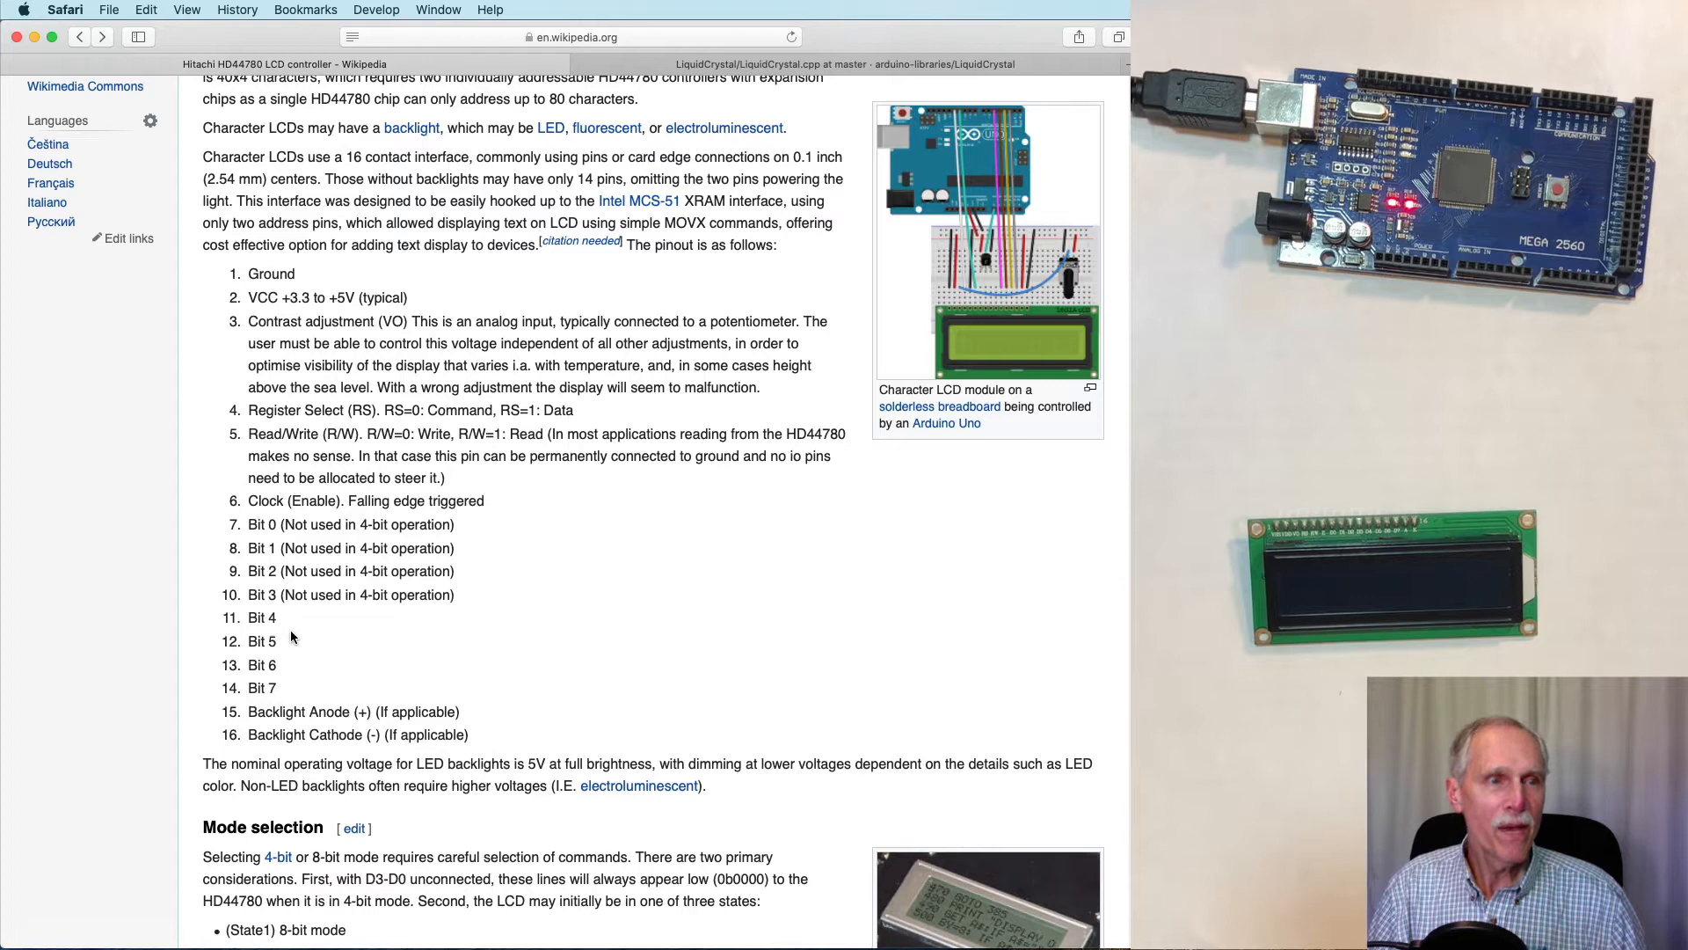
{"action": "mouse_move", "coordinate": [243, 689]}
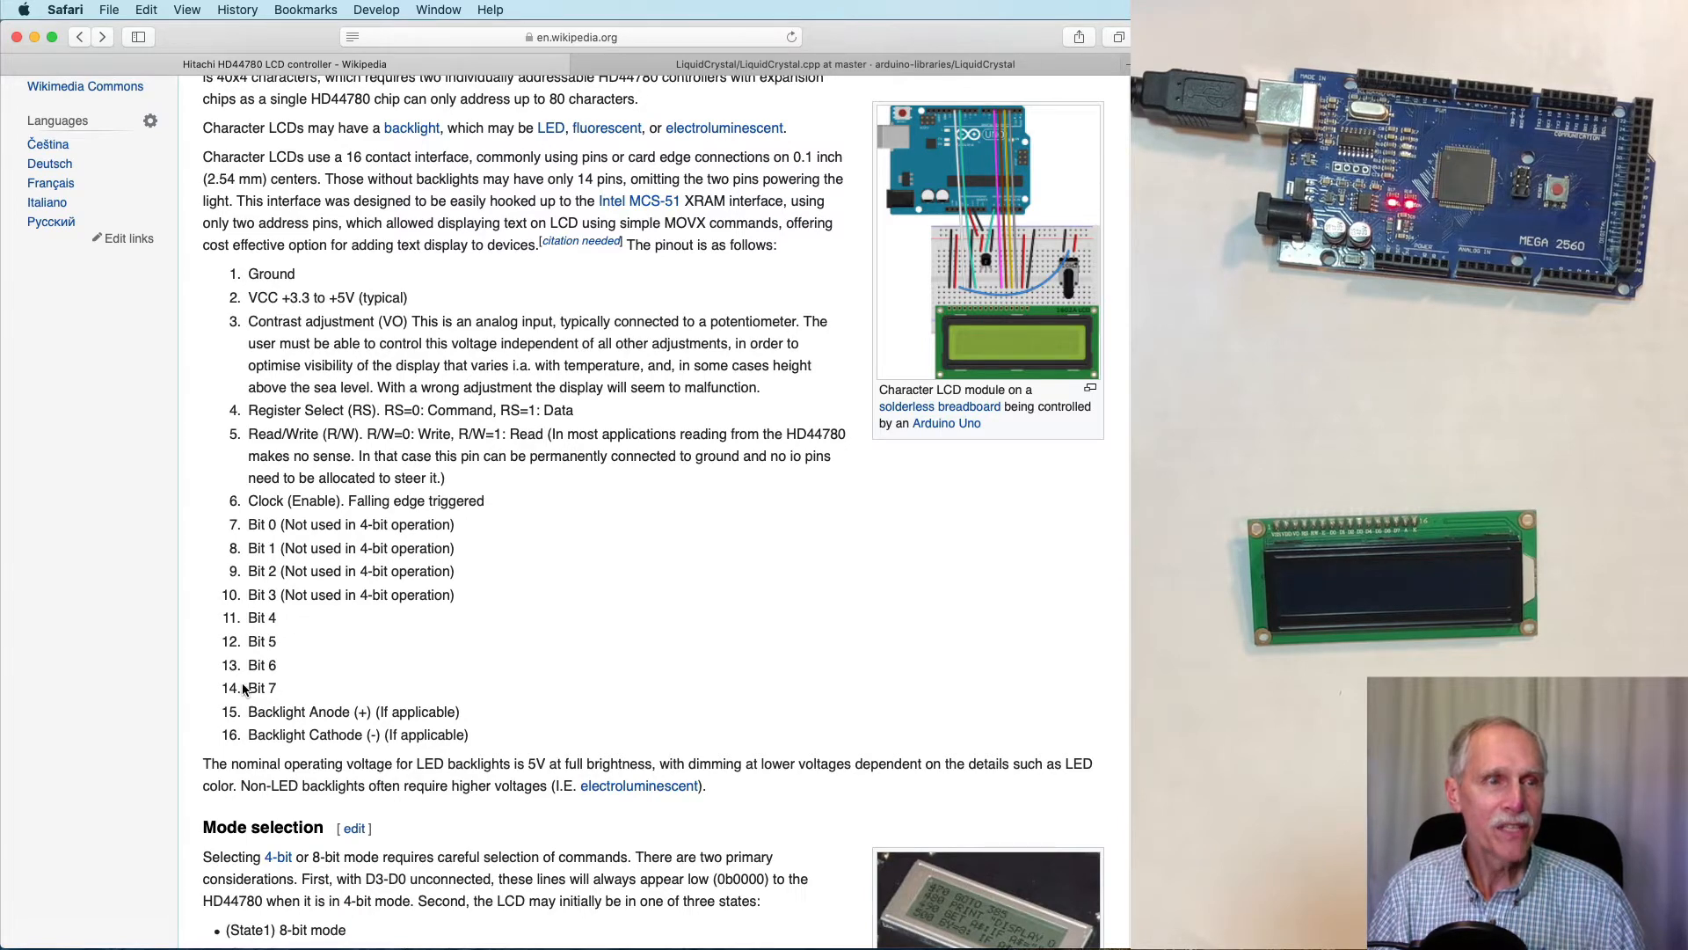
{"action": "mouse_move", "coordinate": [329, 692]}
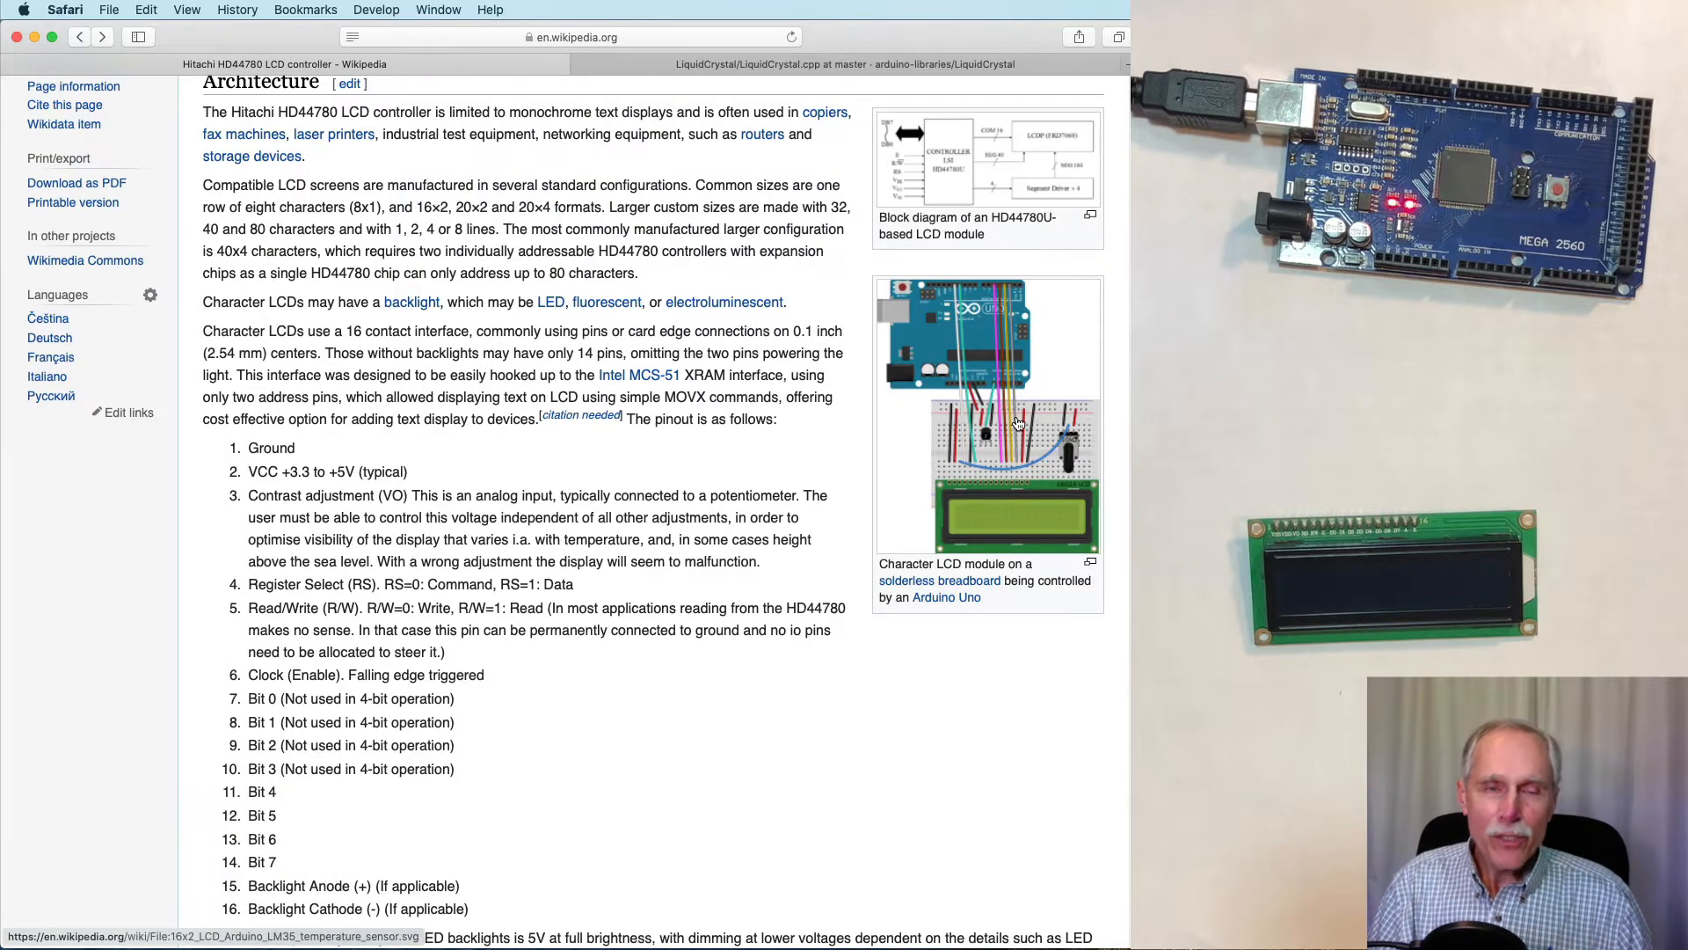
- Enlarge the image of the character LCD on a breadboard driven by an Arduino Uno
{"action": "left_click", "coordinate": [984, 415]}
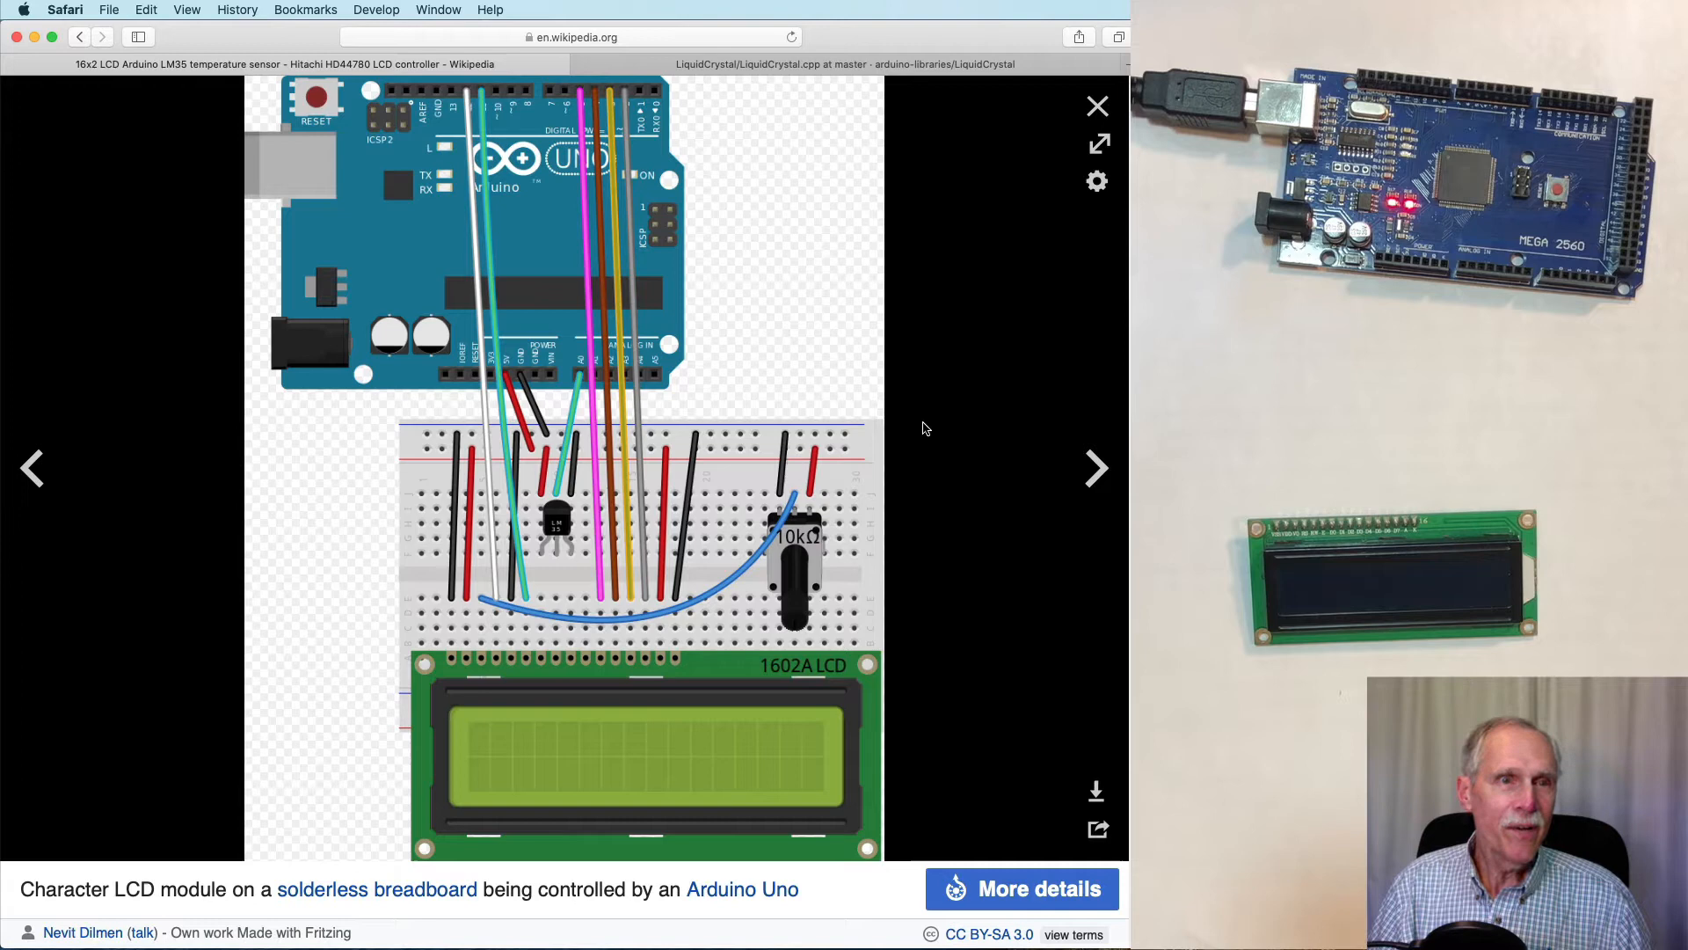
{"action": "mouse_move", "coordinate": [457, 464]}
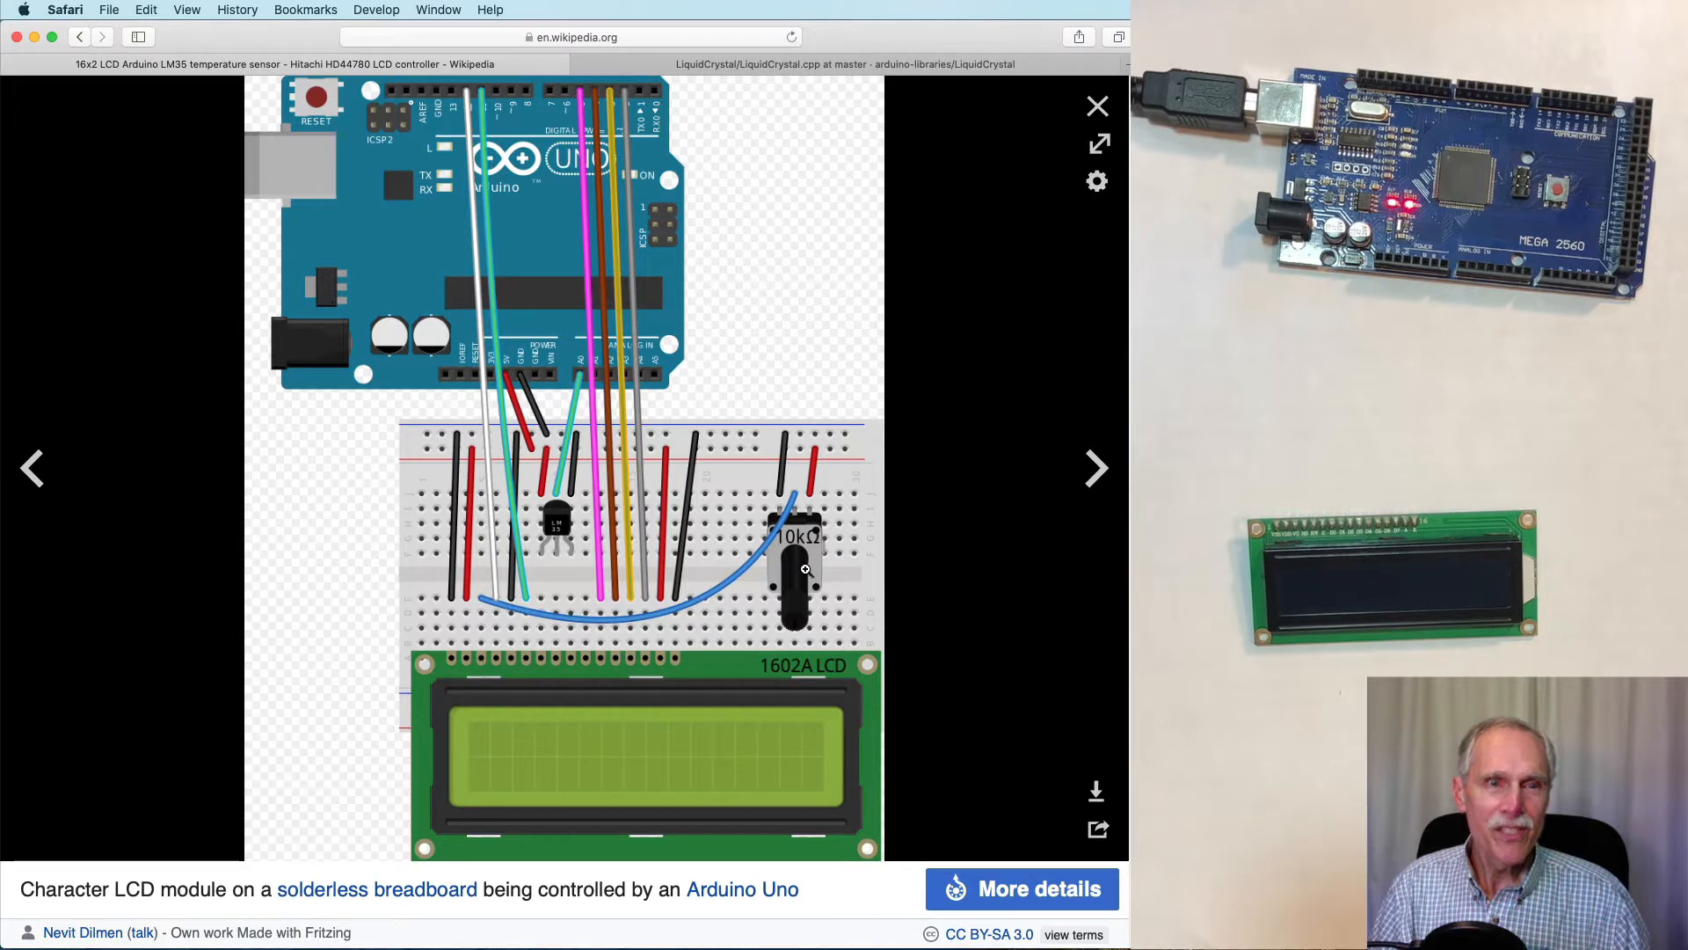
{"action": "mouse_move", "coordinate": [665, 582]}
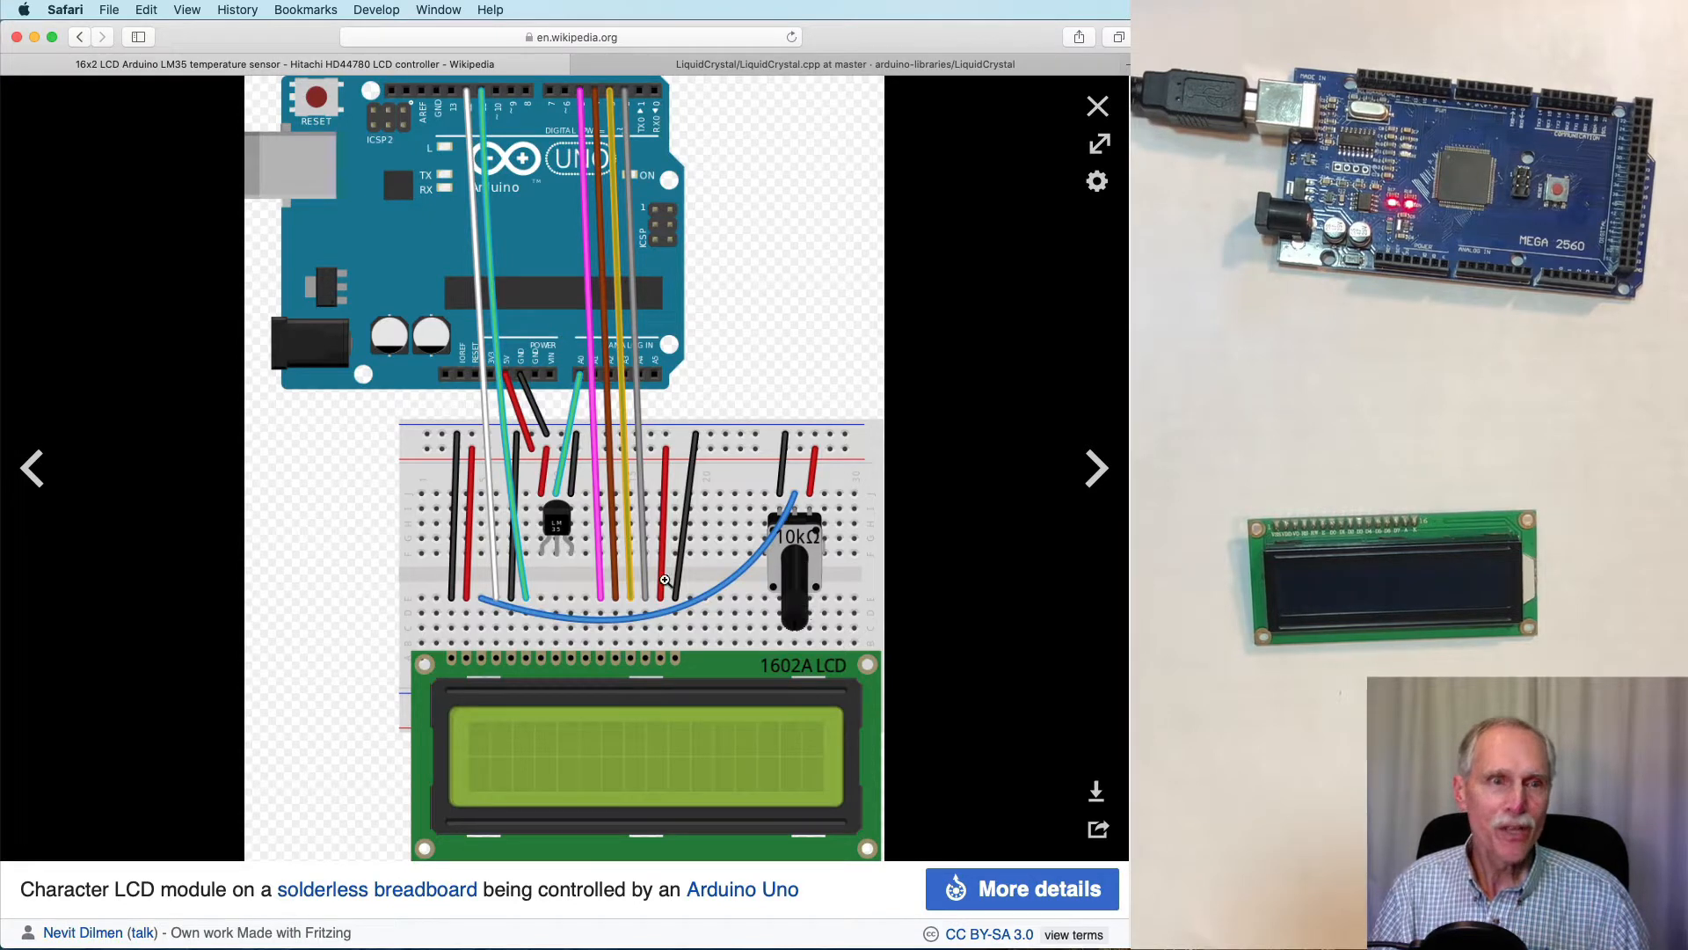
{"action": "mouse_move", "coordinate": [782, 614]}
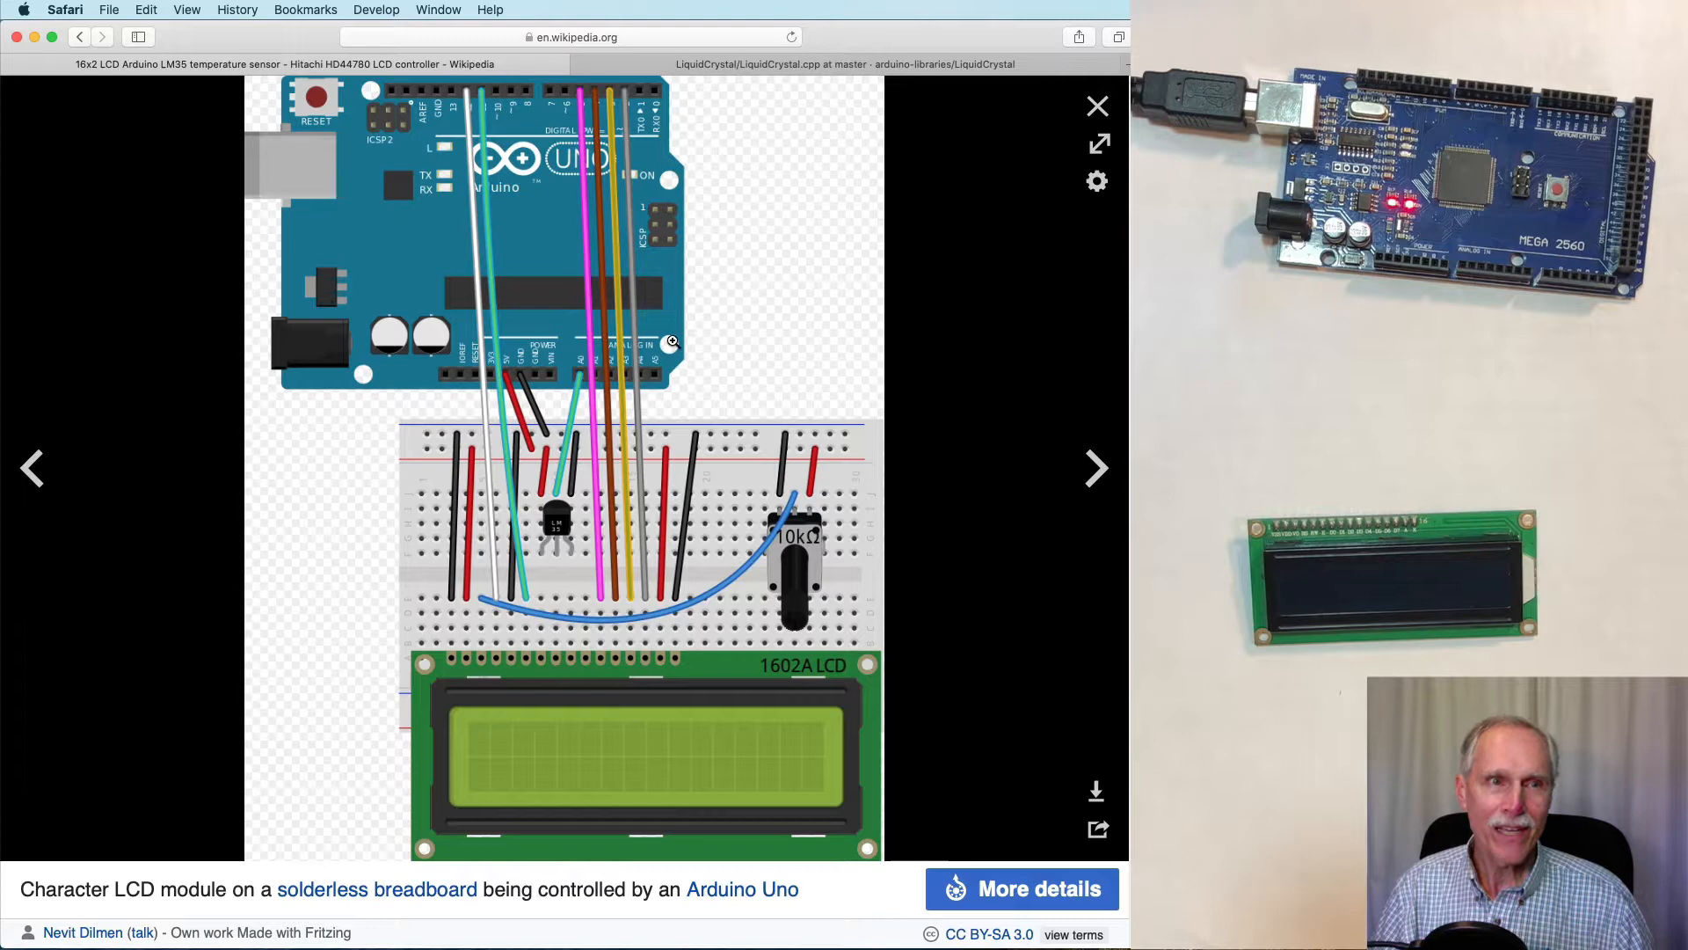
{"action": "mouse_move", "coordinate": [603, 284]}
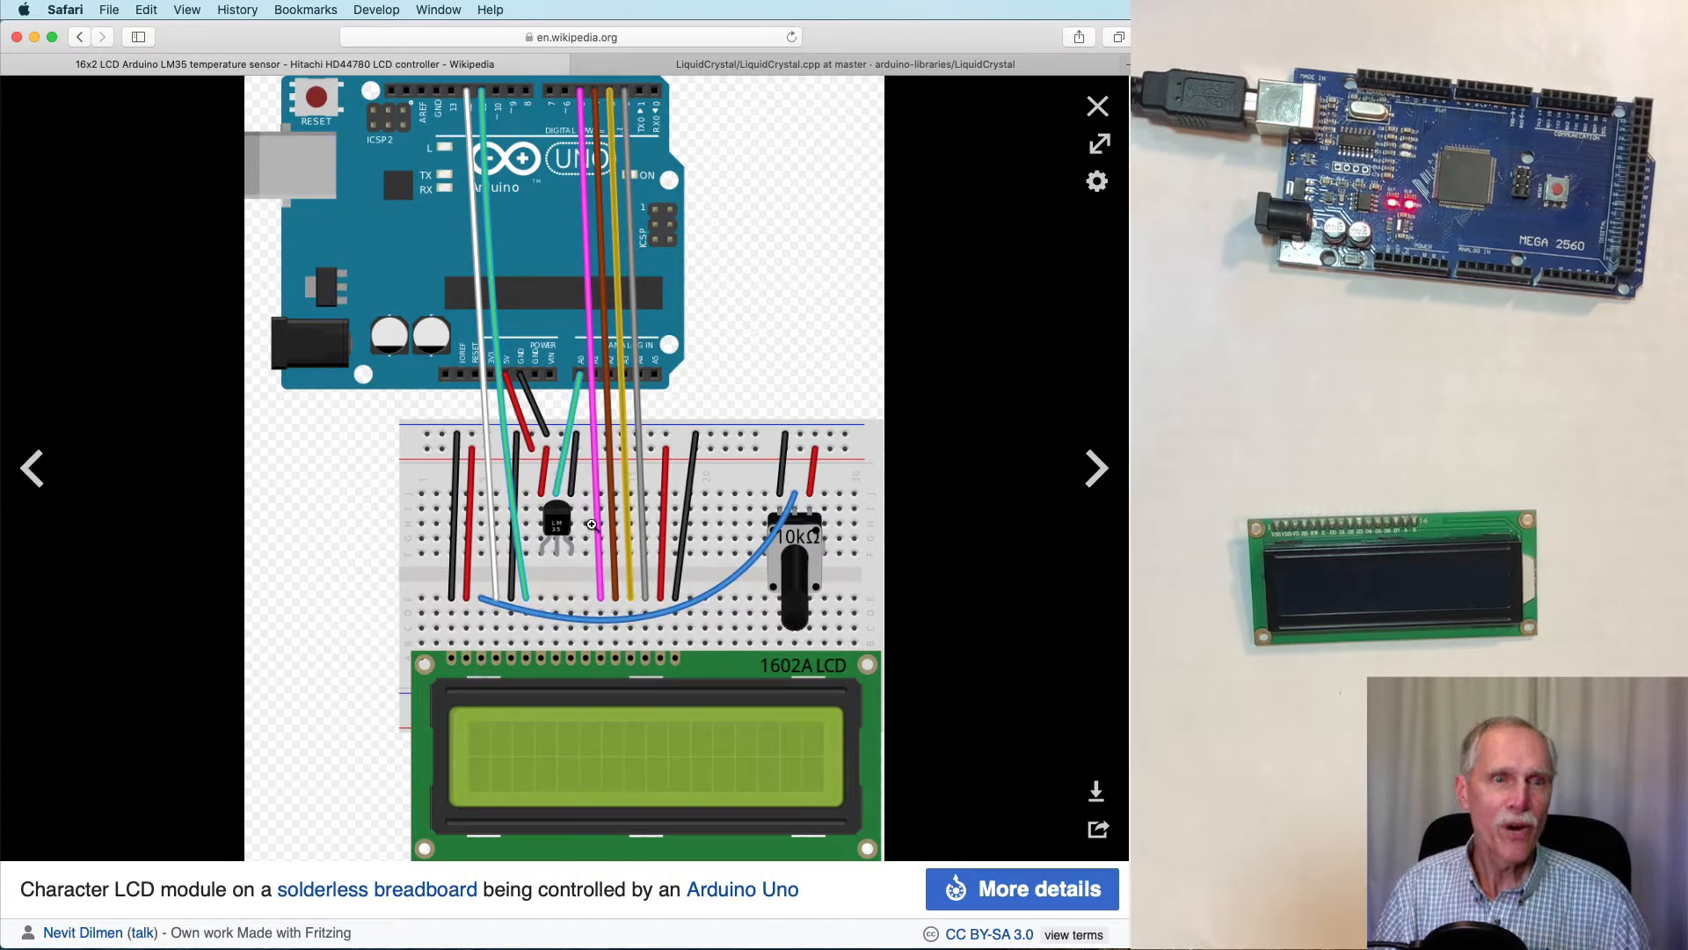
{"action": "mouse_move", "coordinate": [802, 593]}
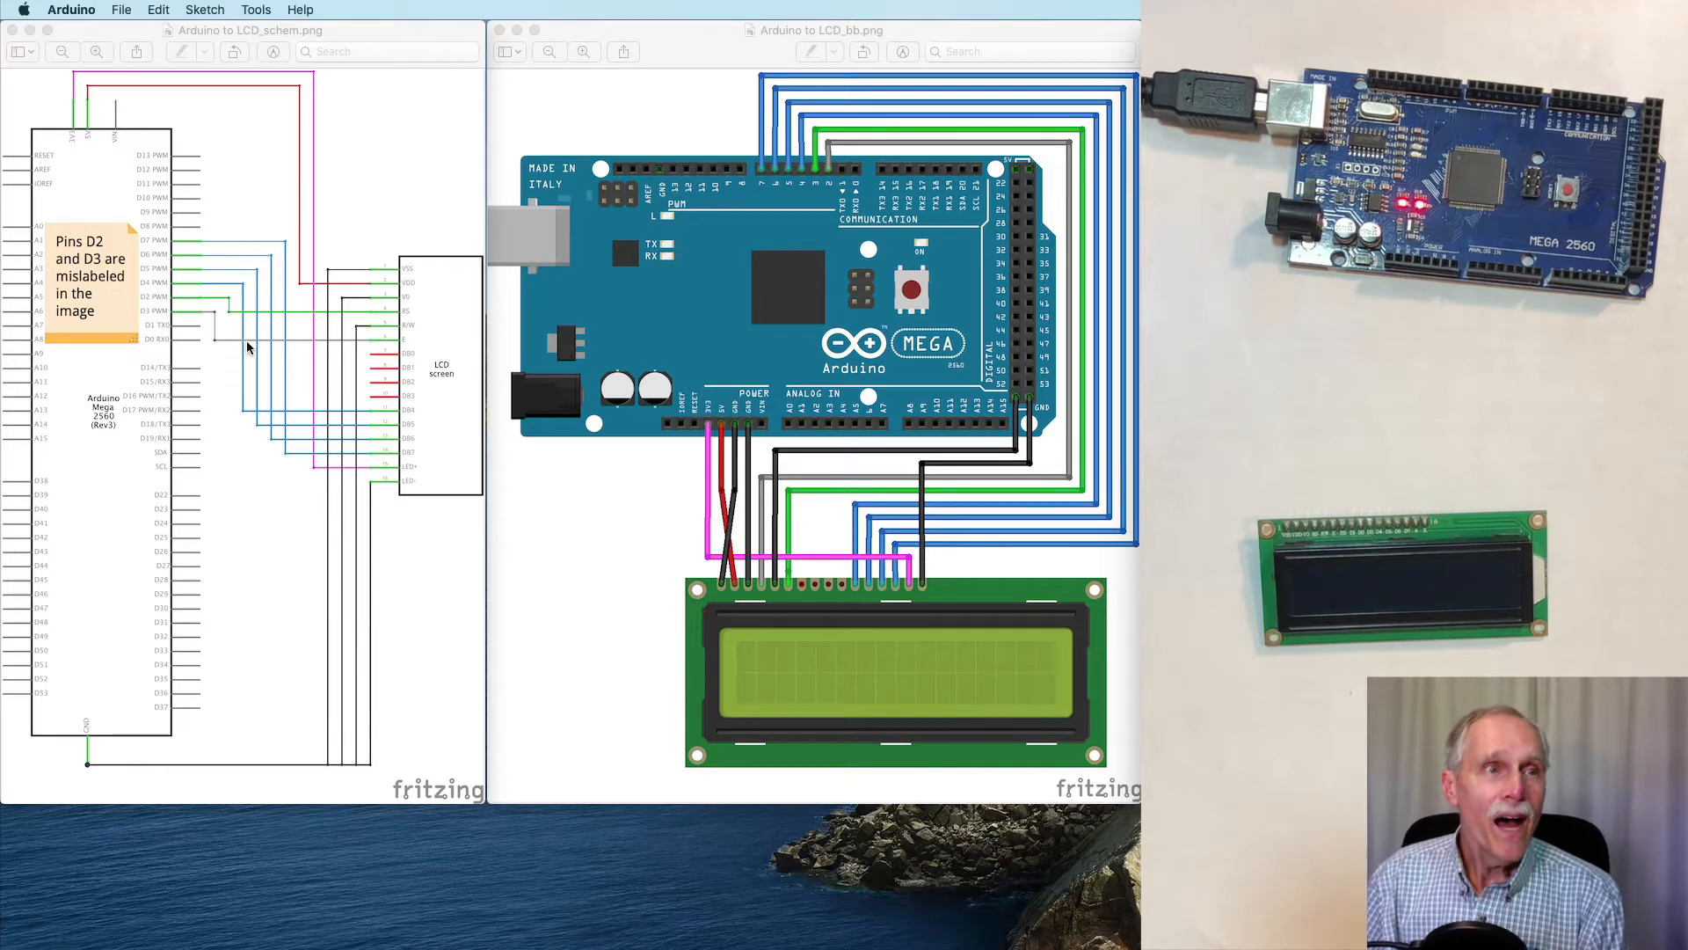
{"action": "mouse_move", "coordinate": [617, 517]}
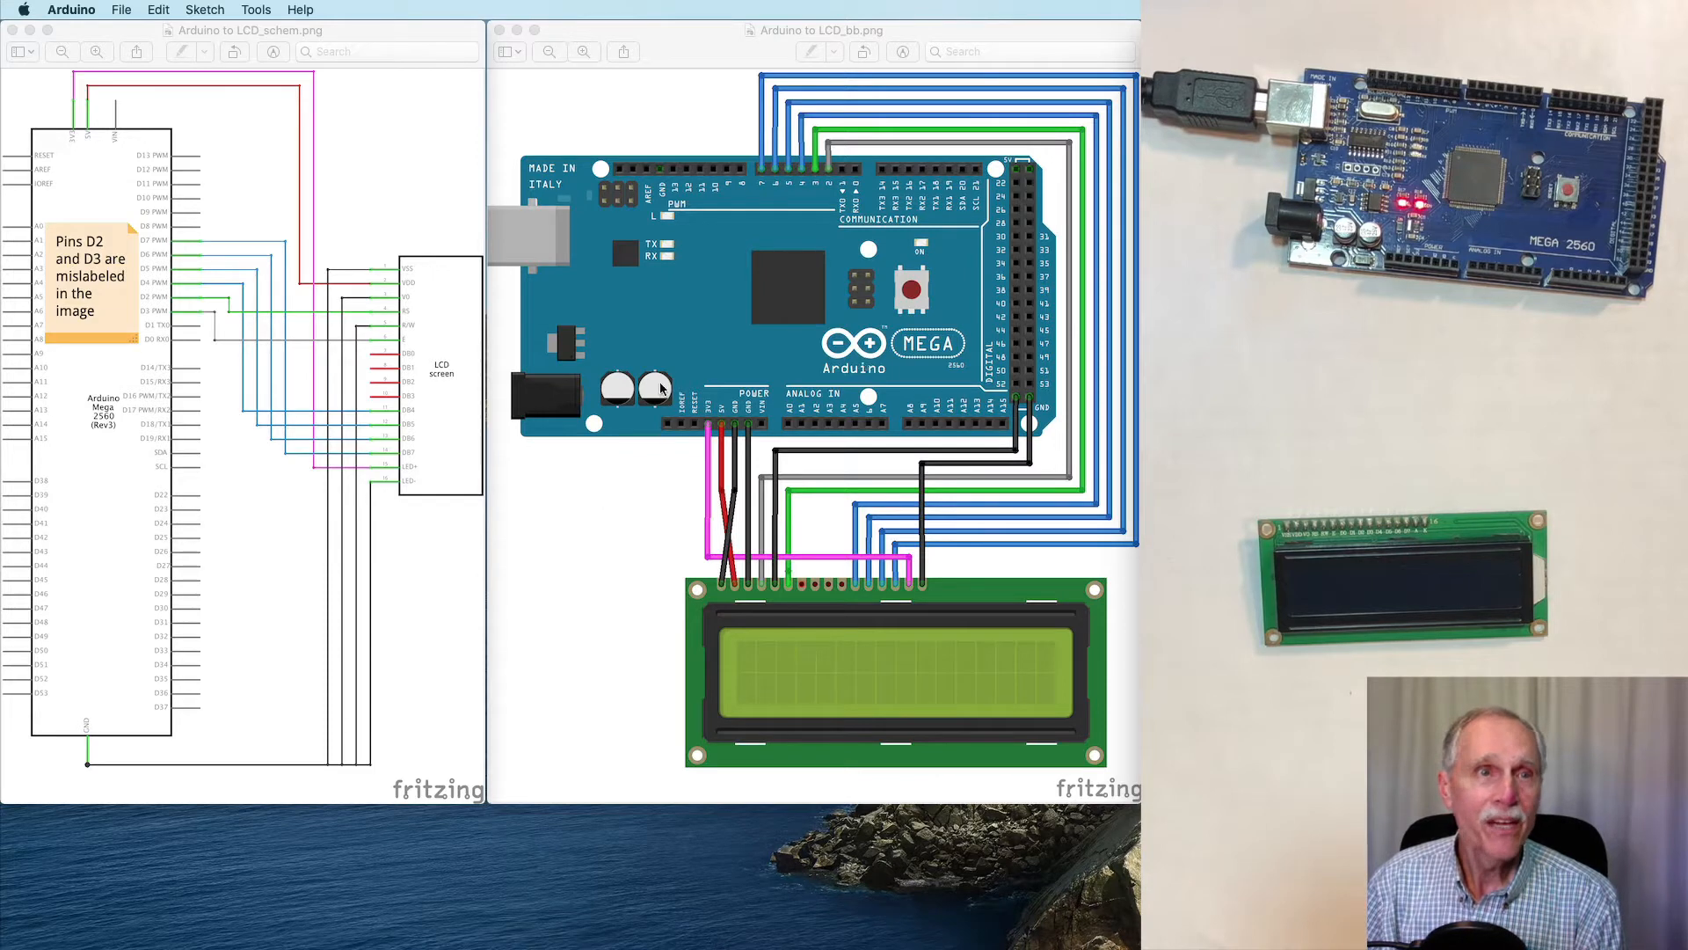
{"action": "mouse_move", "coordinate": [380, 422]}
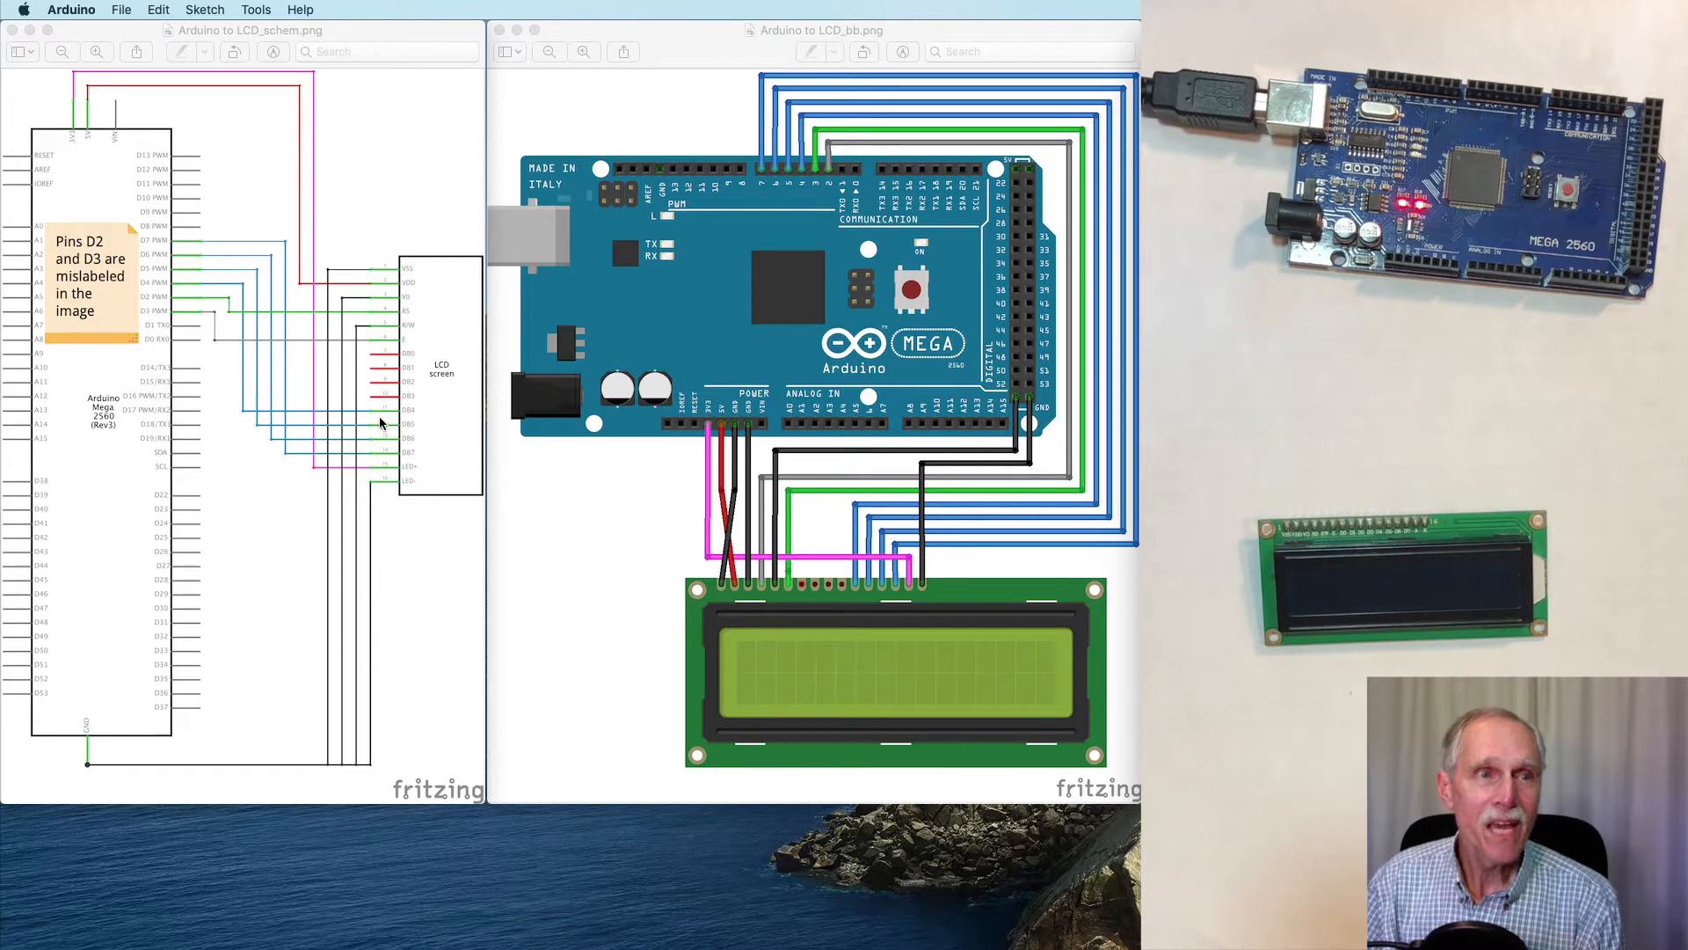
{"action": "mouse_move", "coordinate": [301, 494]}
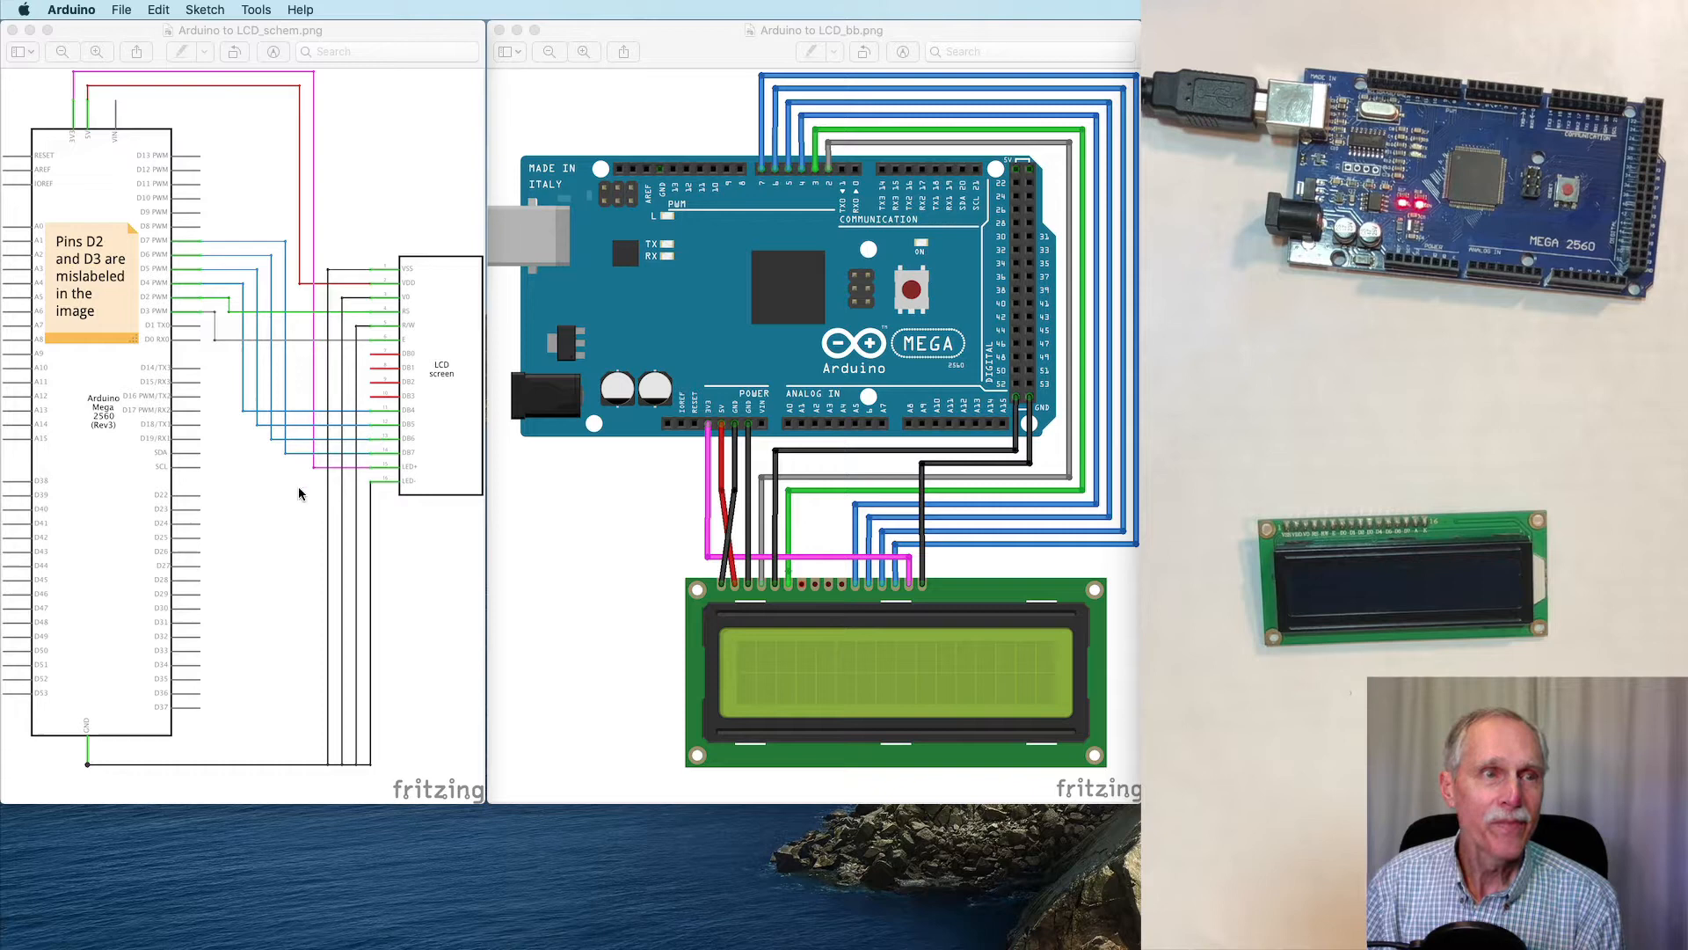
{"action": "mouse_move", "coordinate": [137, 373]}
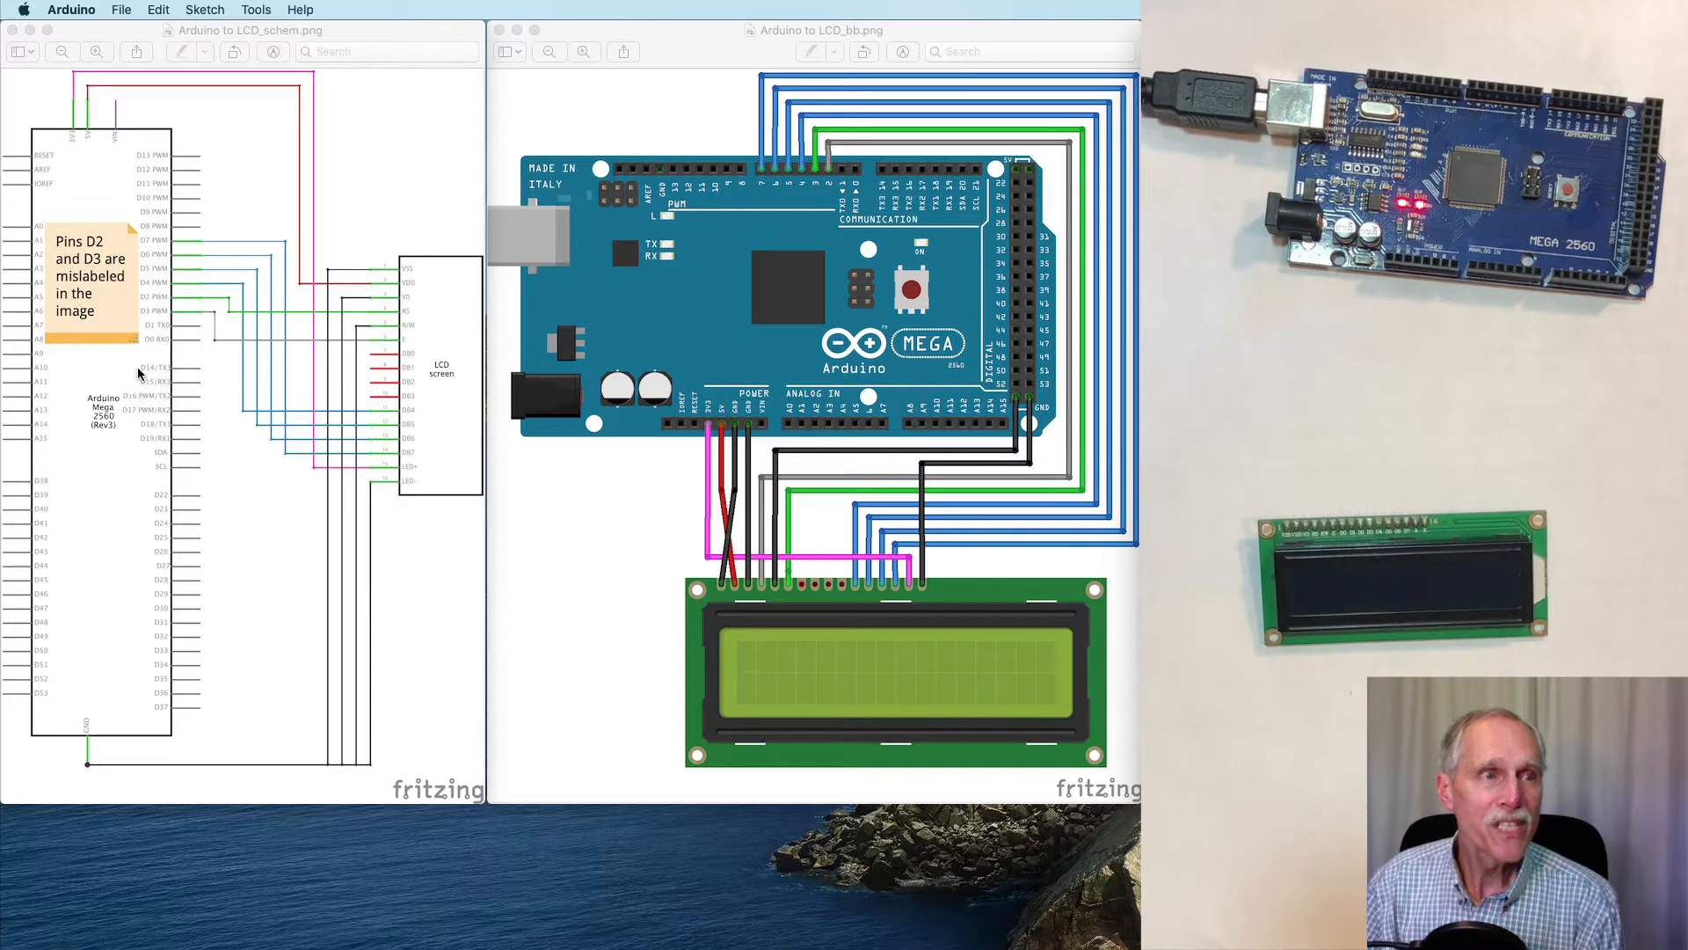
{"action": "mouse_move", "coordinate": [140, 334]}
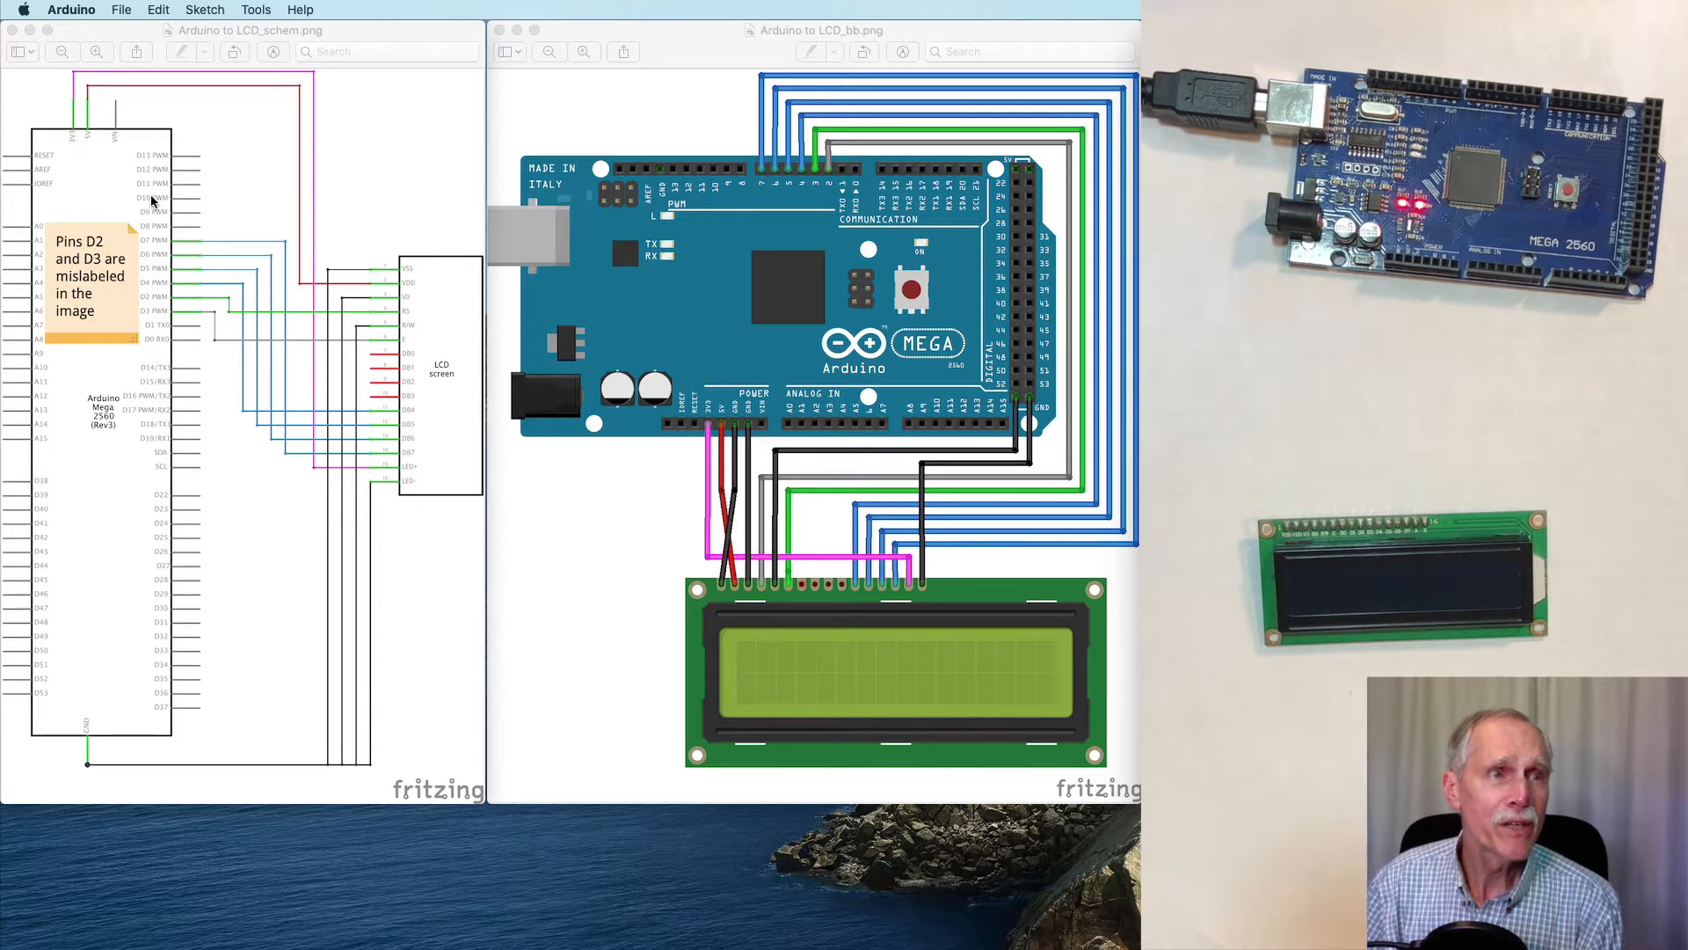
{"action": "mouse_move", "coordinate": [164, 362]}
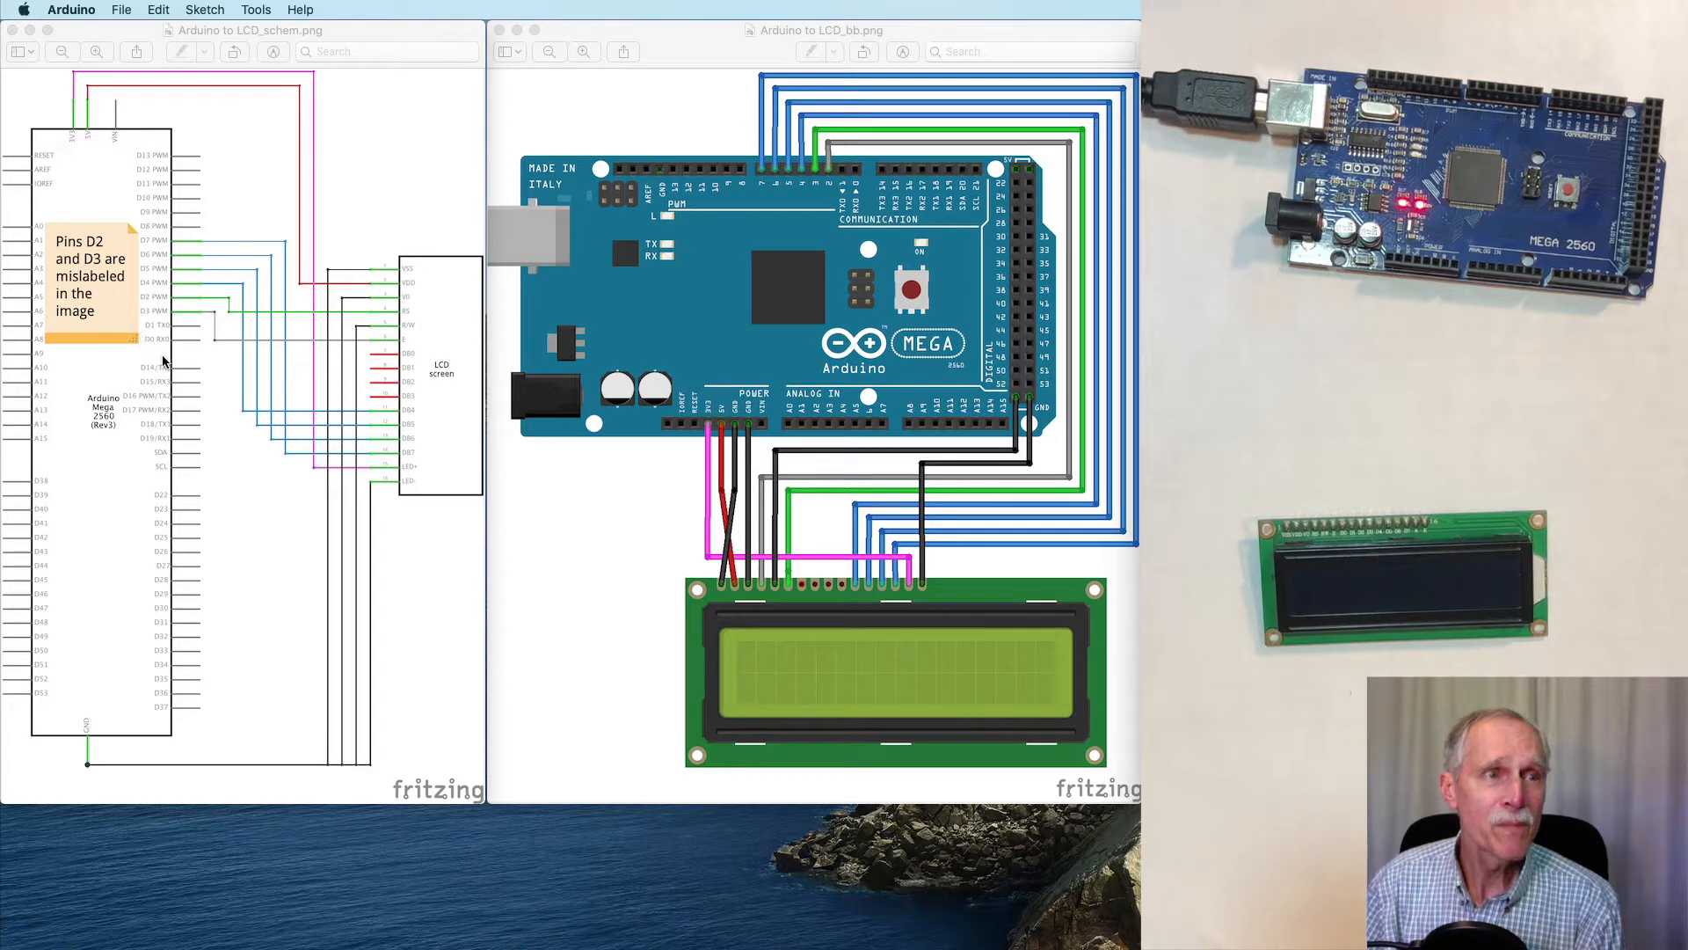
{"action": "mouse_move", "coordinate": [160, 306]}
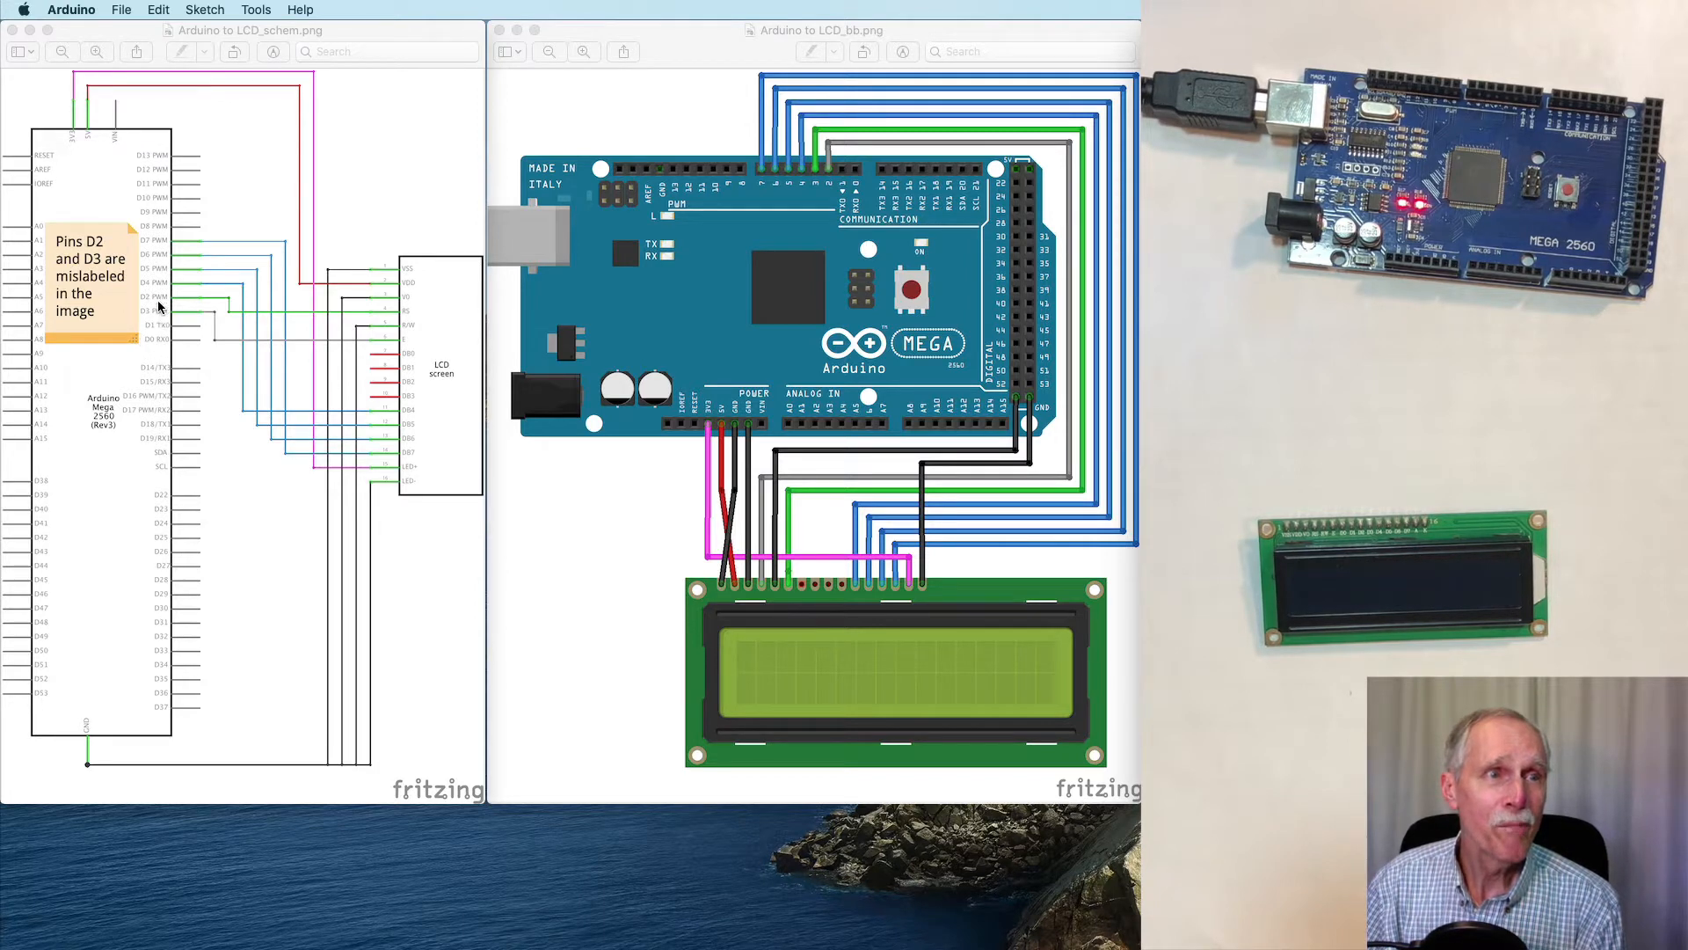
{"action": "mouse_move", "coordinate": [146, 309]}
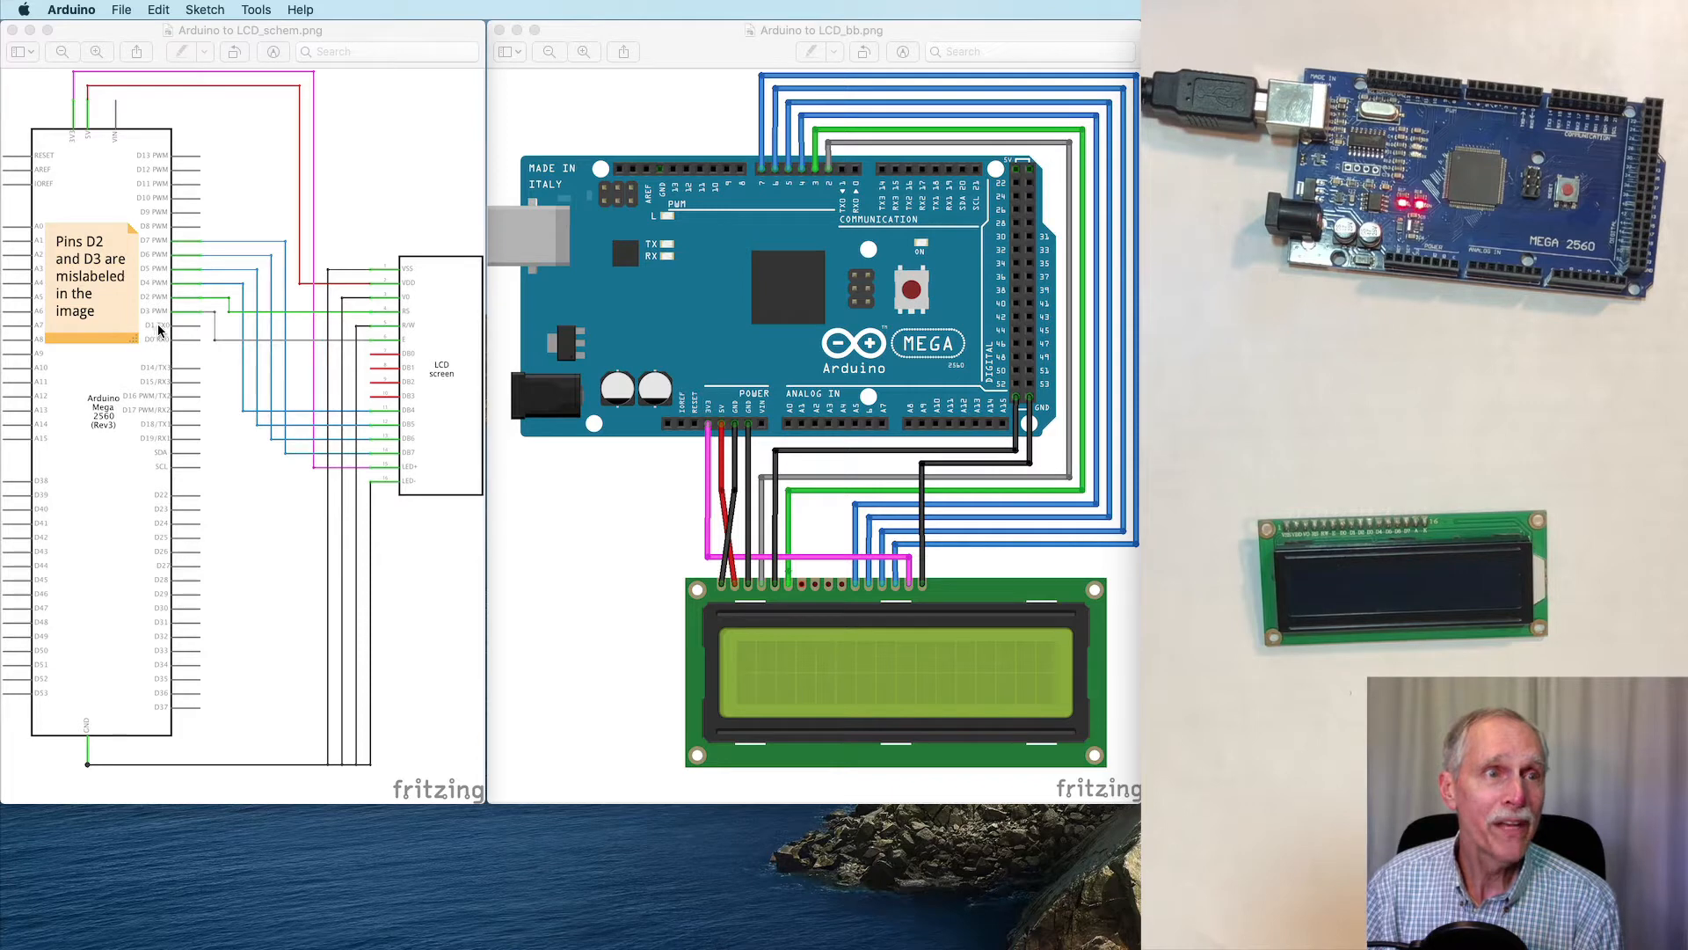
{"action": "mouse_move", "coordinate": [157, 289]}
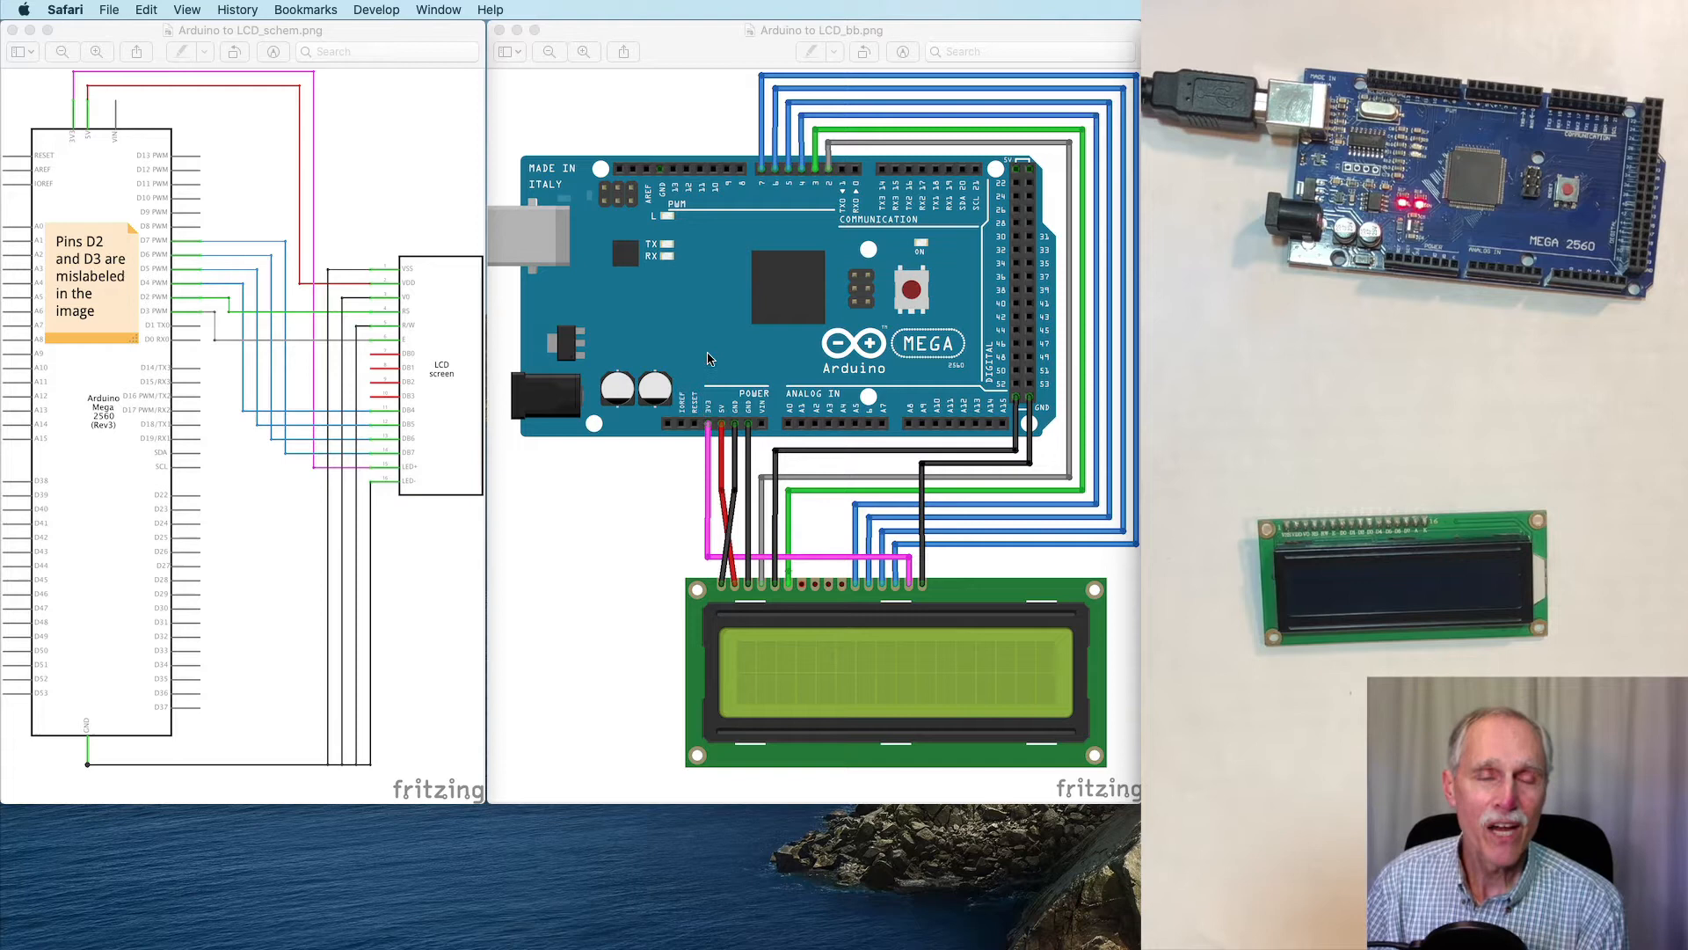
{"action": "mouse_move", "coordinate": [737, 441]}
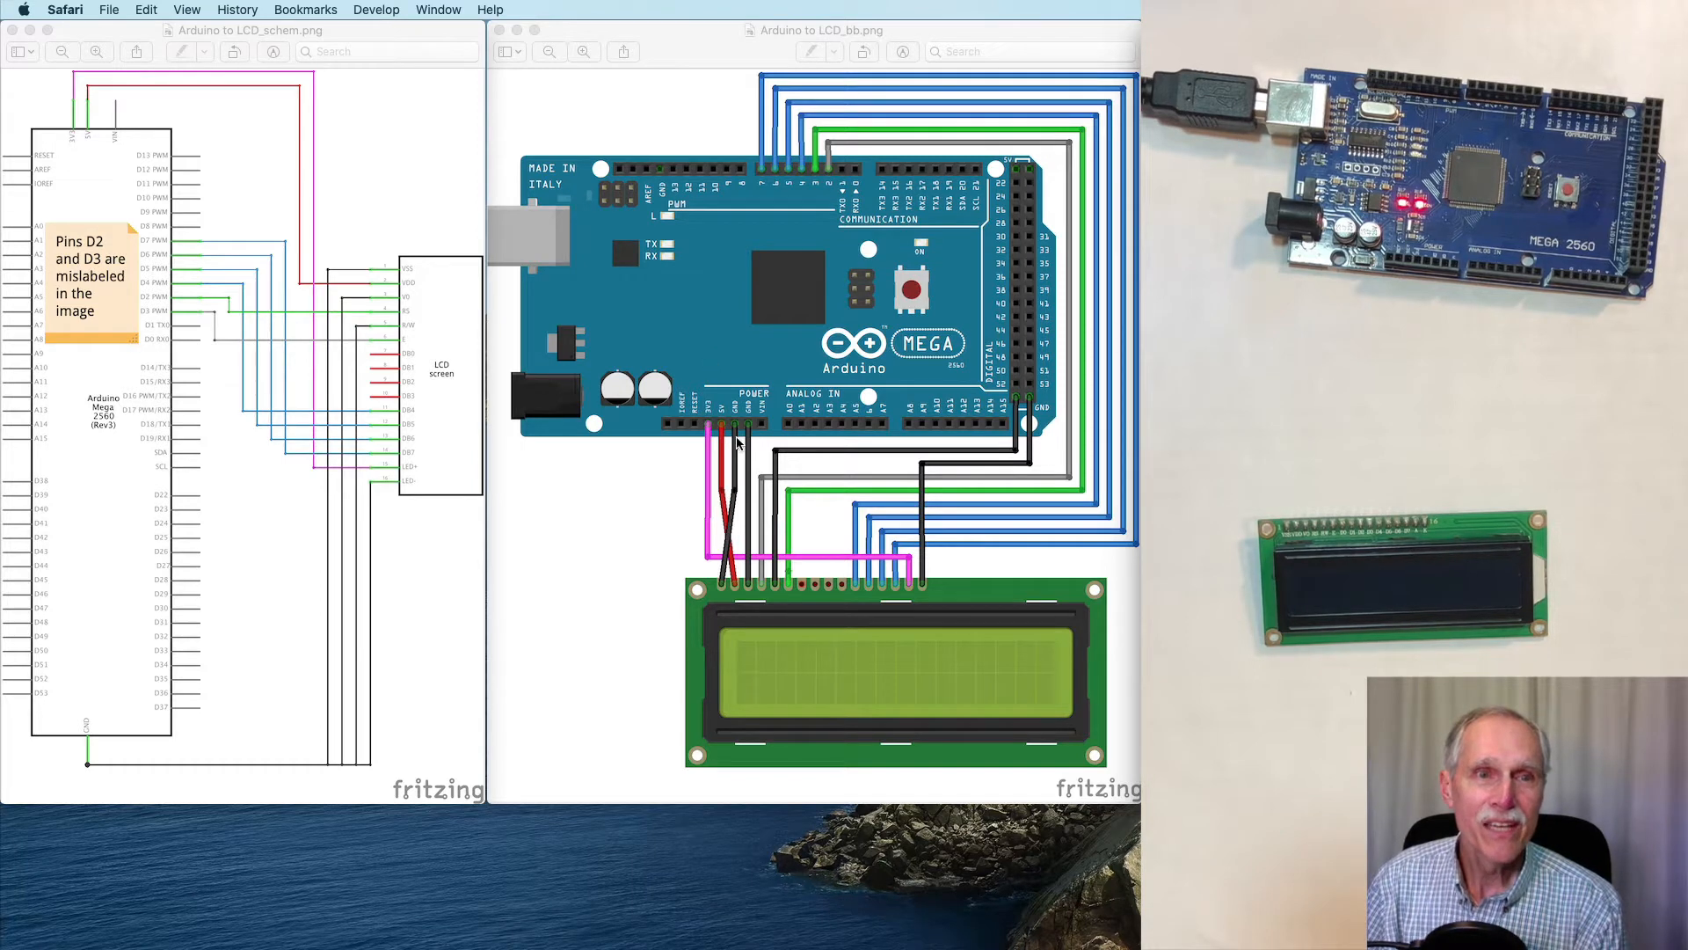
{"action": "mouse_move", "coordinate": [668, 158]}
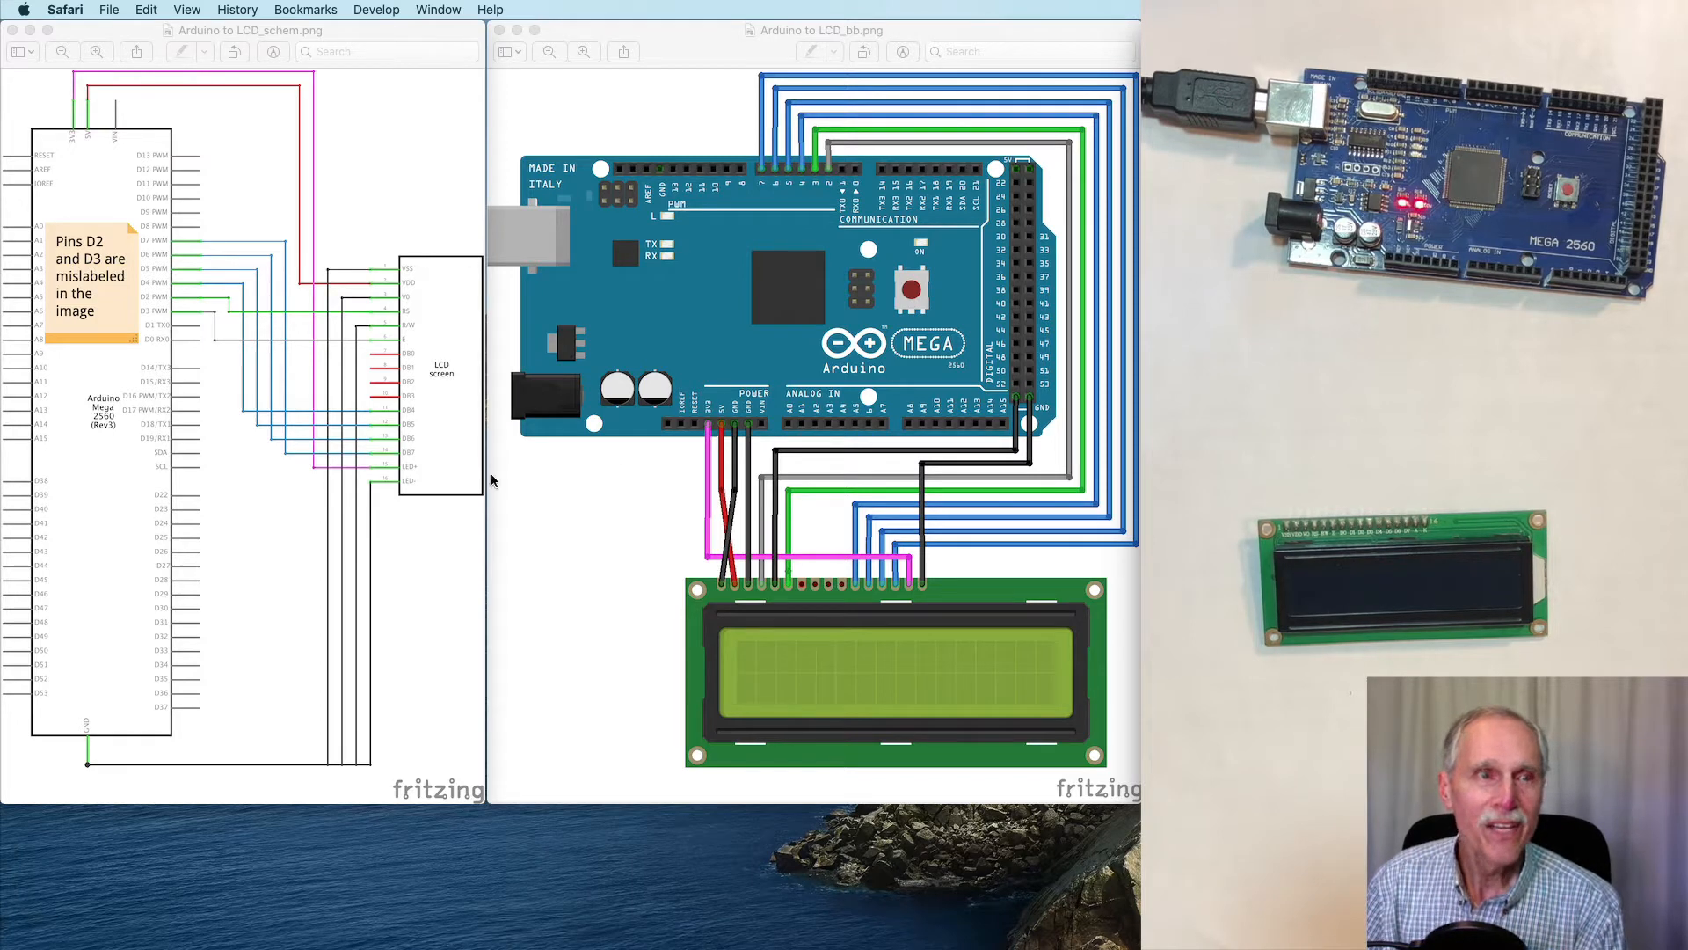
{"action": "mouse_move", "coordinate": [772, 452]}
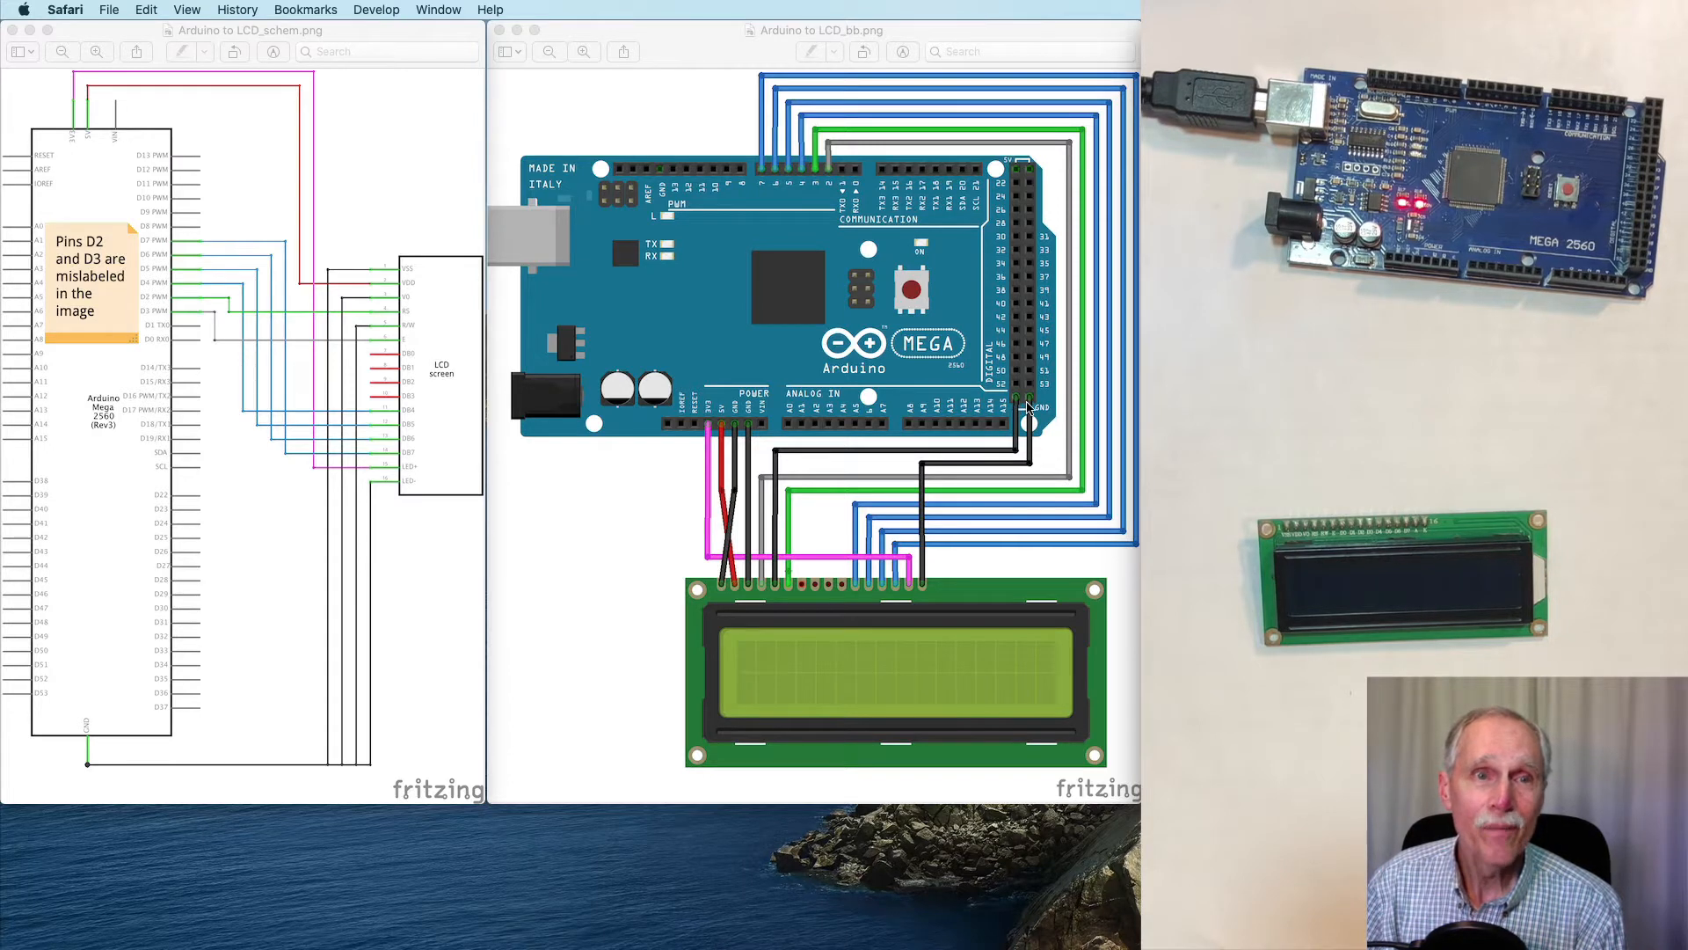
{"action": "mouse_move", "coordinate": [740, 432]}
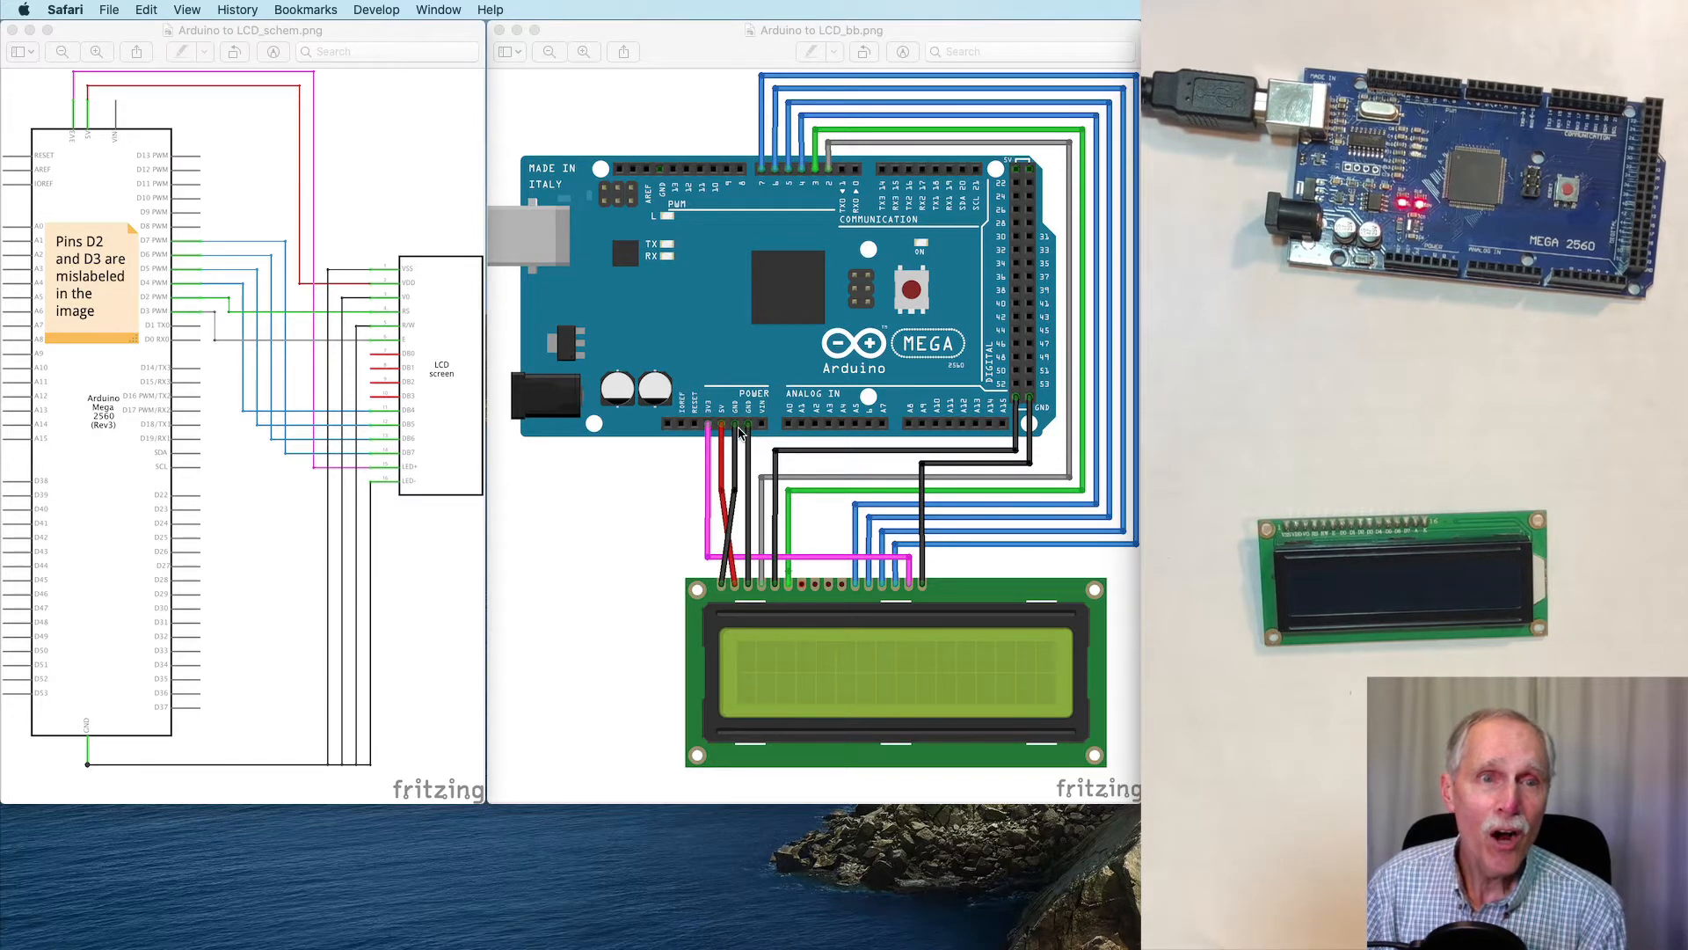
{"action": "mouse_move", "coordinate": [1032, 406]}
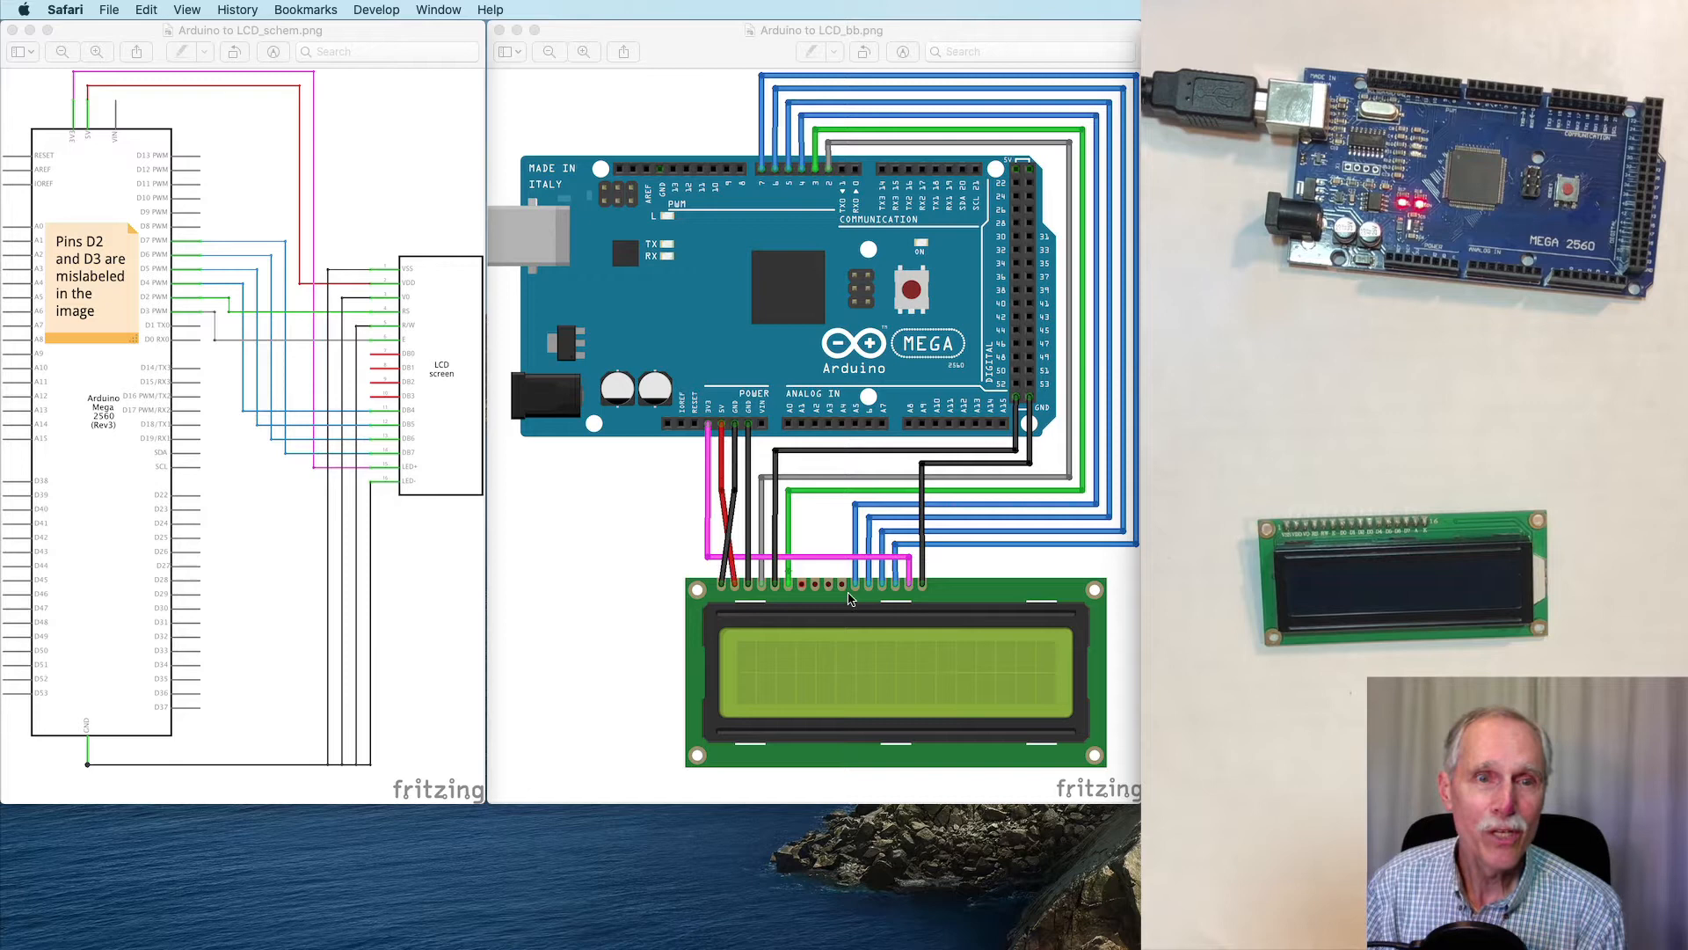
{"action": "mouse_move", "coordinate": [749, 468]}
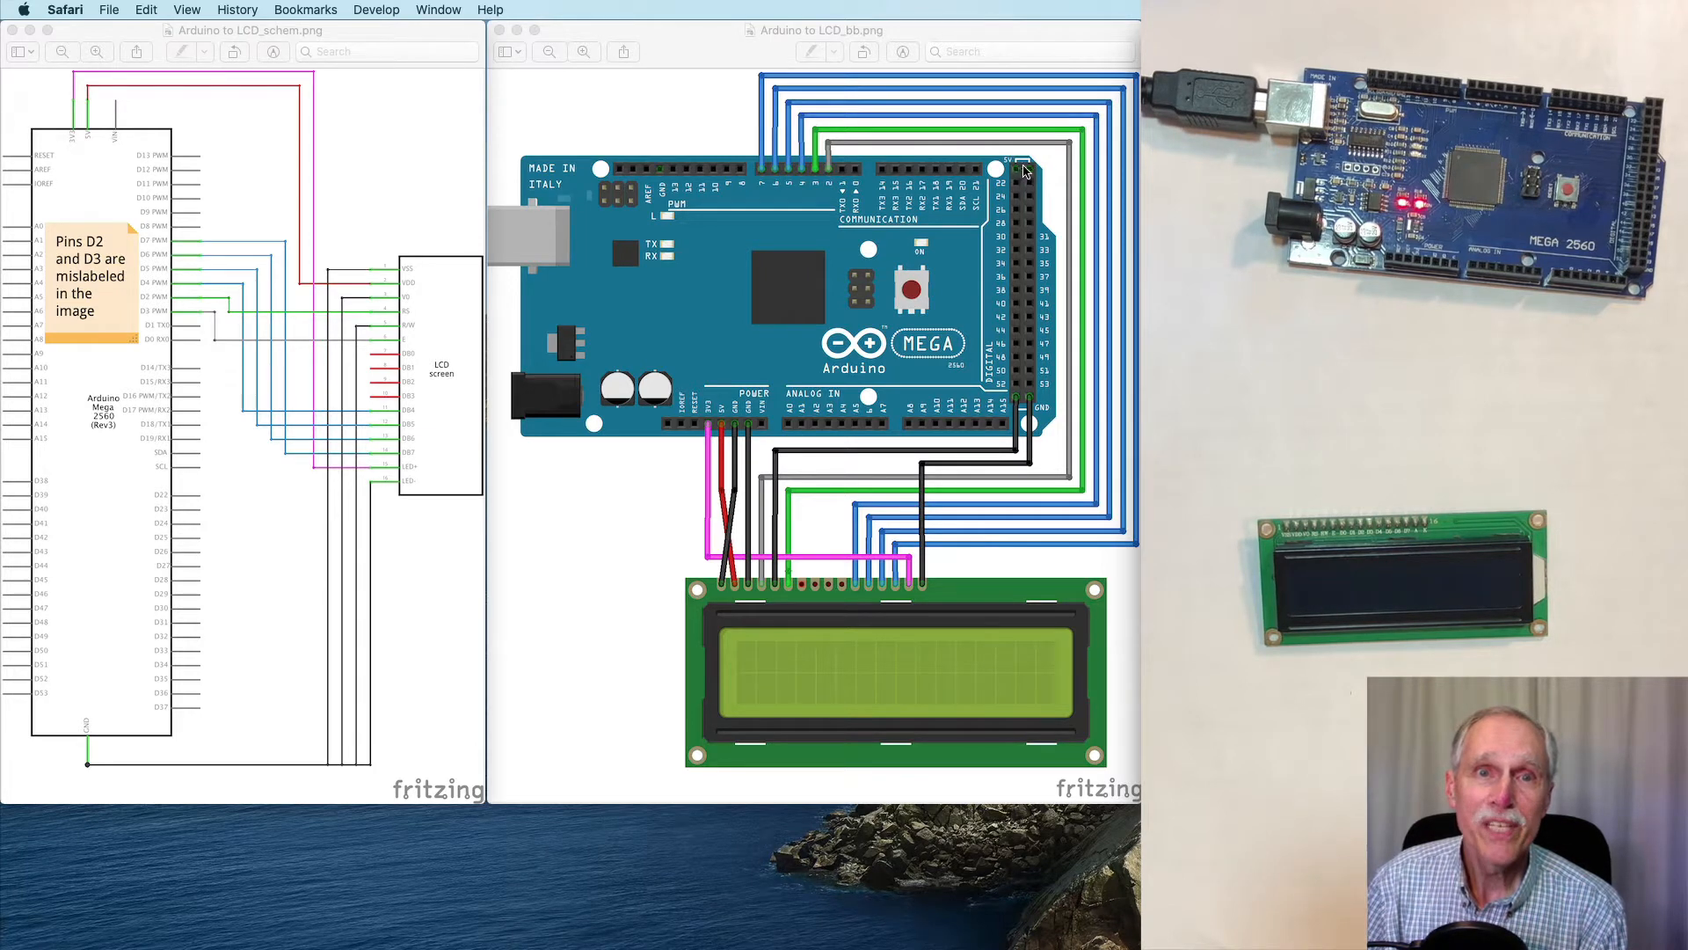
{"action": "mouse_move", "coordinate": [775, 313]}
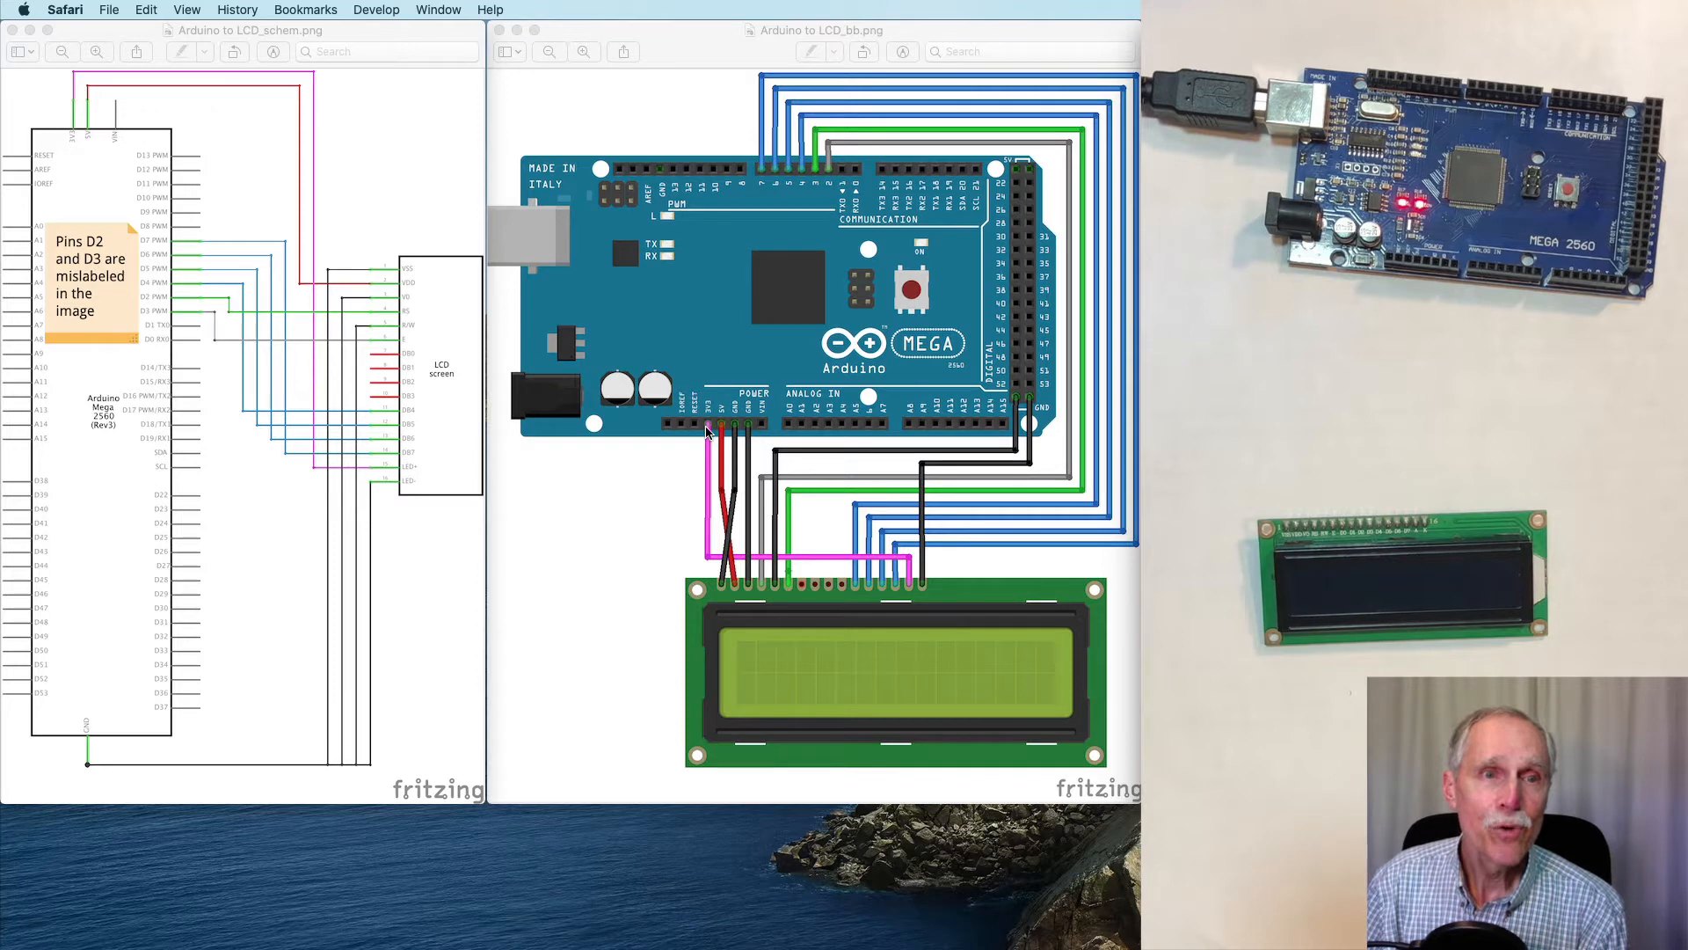
{"action": "mouse_move", "coordinate": [754, 433]}
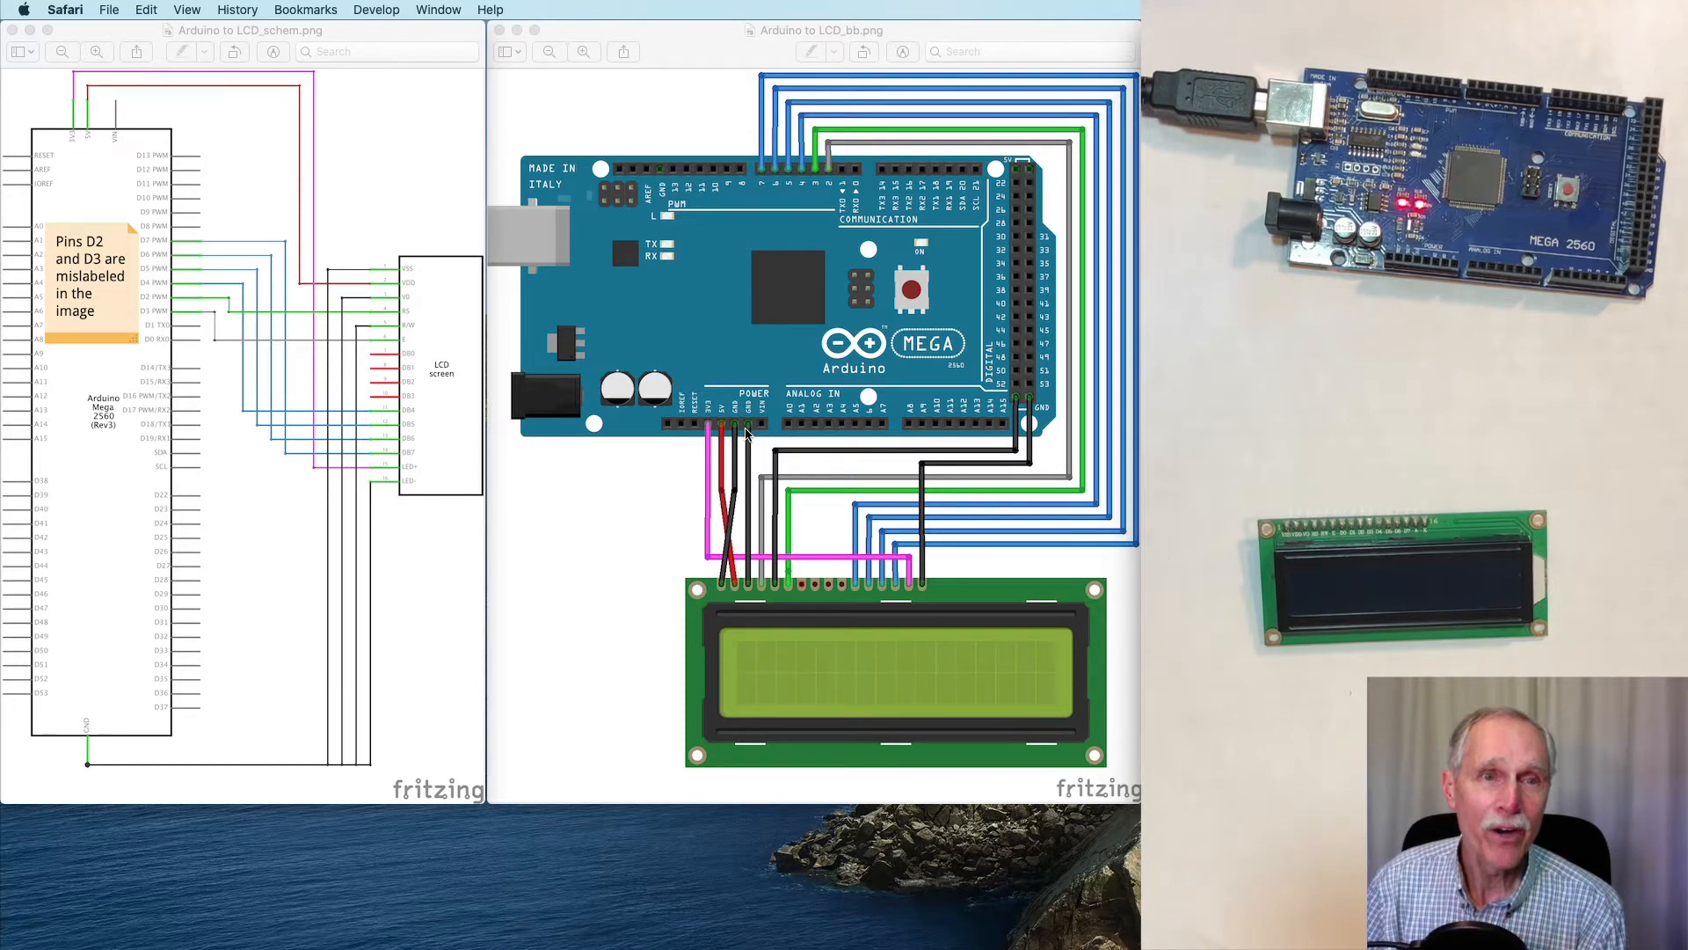
{"action": "mouse_move", "coordinate": [723, 436]}
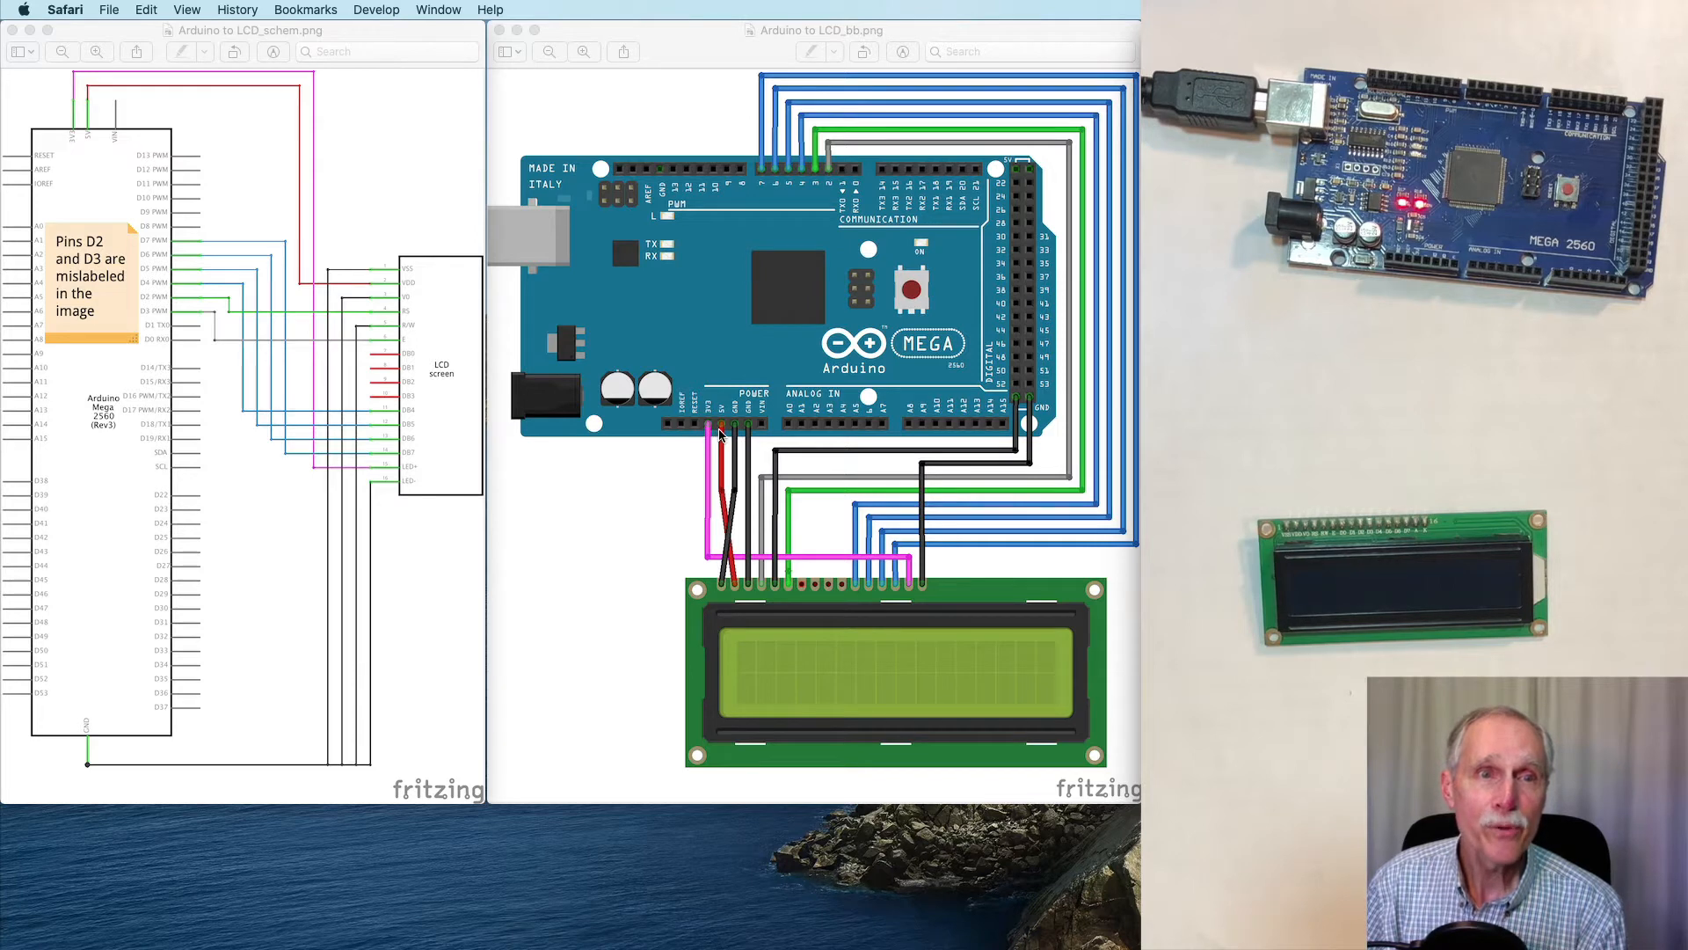
{"action": "mouse_move", "coordinate": [913, 590]}
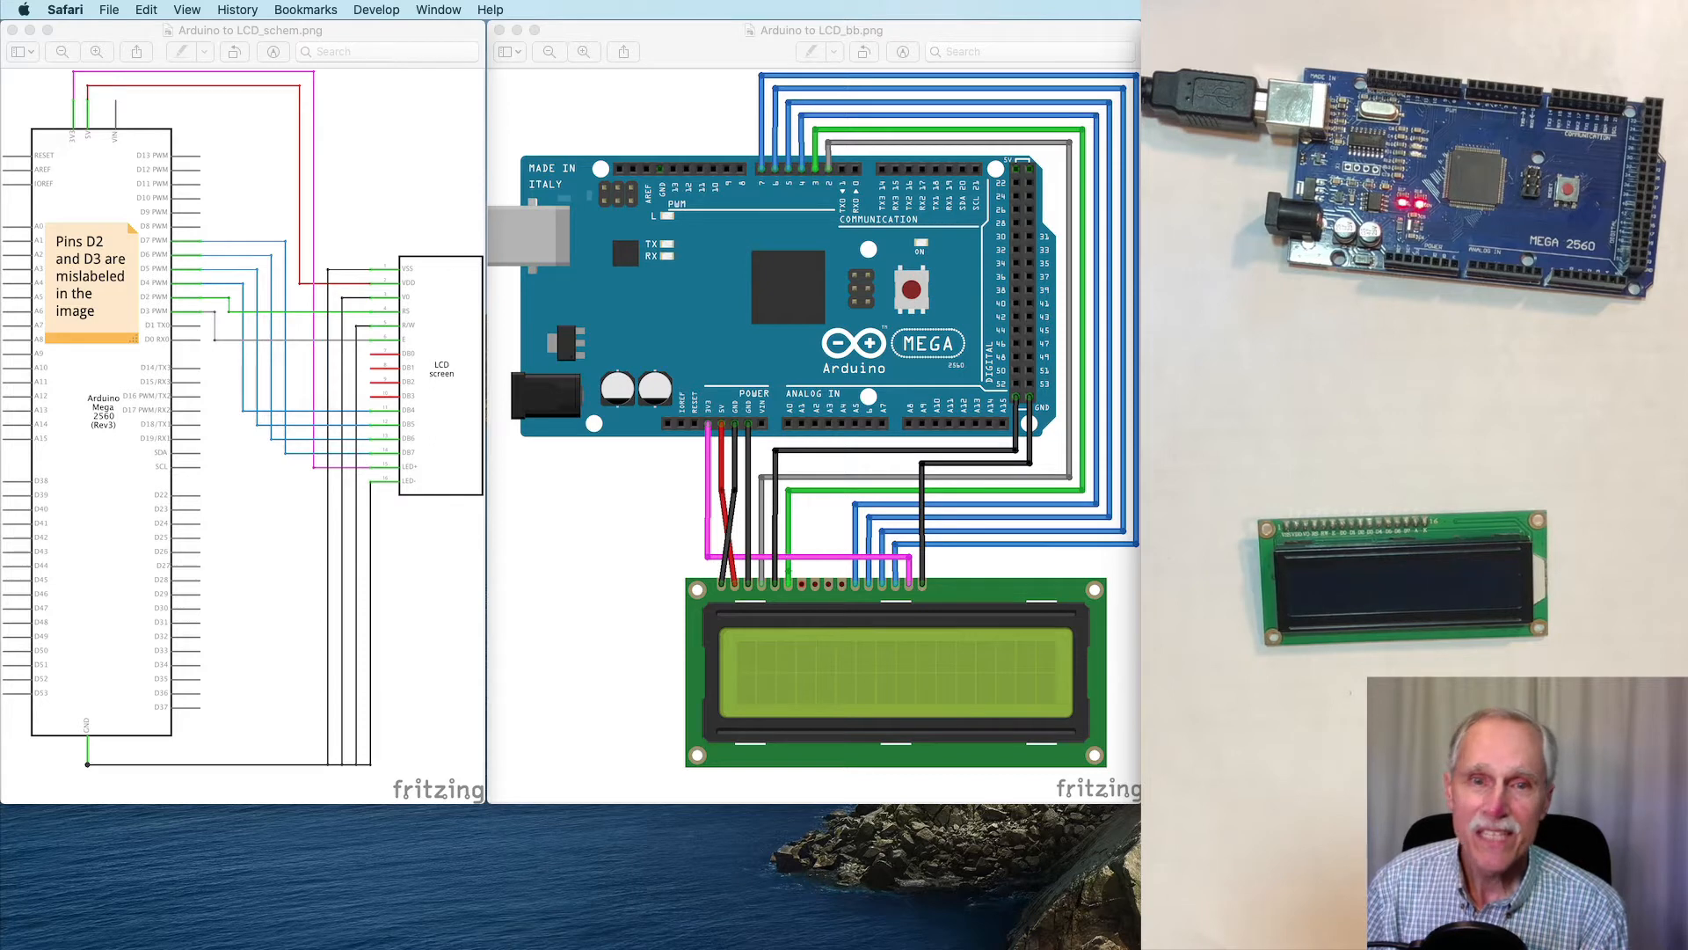
{"action": "mouse_move", "coordinate": [1031, 424]}
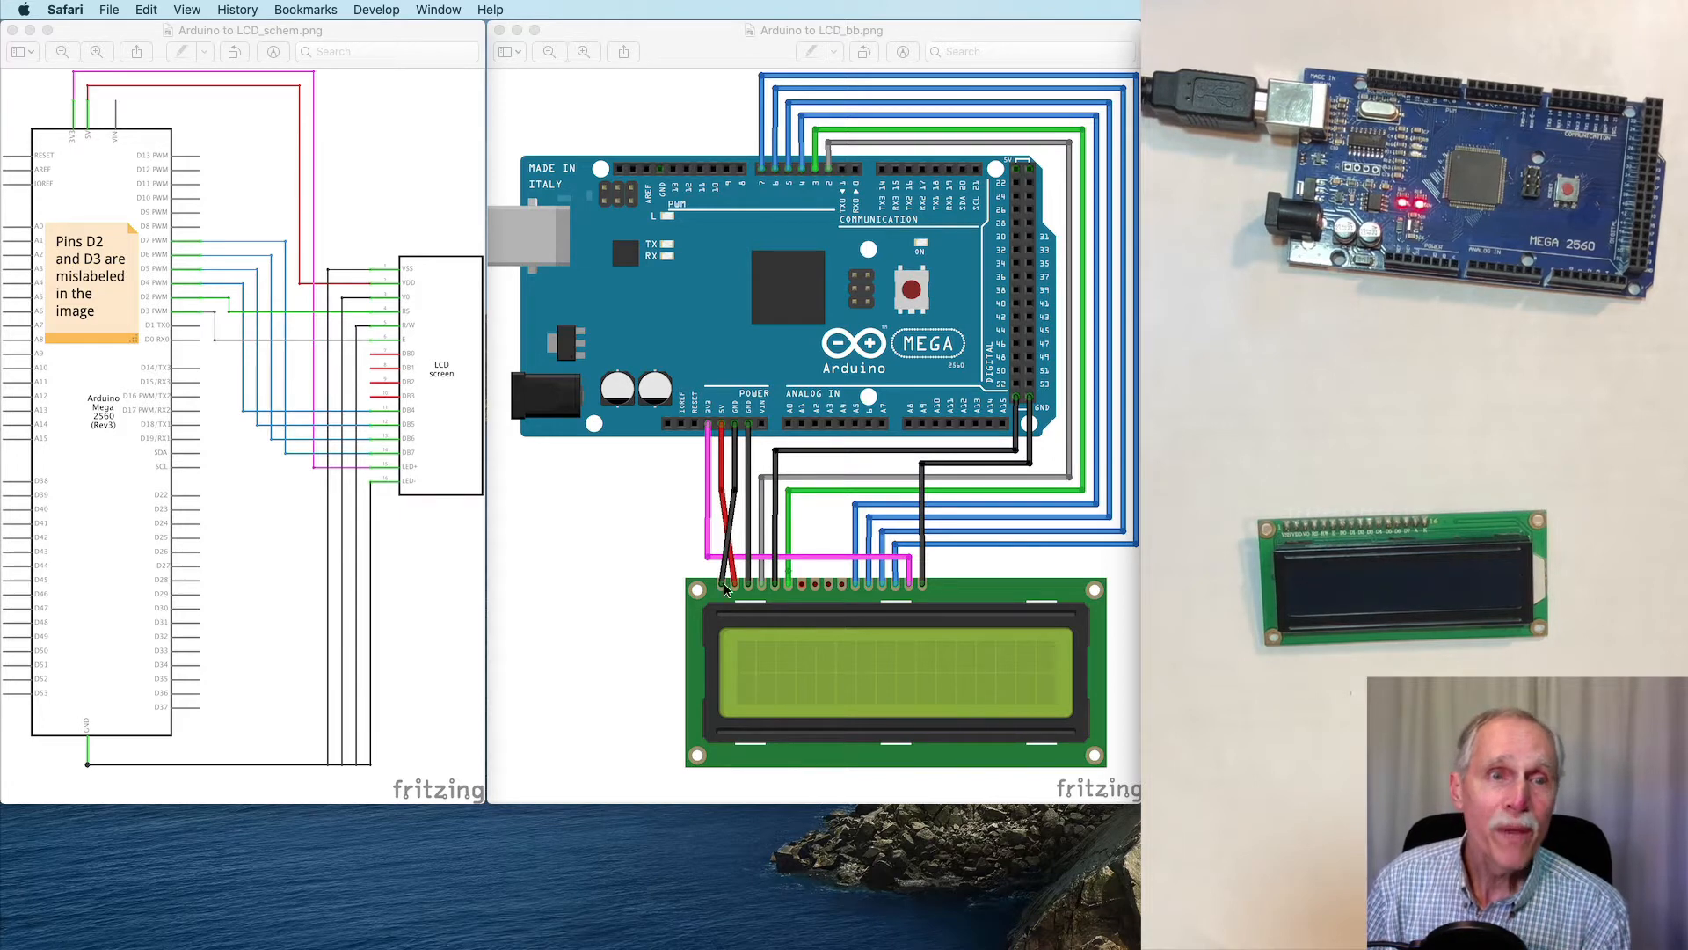
{"action": "mouse_move", "coordinate": [754, 426]}
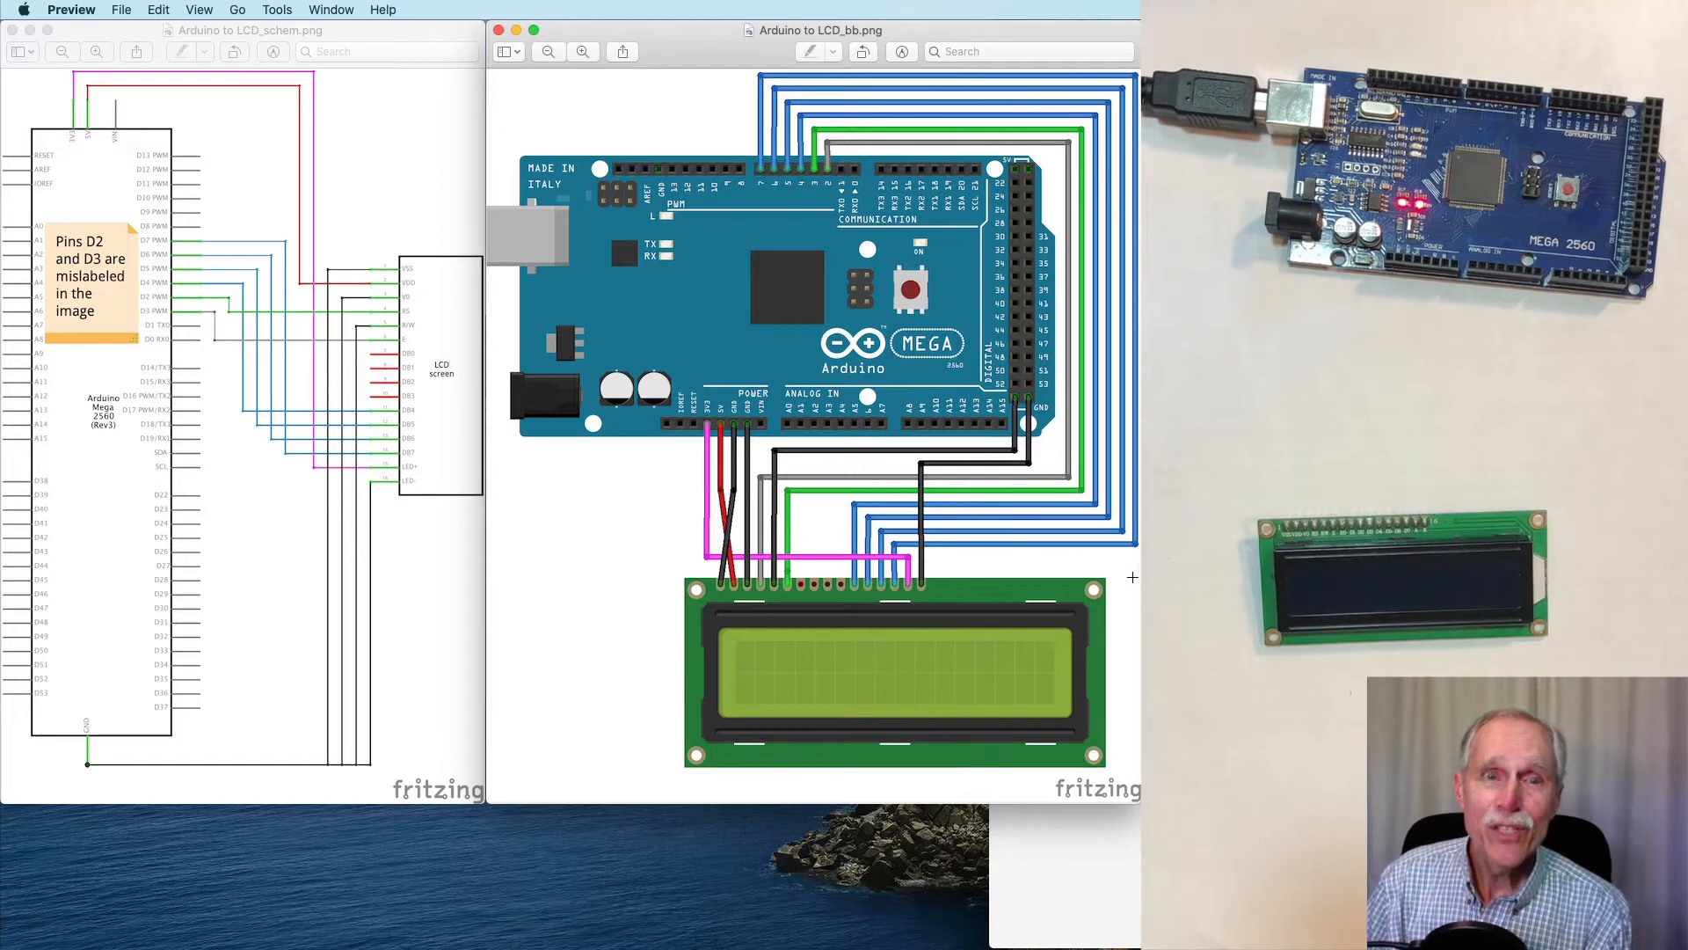
{"action": "mouse_move", "coordinate": [919, 536]}
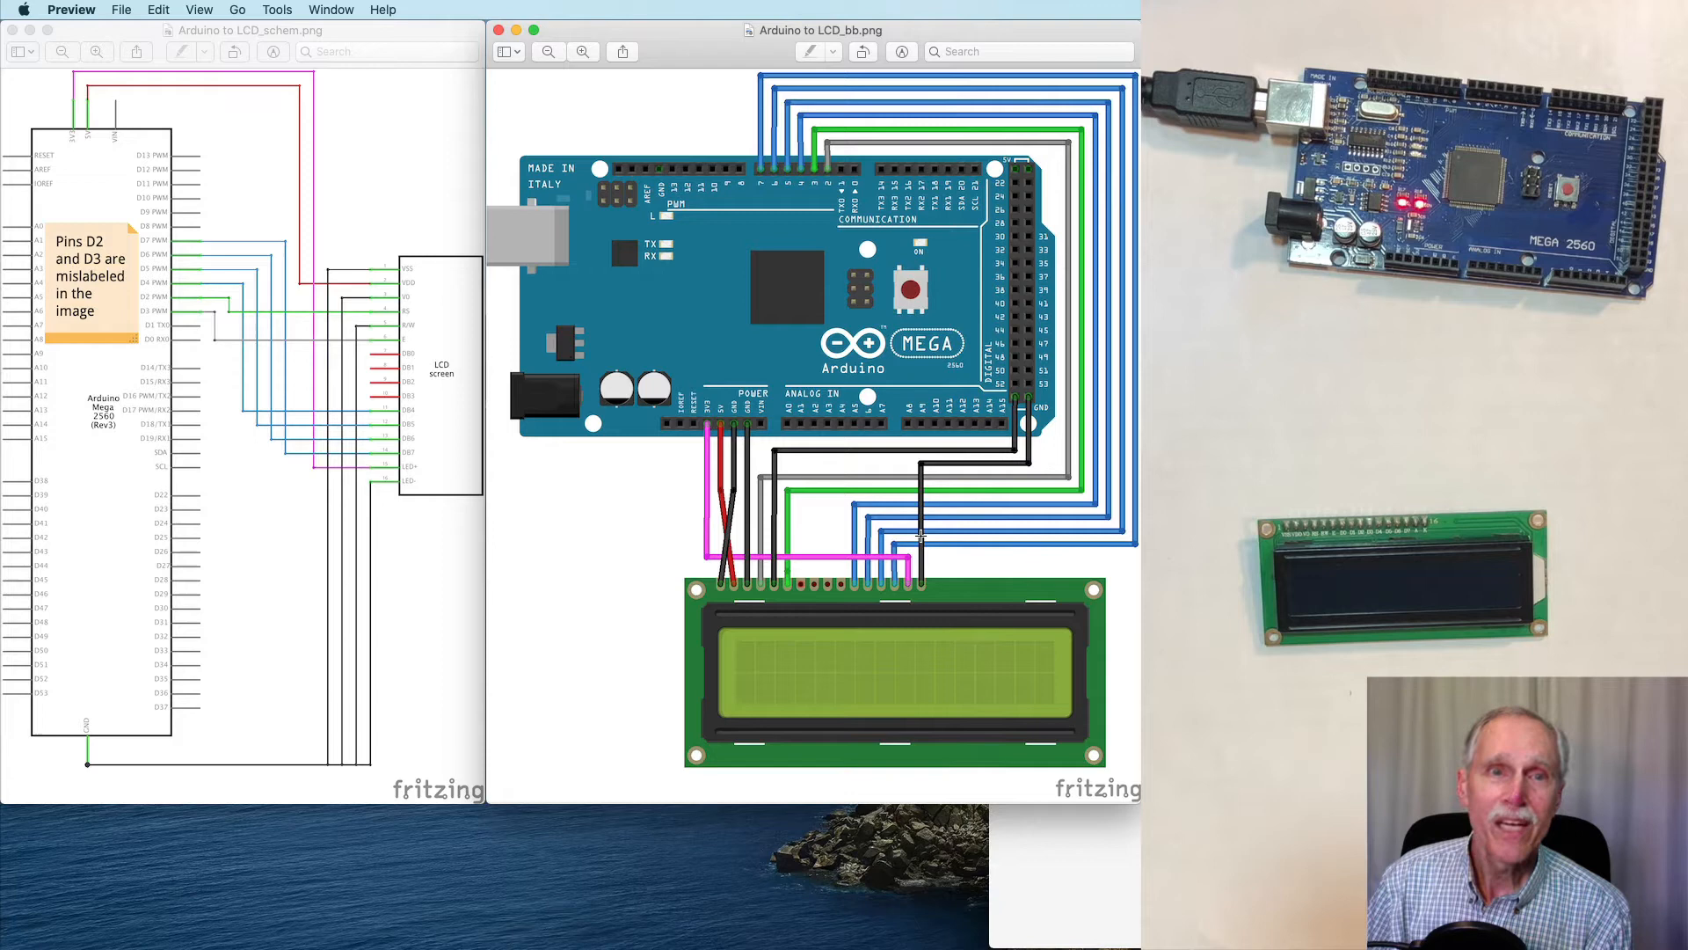
{"action": "mouse_move", "coordinate": [861, 376]}
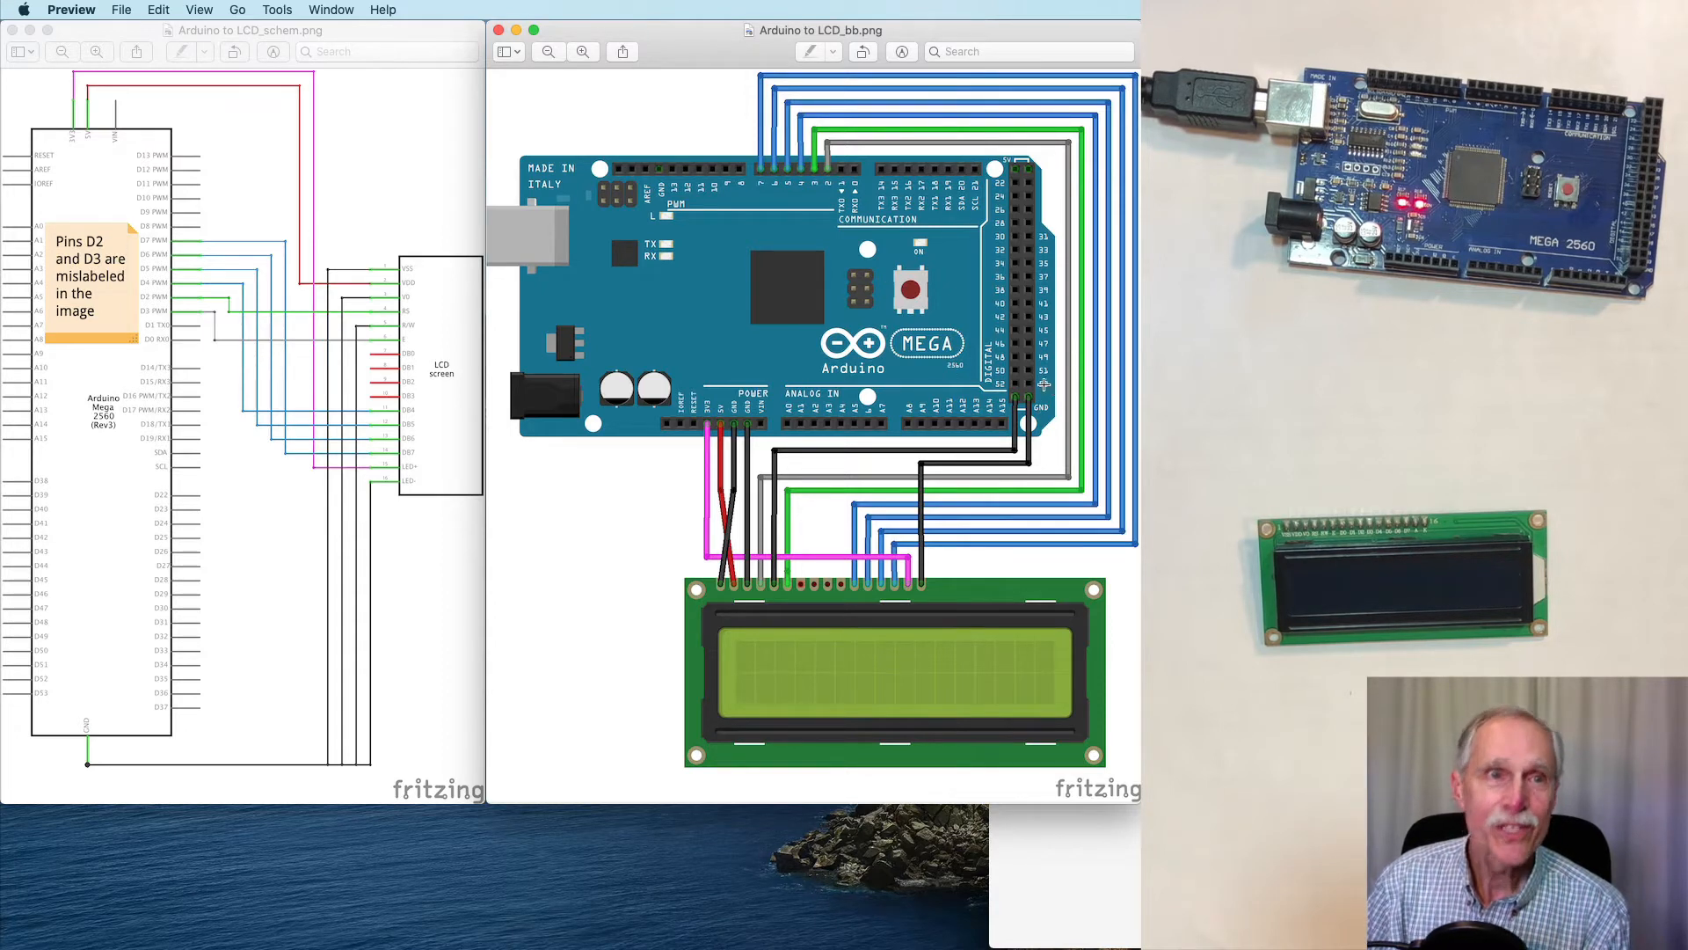
{"action": "mouse_move", "coordinate": [741, 204]}
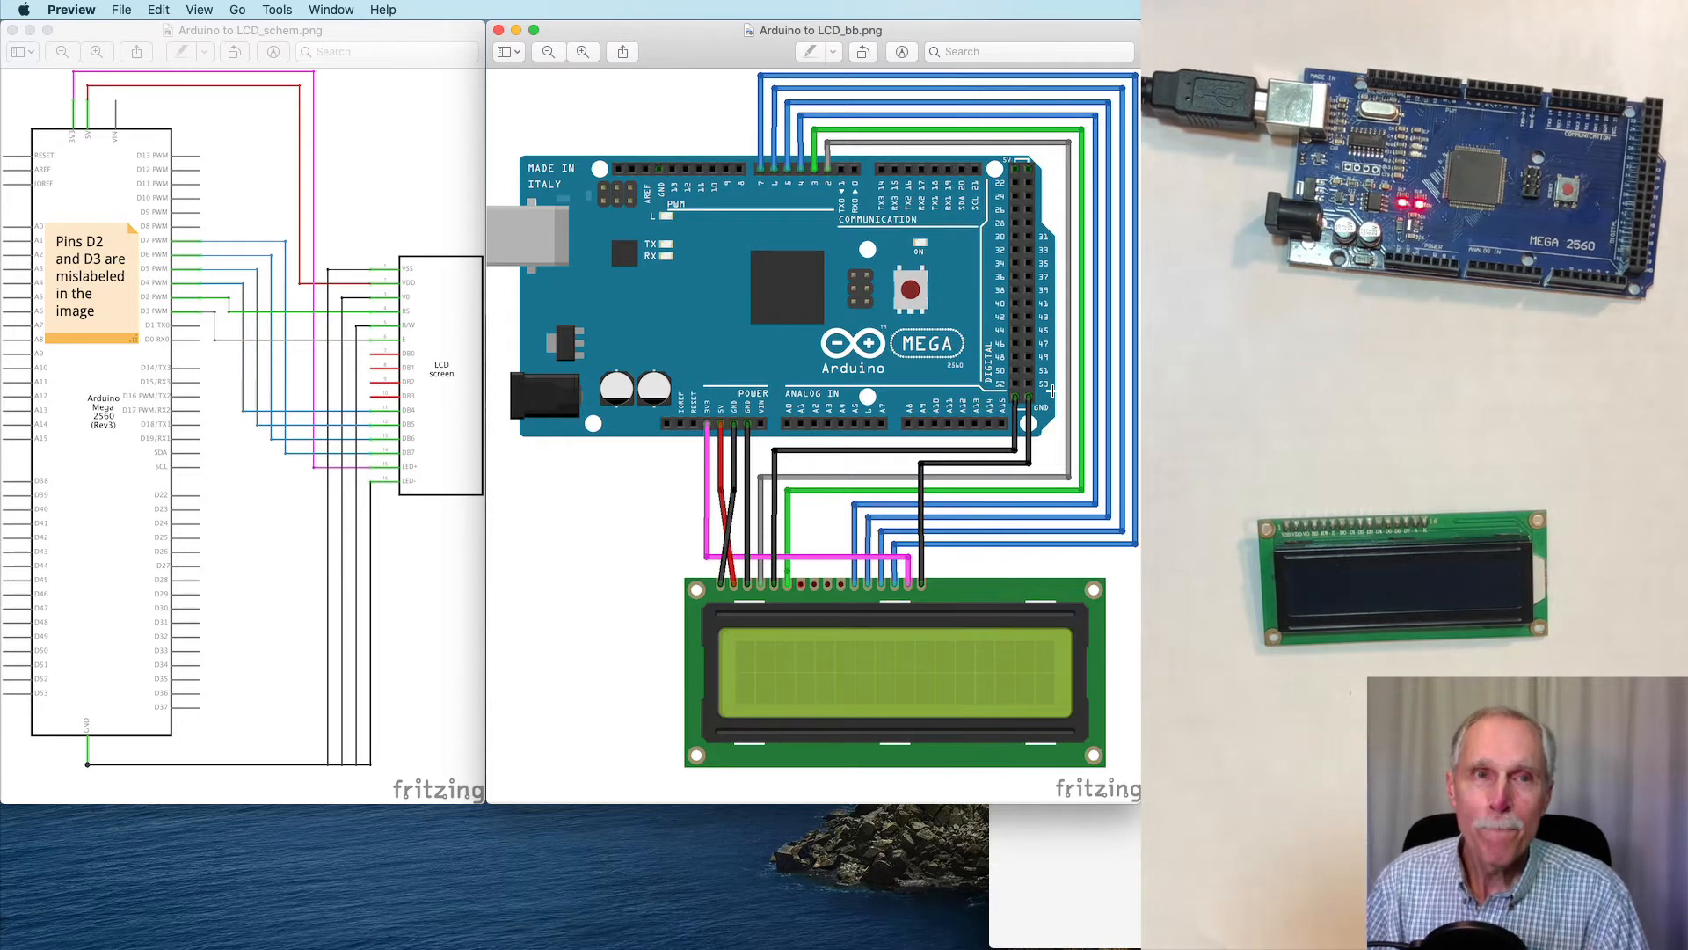
{"action": "mouse_move", "coordinate": [671, 472]}
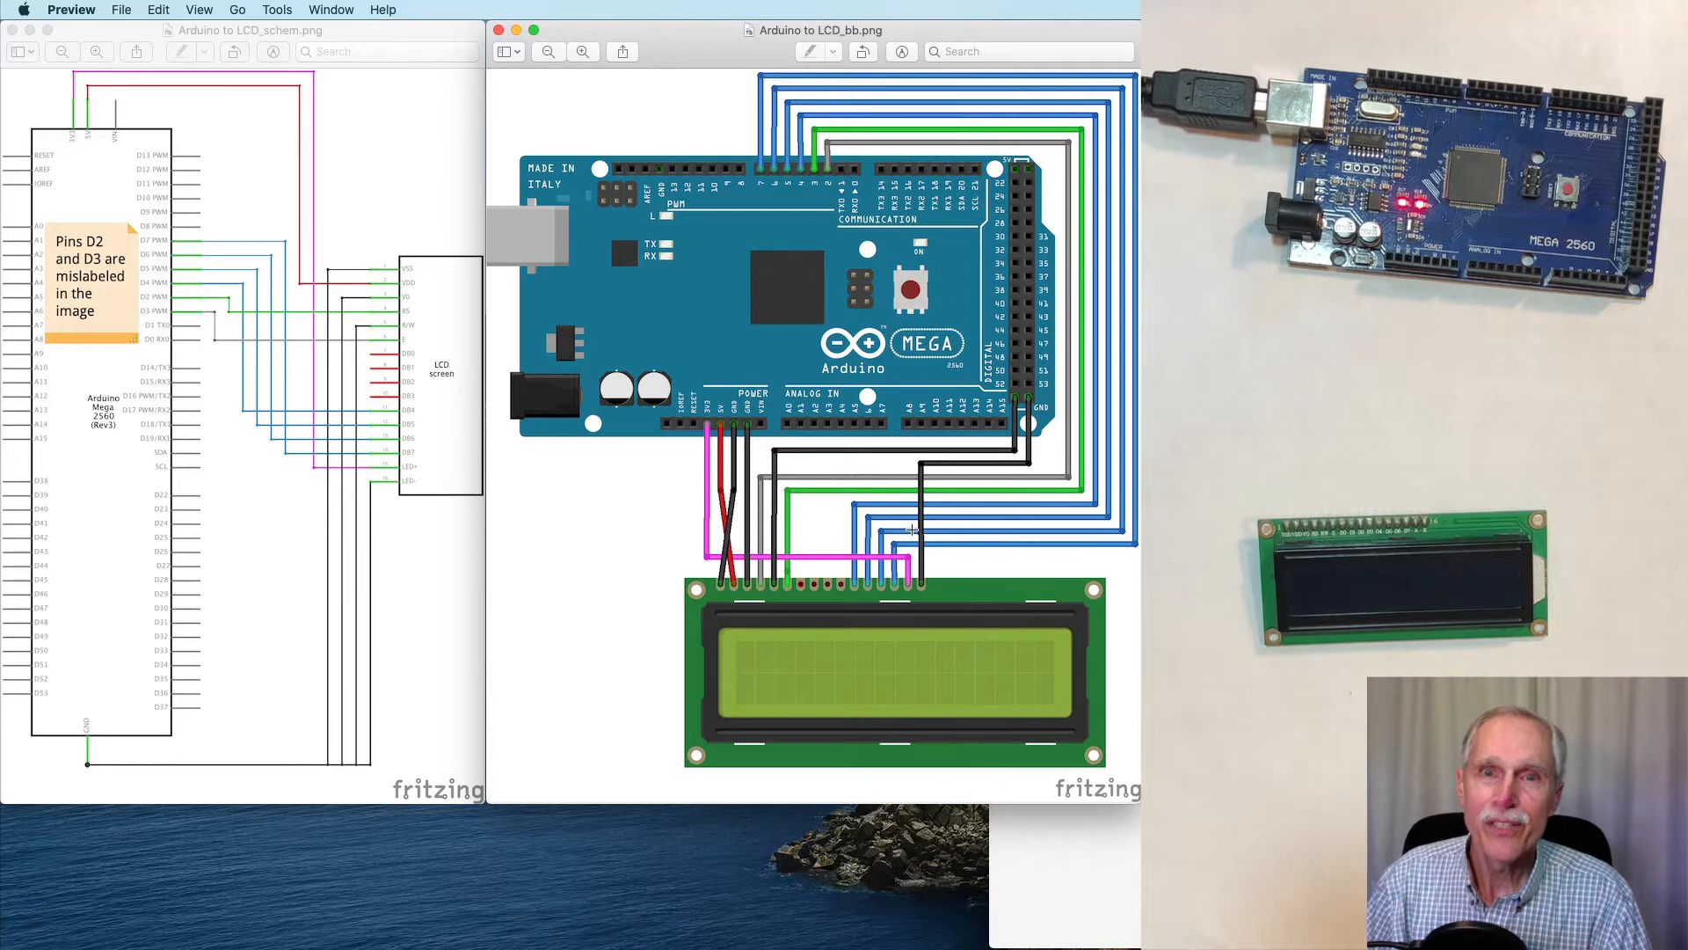
{"action": "mouse_move", "coordinate": [848, 188]}
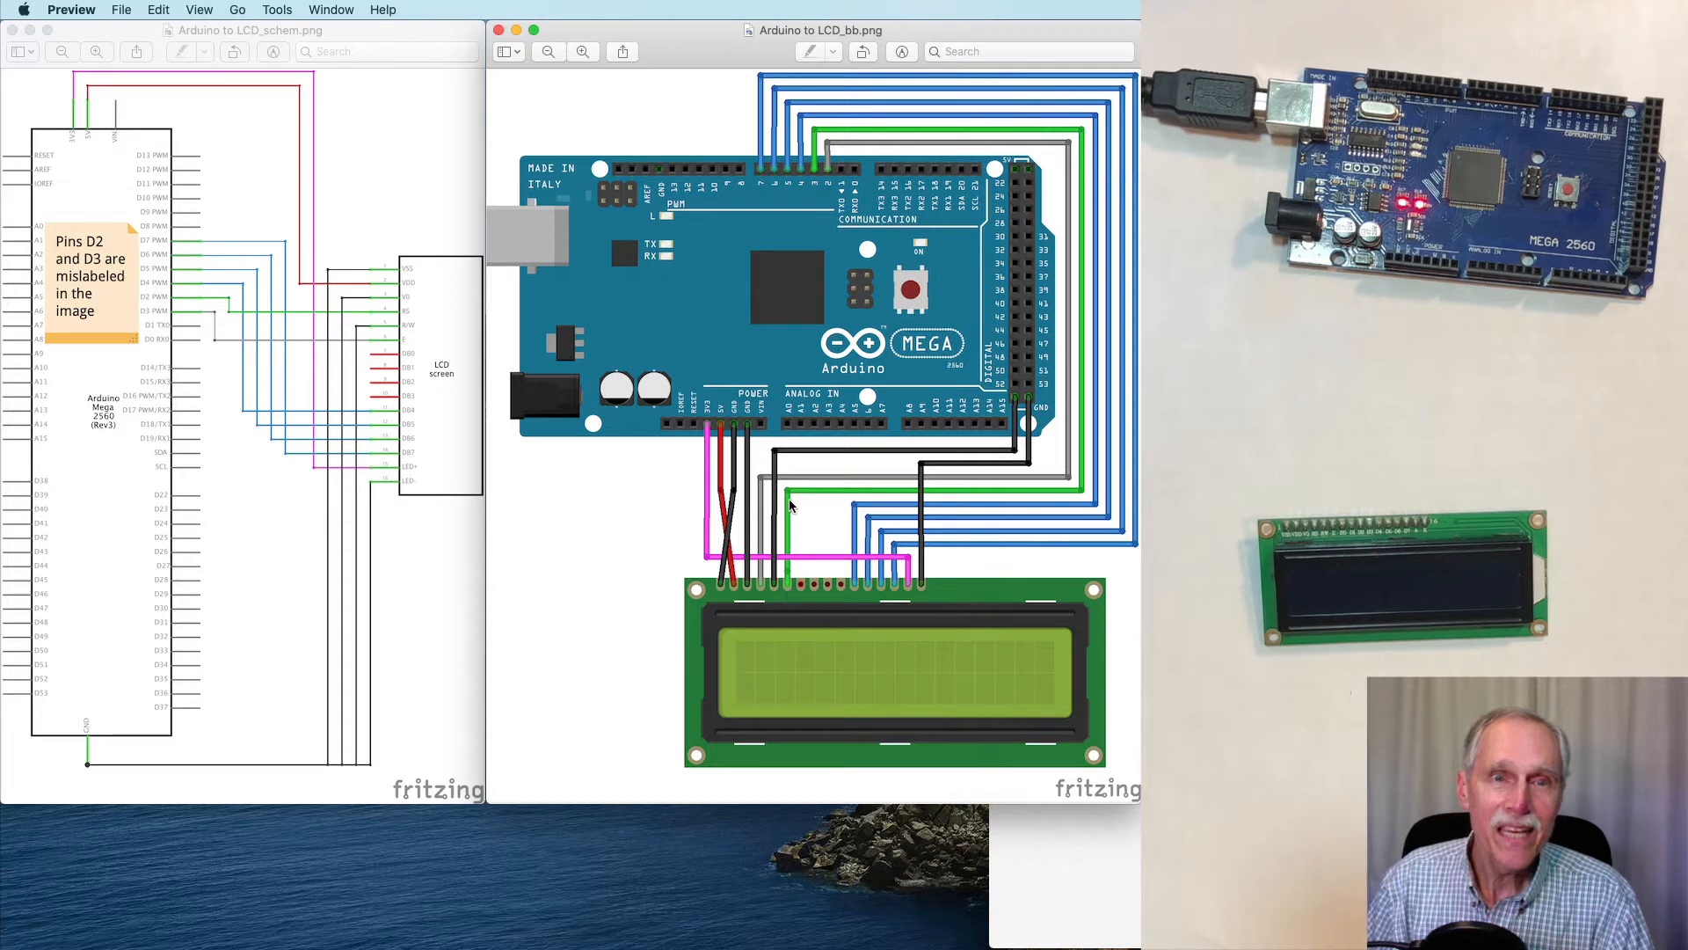
{"action": "mouse_move", "coordinate": [814, 180]}
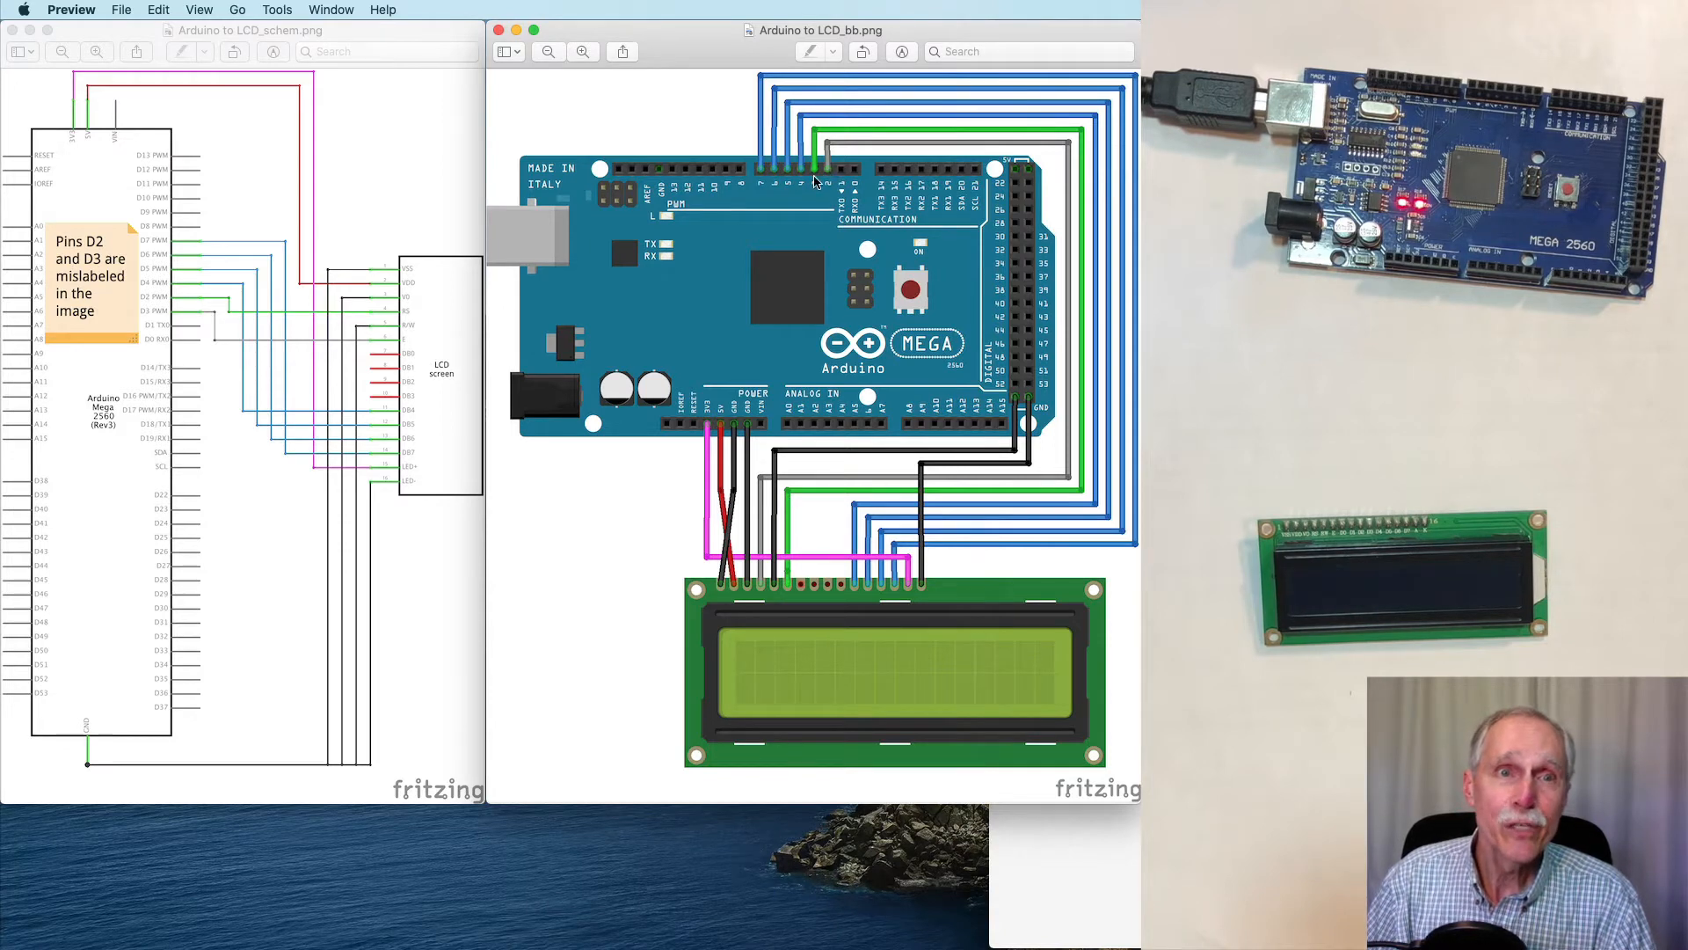
{"action": "mouse_move", "coordinate": [902, 598]}
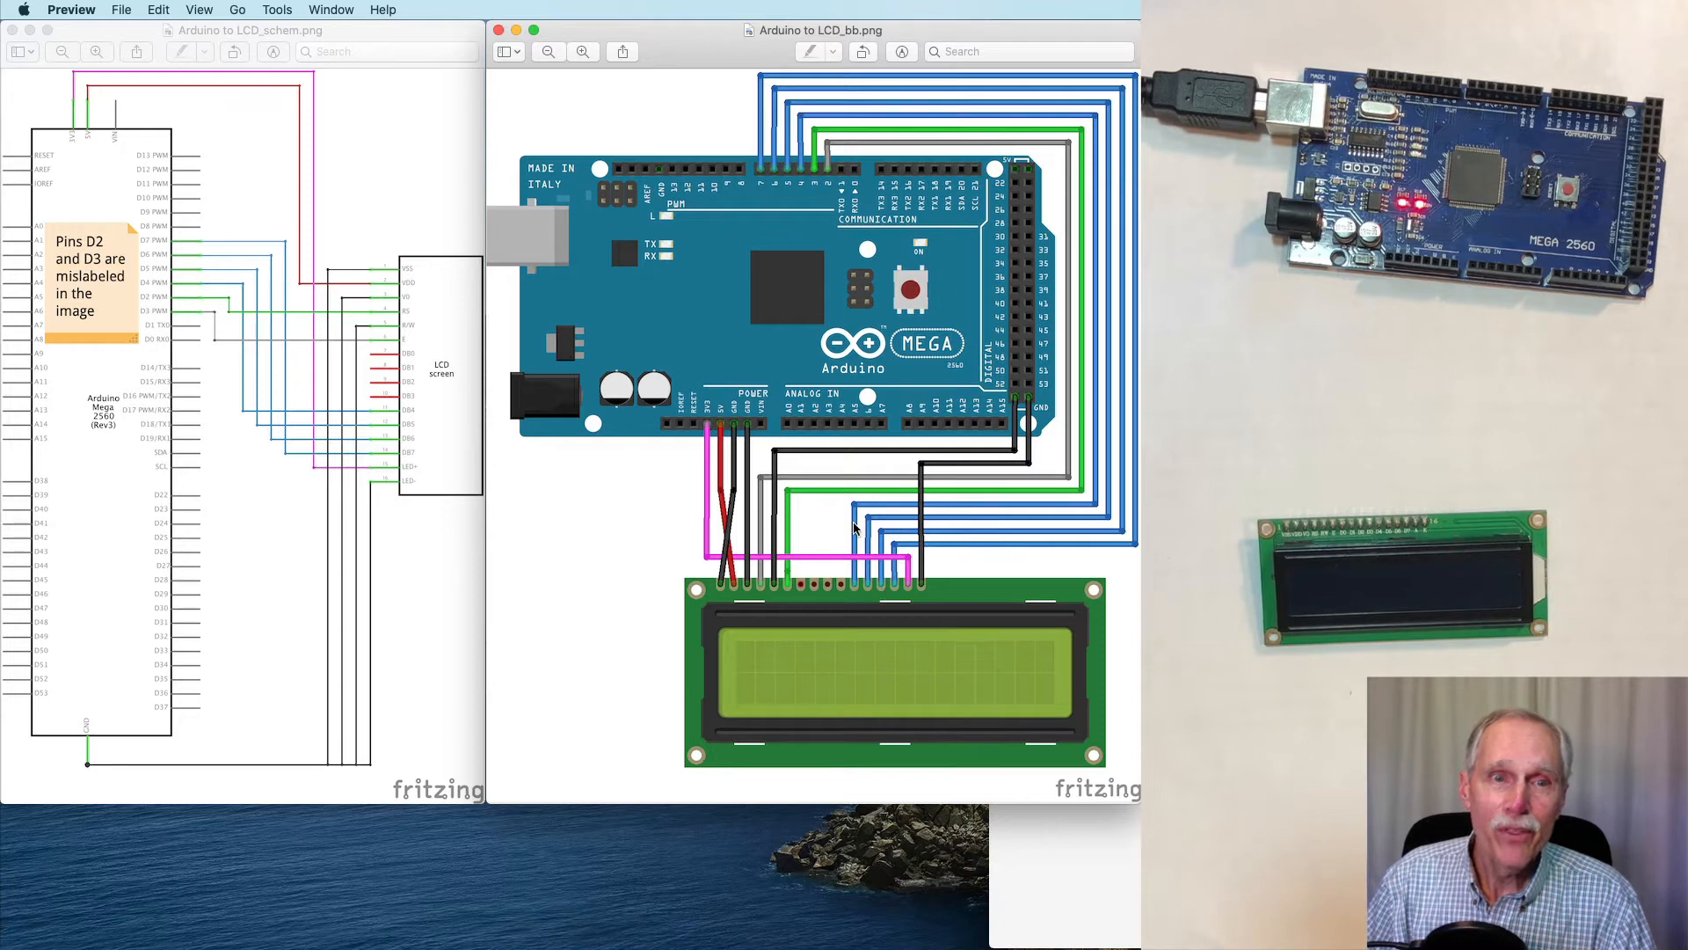
{"action": "mouse_move", "coordinate": [795, 188]}
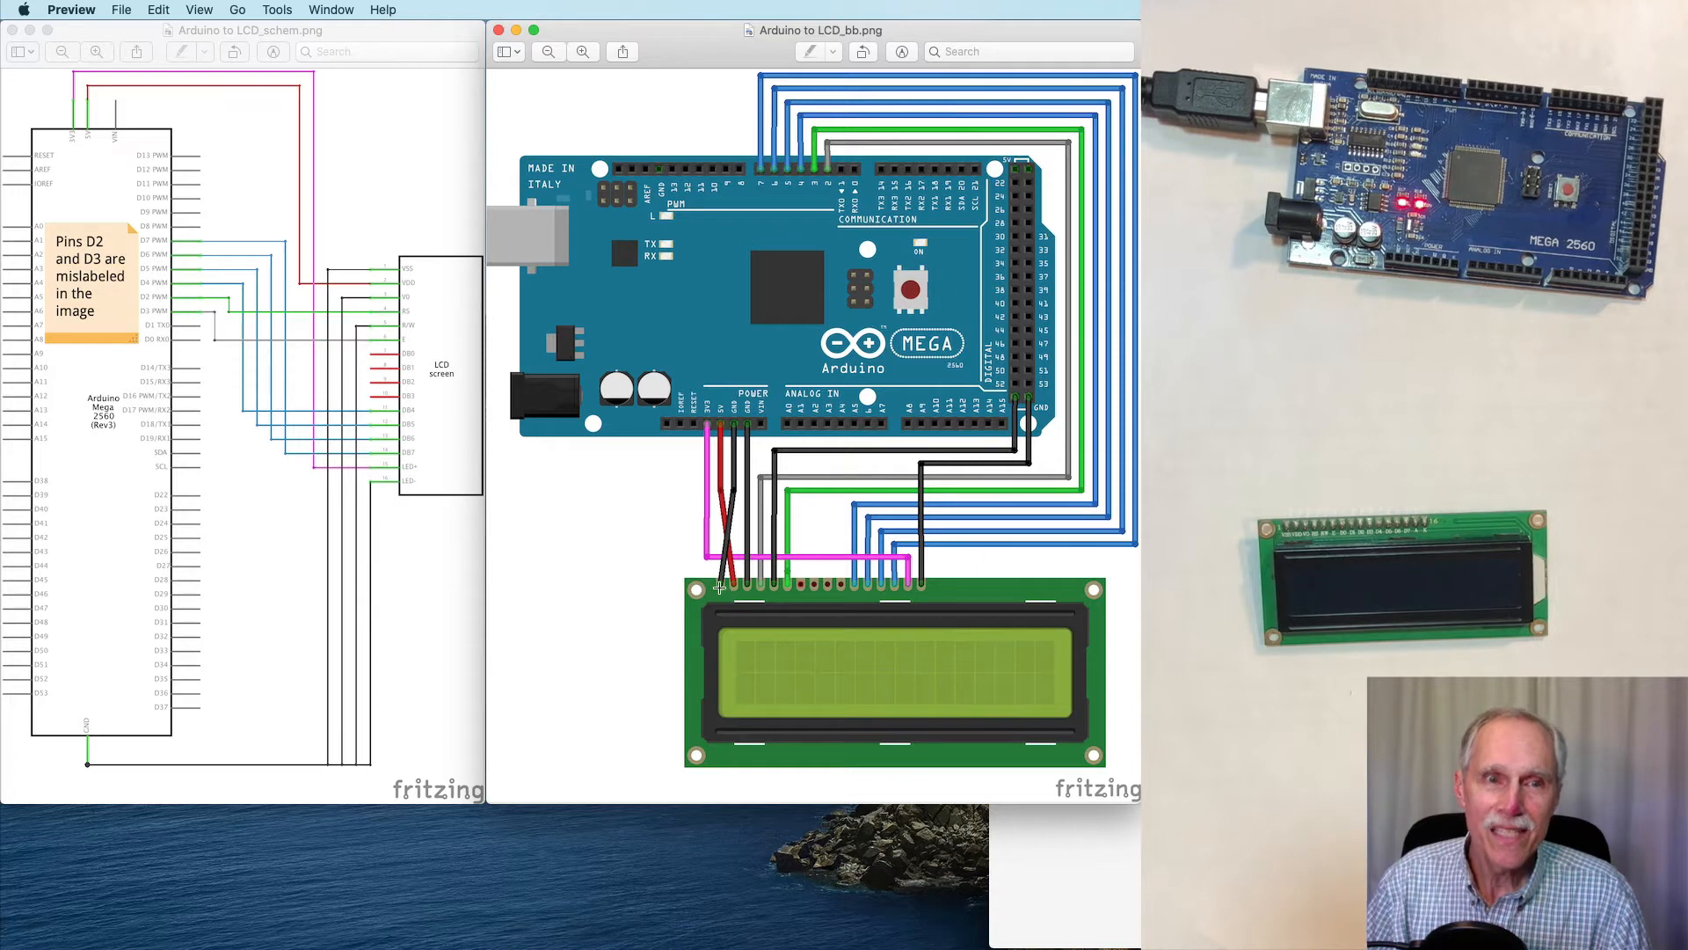
{"action": "mouse_move", "coordinate": [817, 193]}
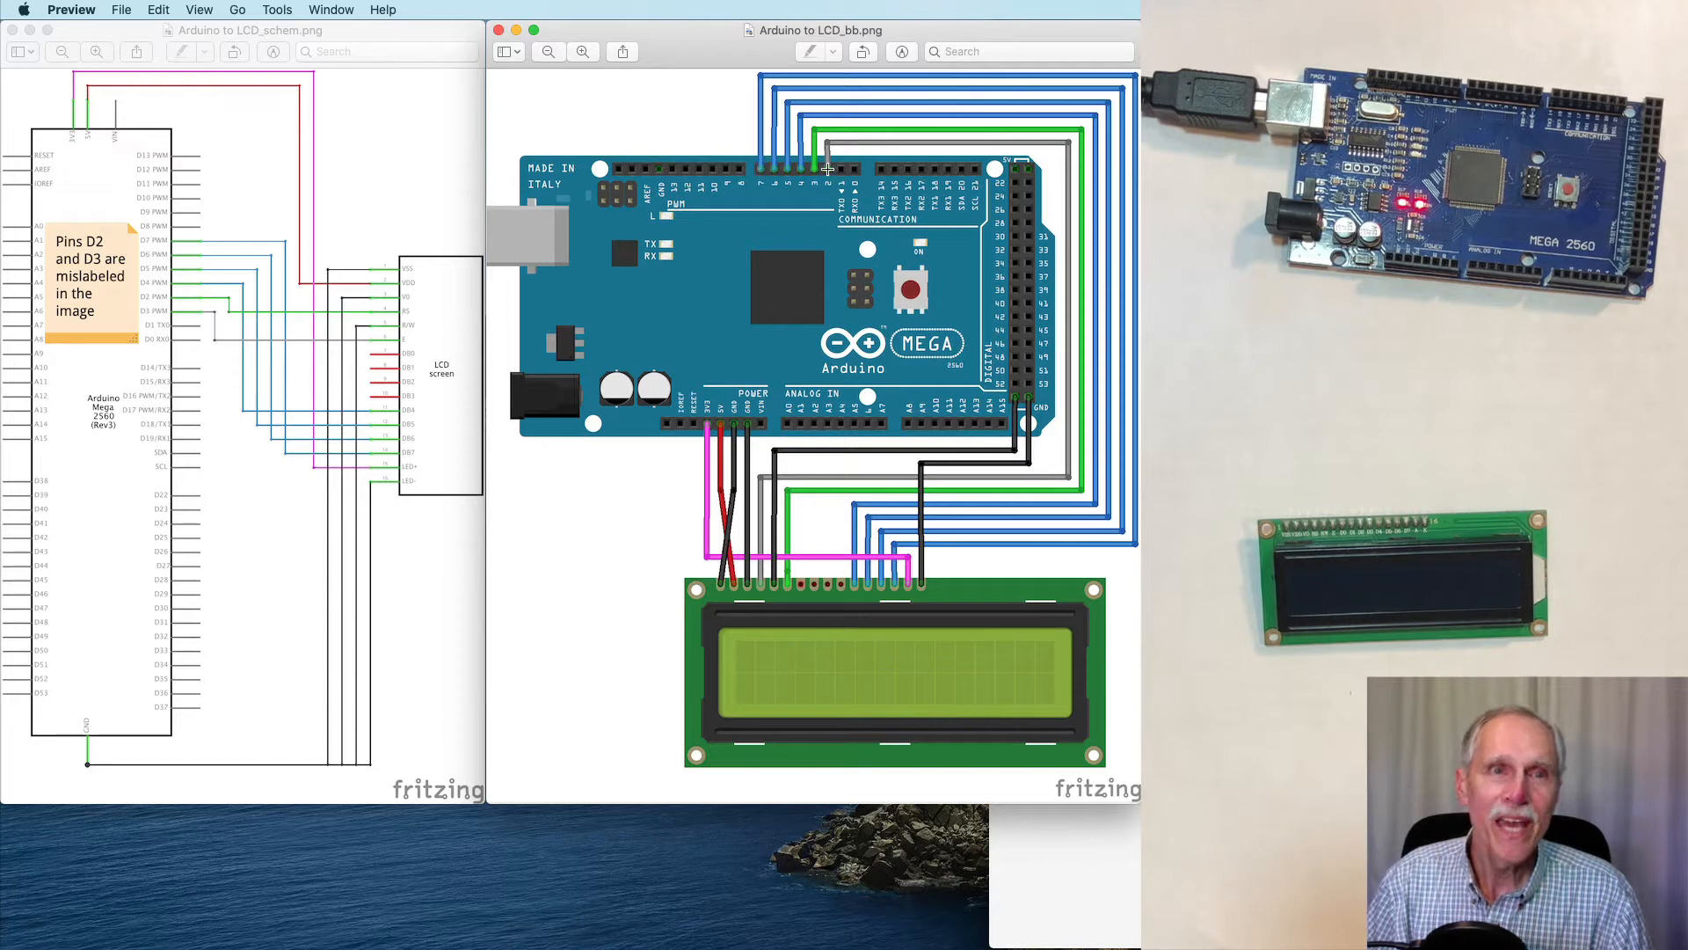
{"action": "mouse_move", "coordinate": [724, 409]}
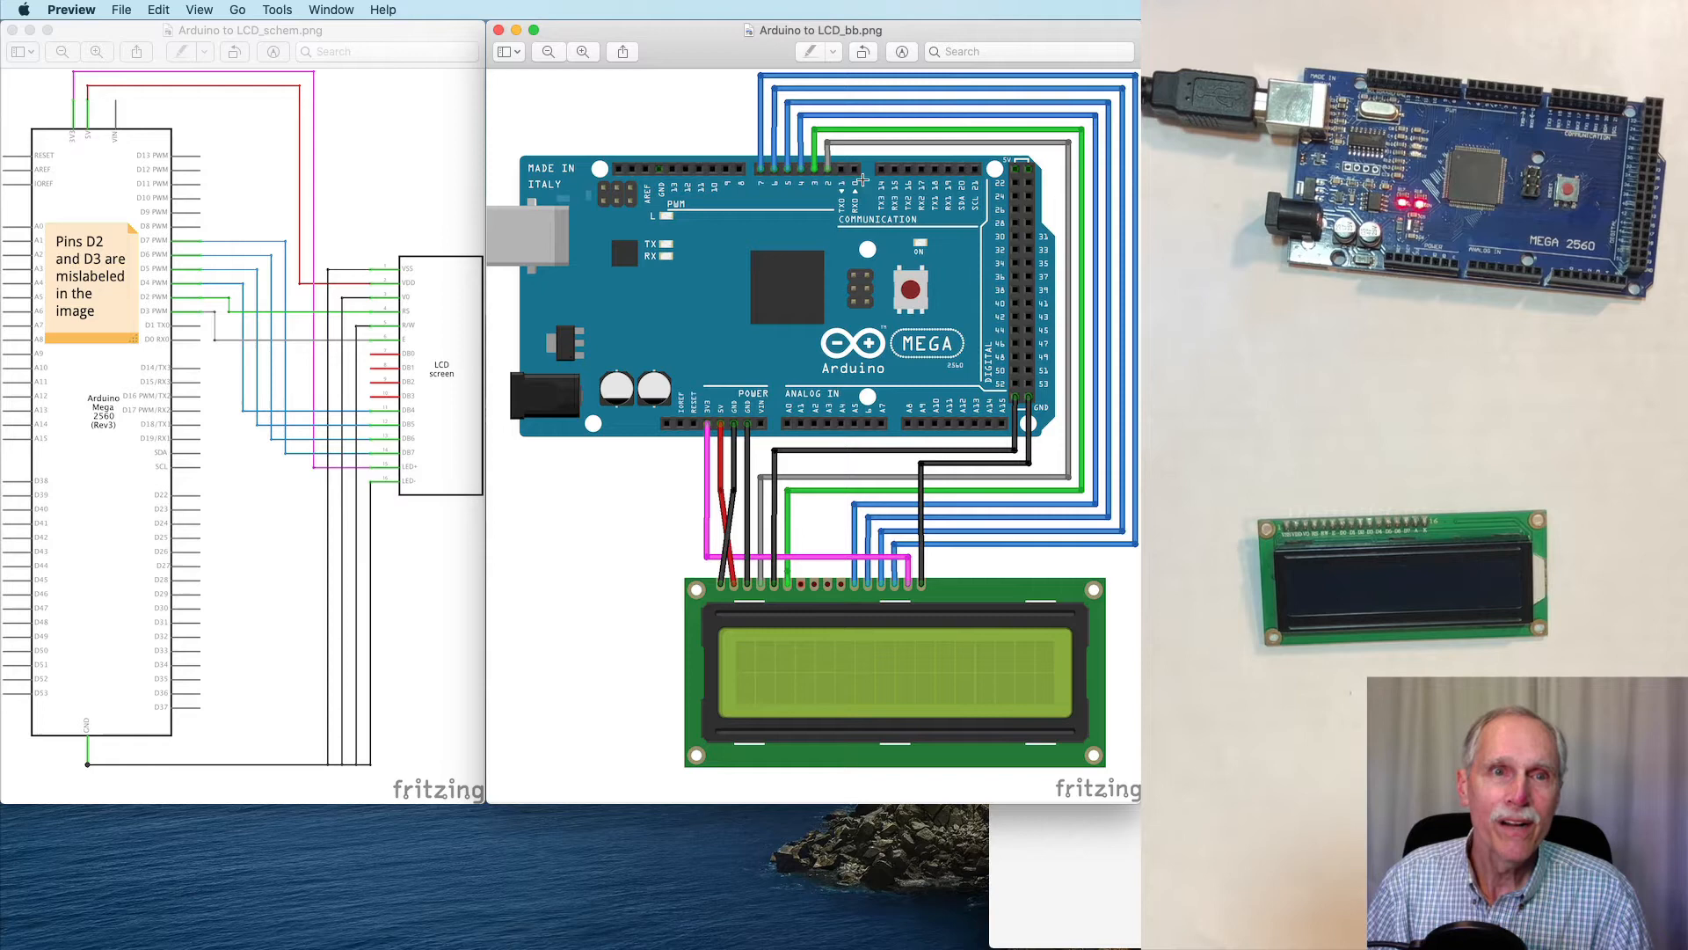
{"action": "mouse_move", "coordinate": [809, 171]}
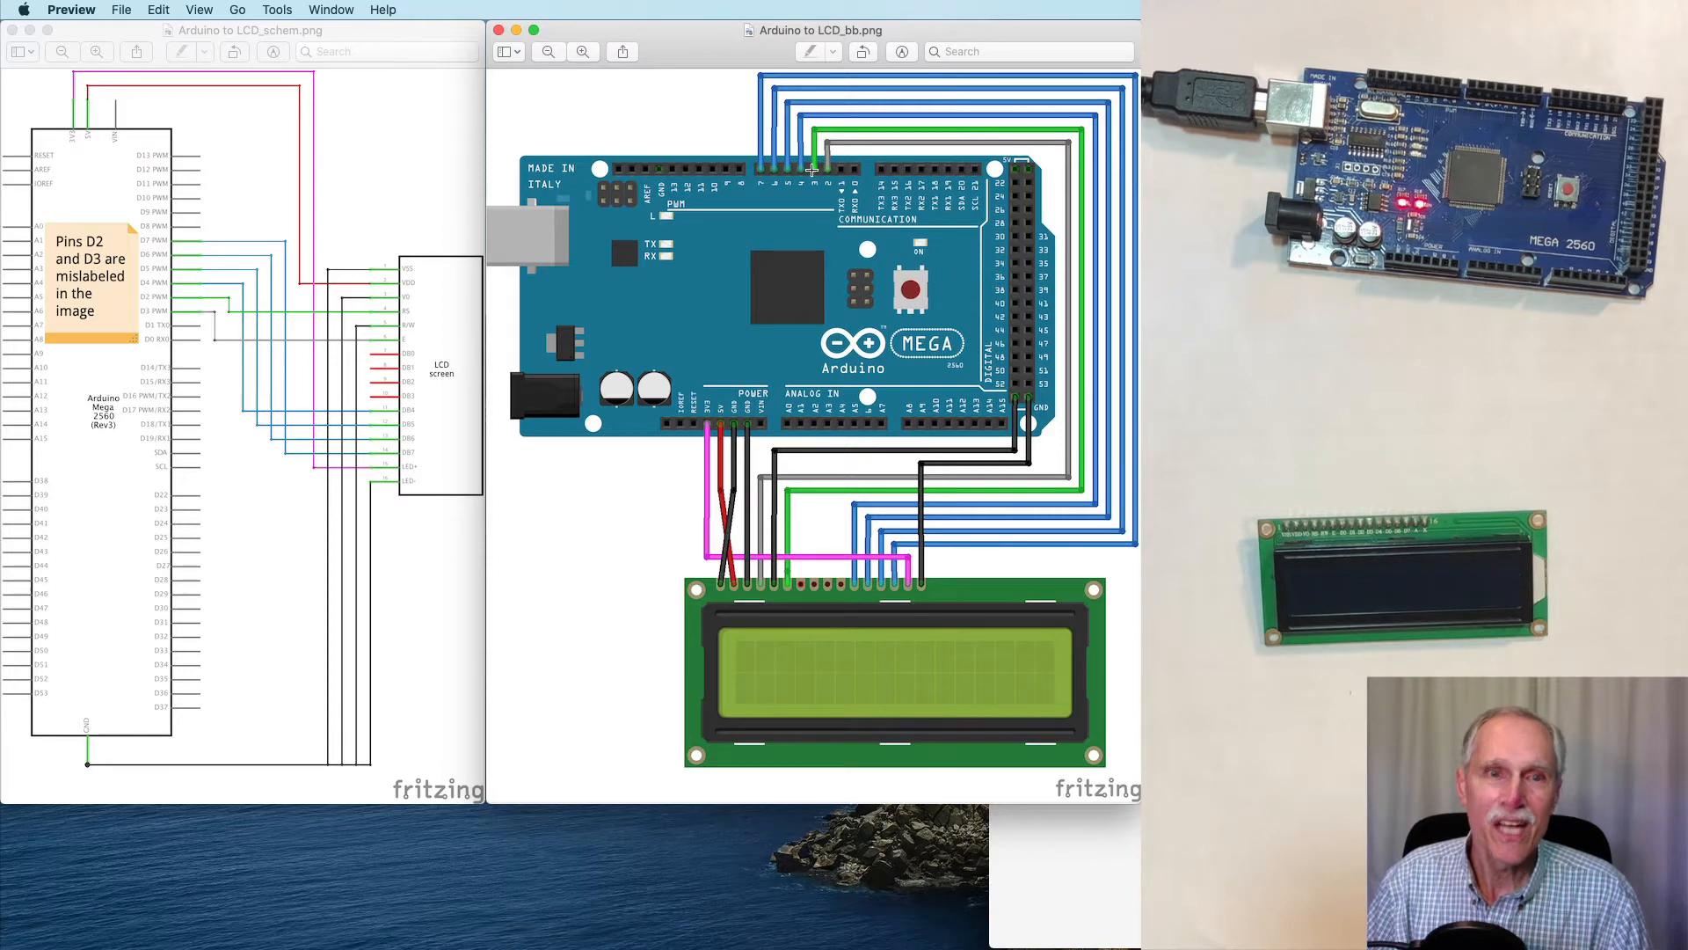
{"action": "mouse_move", "coordinate": [770, 352]}
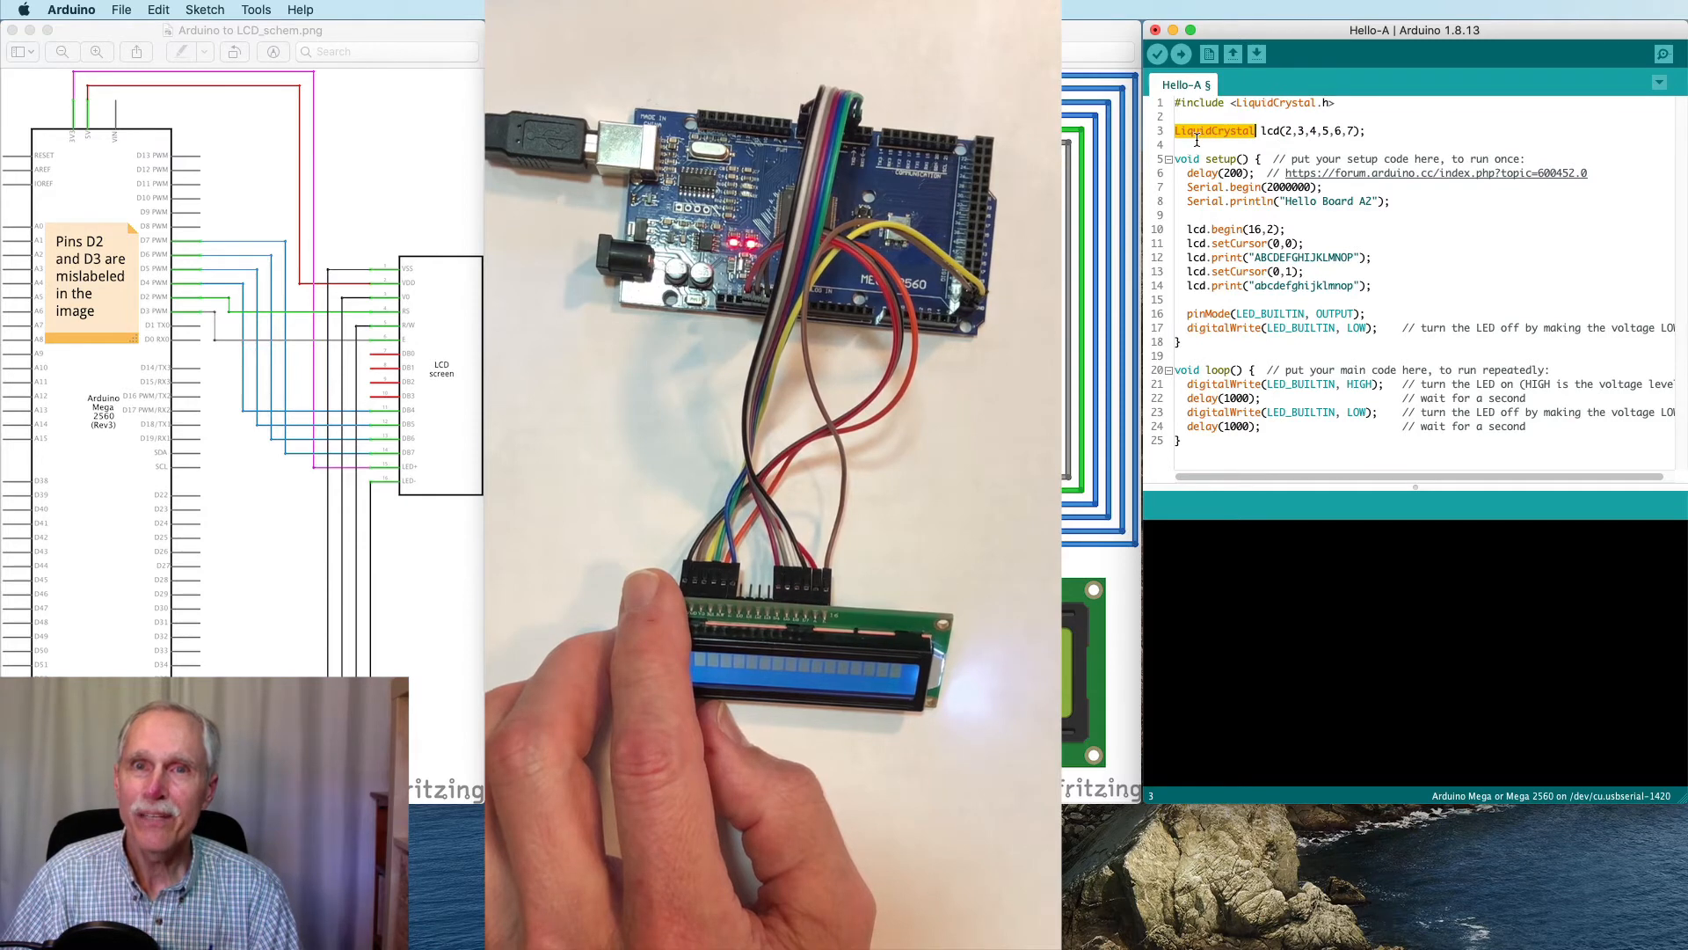
{"action": "left_click", "coordinate": [1262, 130]}
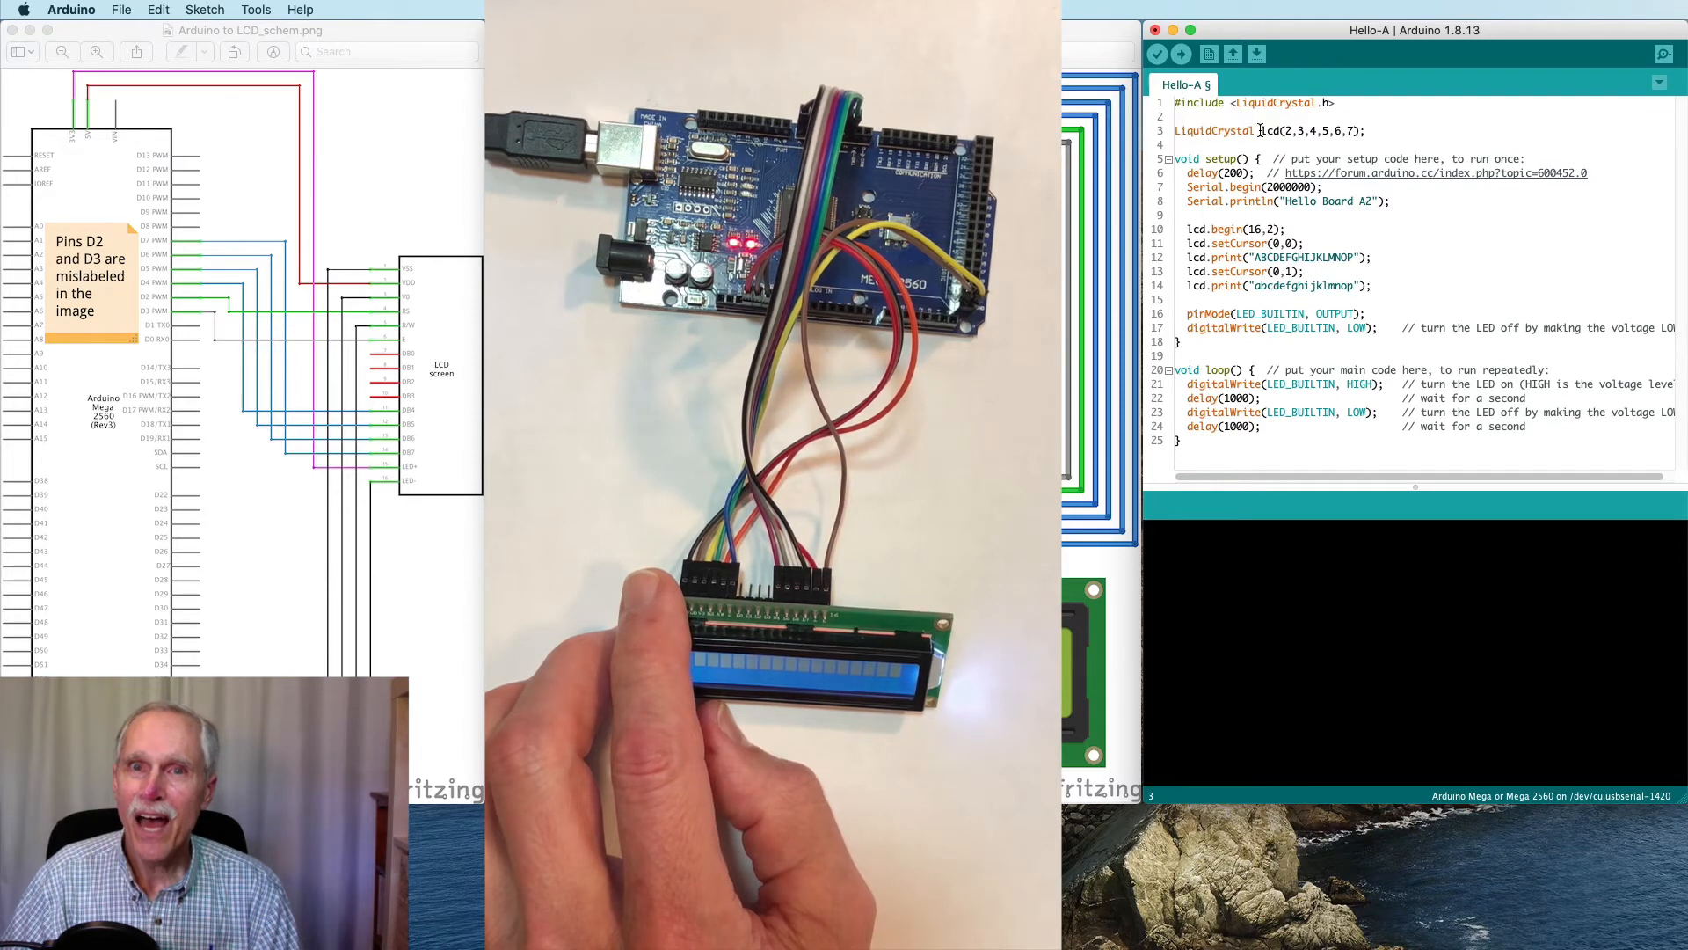
{"action": "left_click_drag", "start_coordinate": [1257, 131], "coordinate": [1365, 131]}
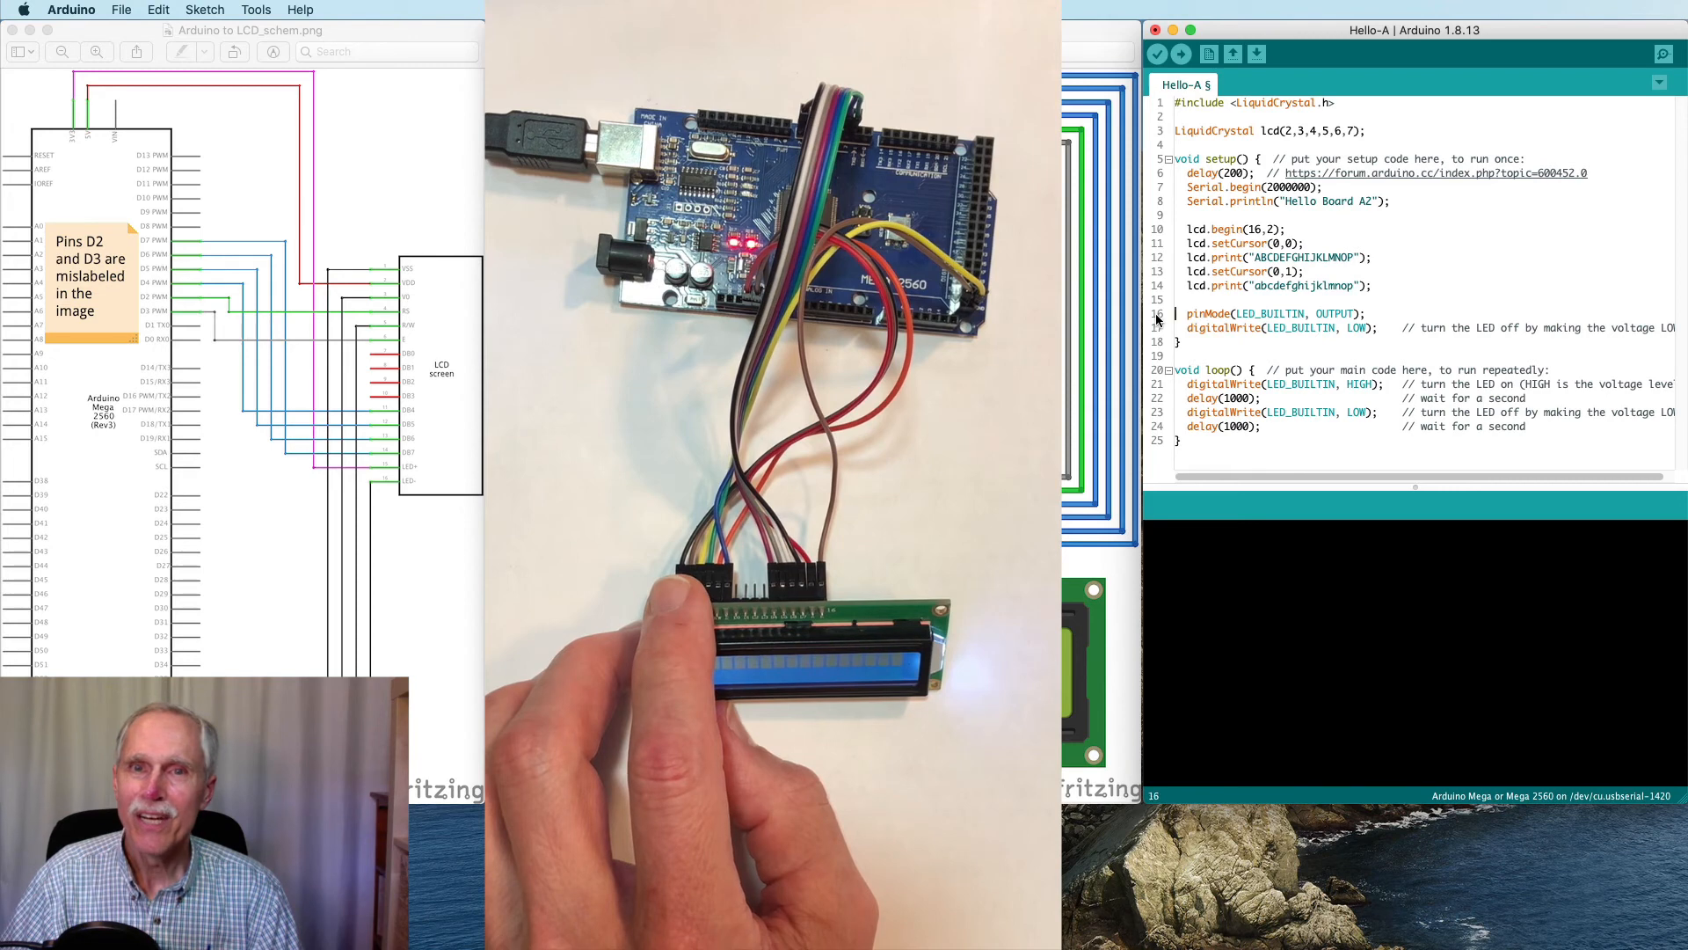
{"action": "left_click_drag", "start_coordinate": [1178, 313], "coordinate": [1400, 327]}
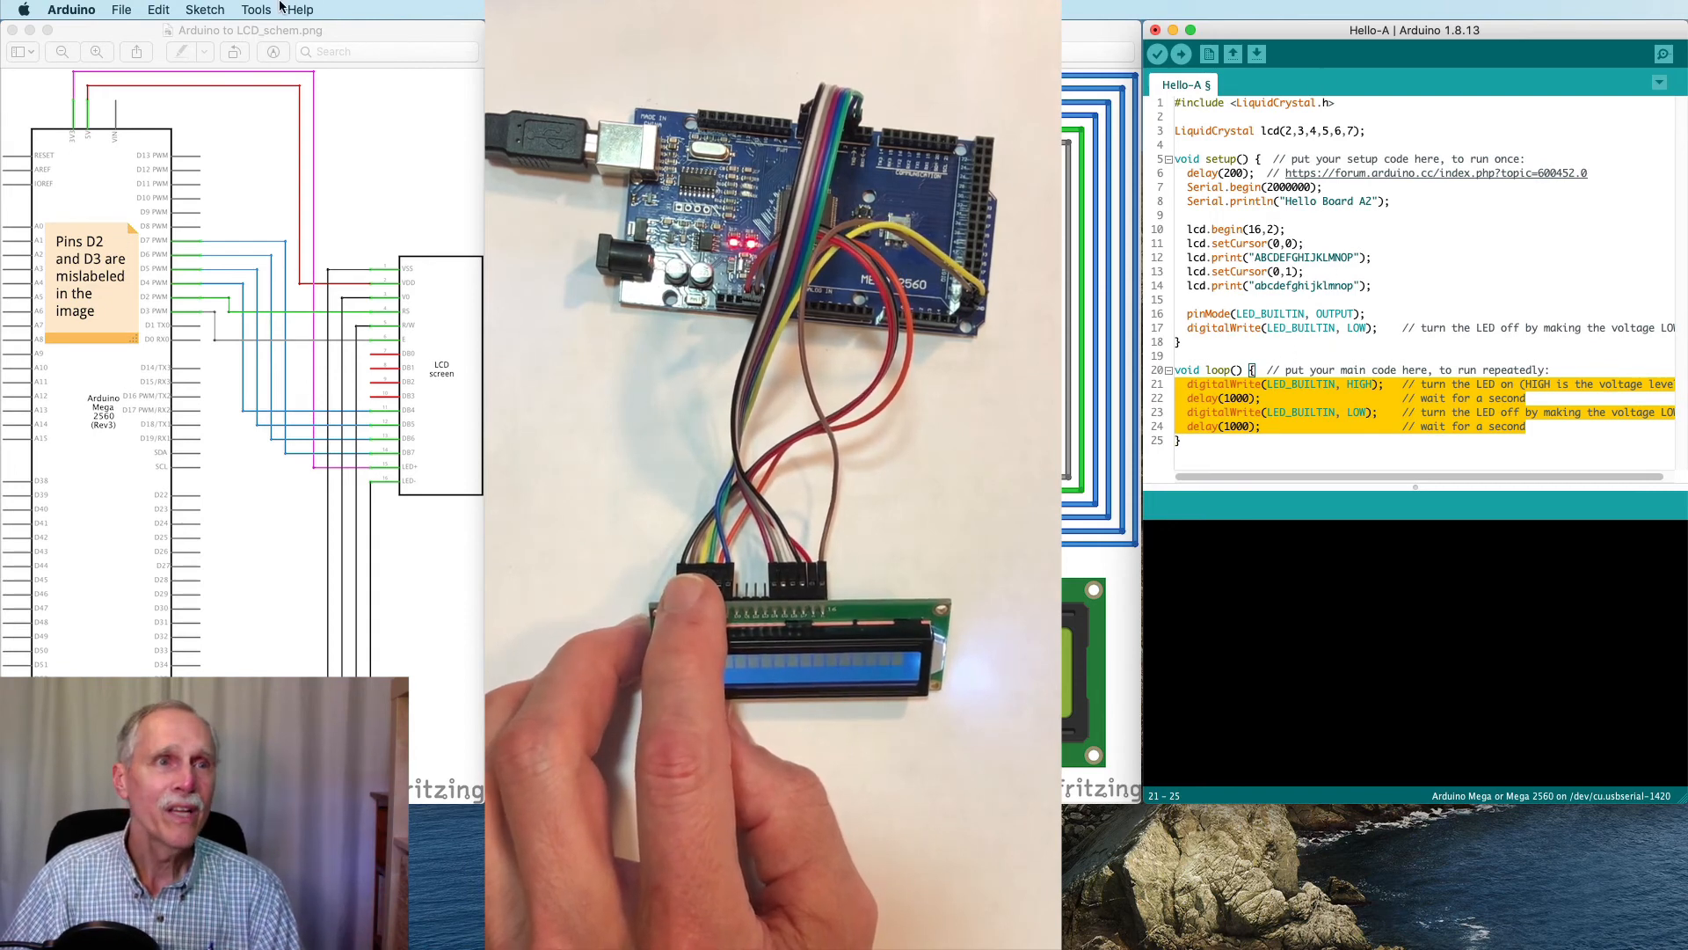
{"action": "left_click", "coordinate": [255, 10]}
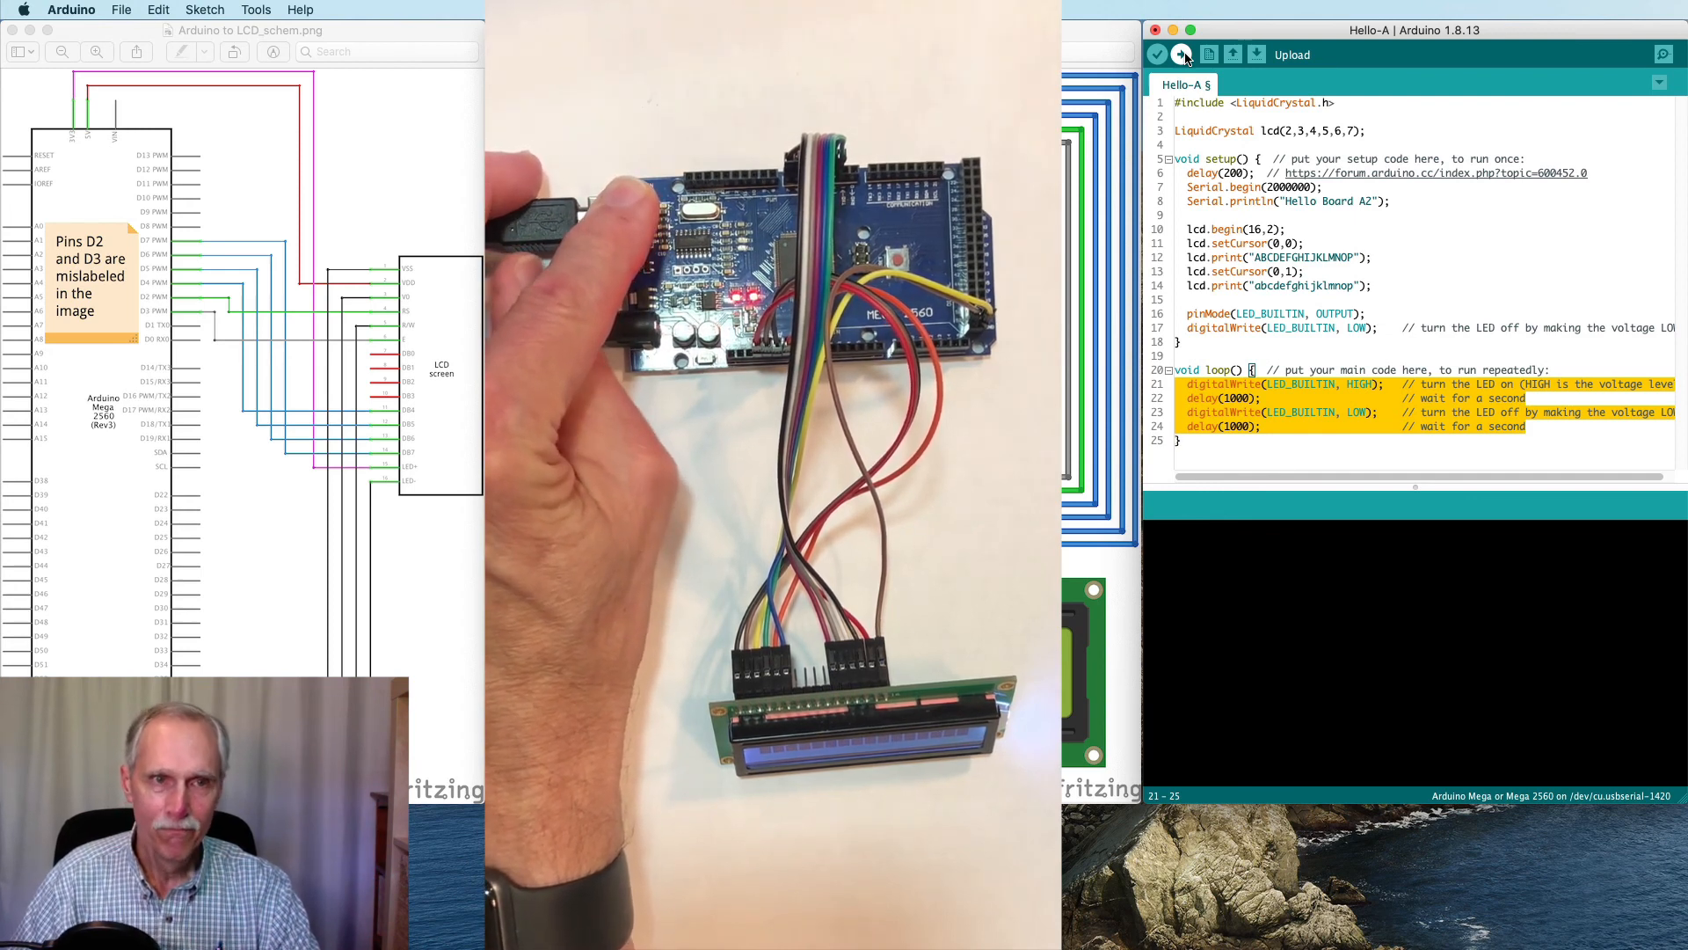
- Upload the Hello-A sketch to the Mega and view serial output "Hello Board A2"
{"action": "left_click", "coordinate": [1157, 54]}
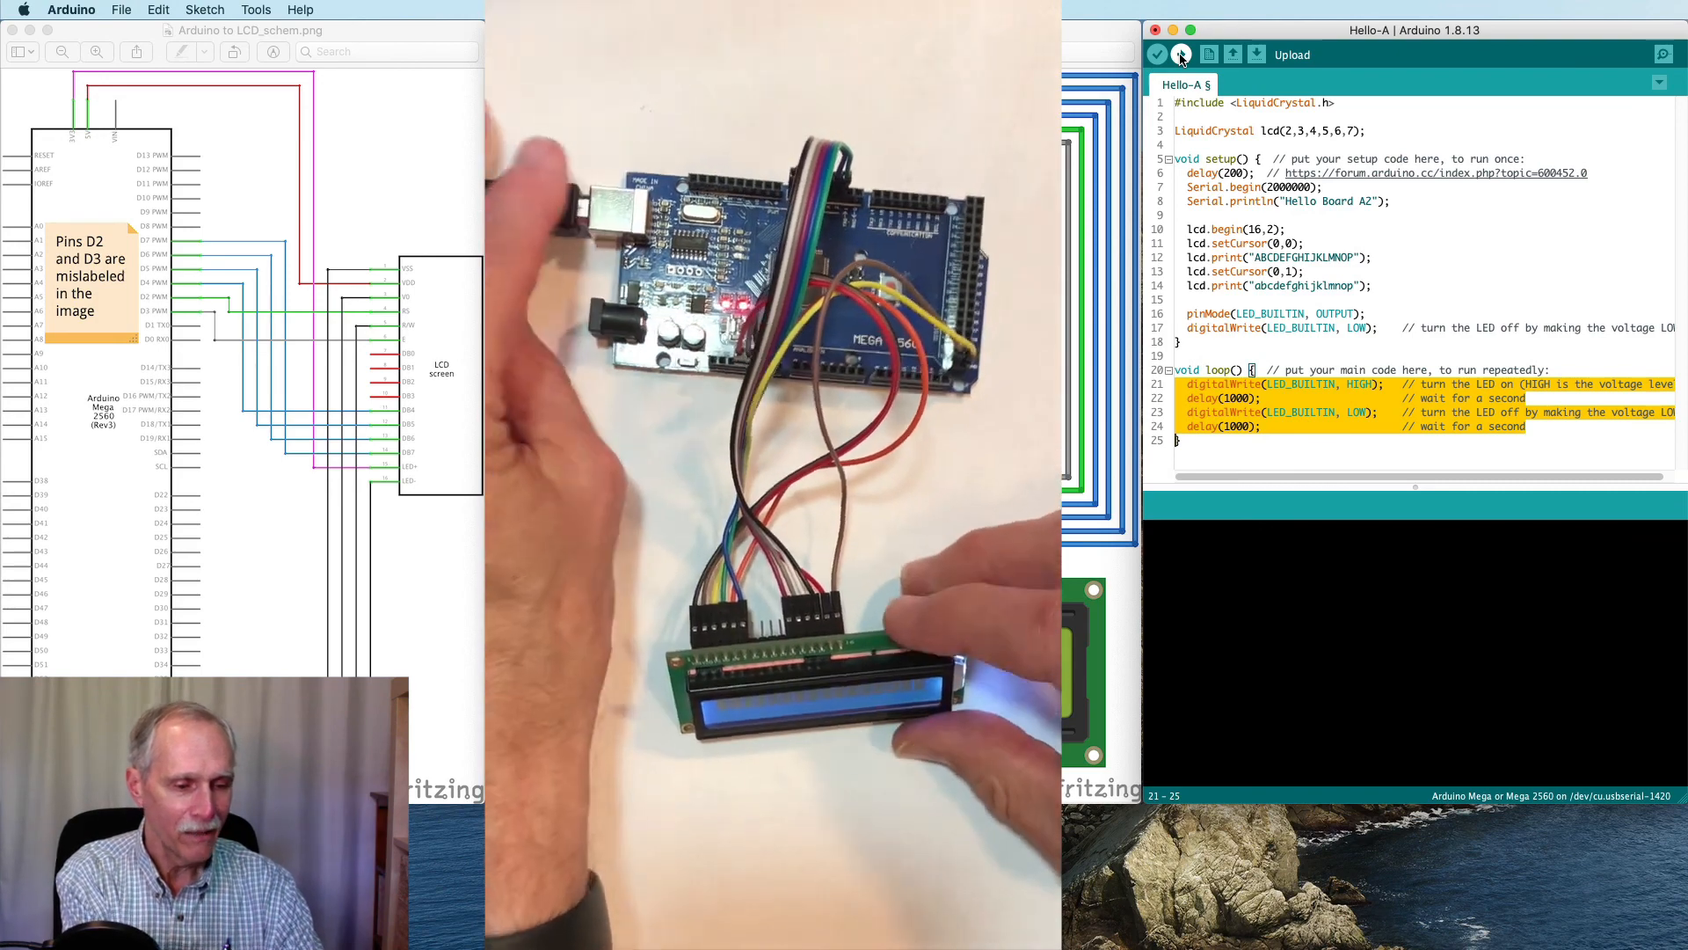
{"action": "left_click", "coordinate": [1157, 54]}
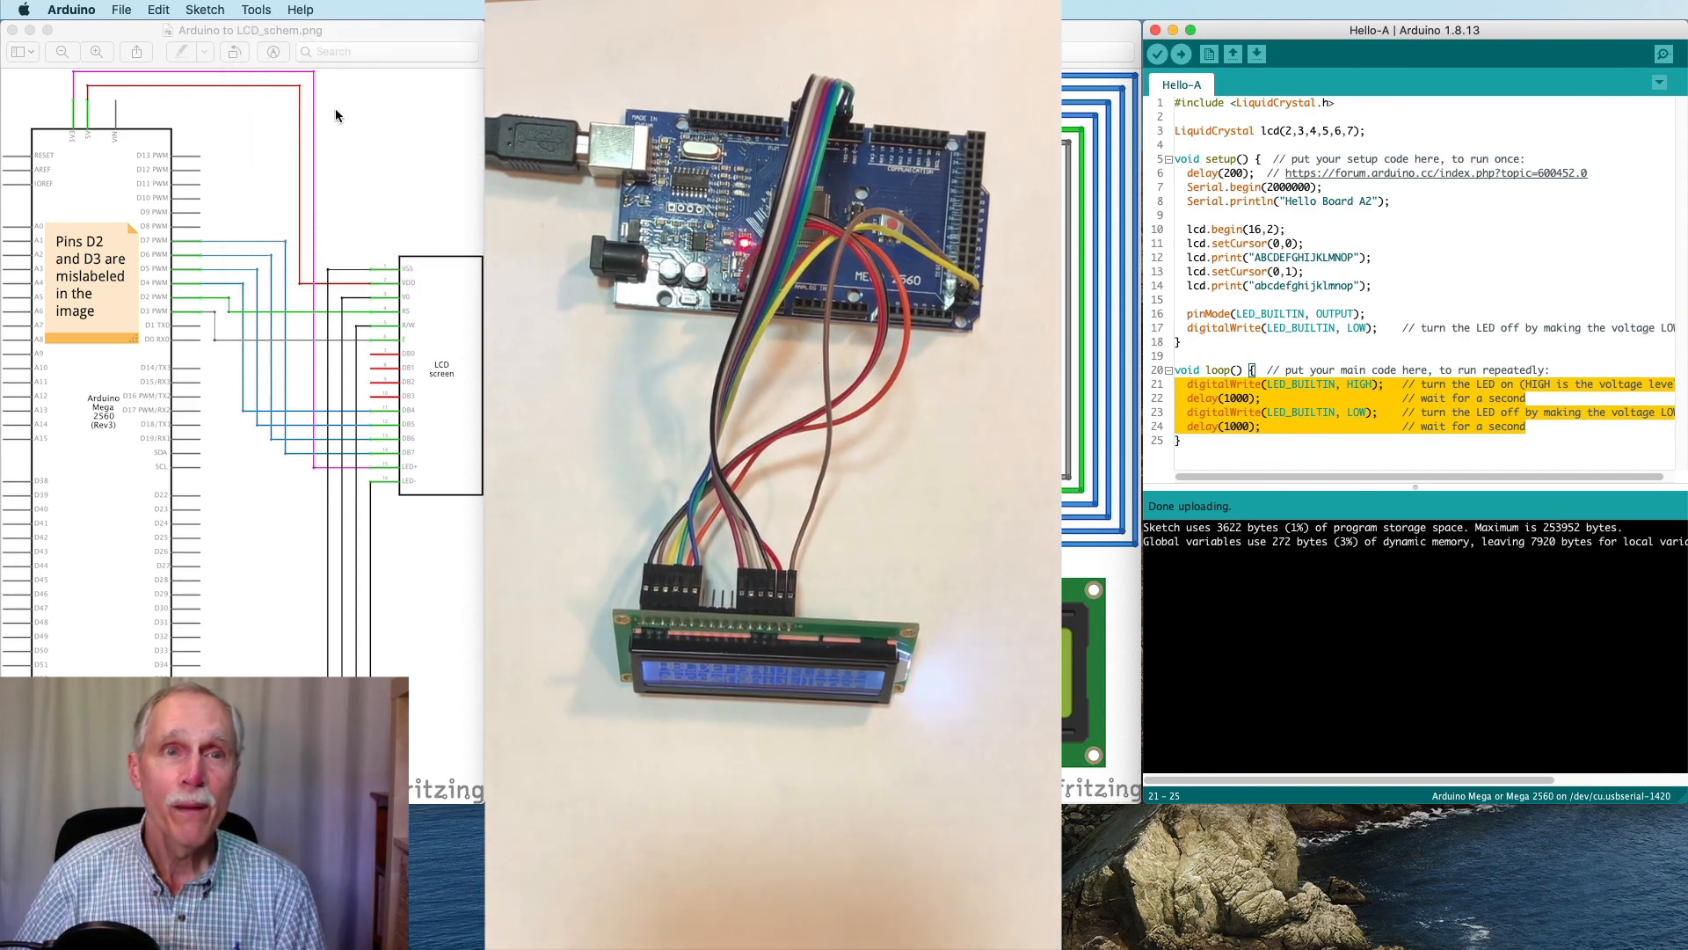
{"action": "left_click", "coordinate": [1664, 52]}
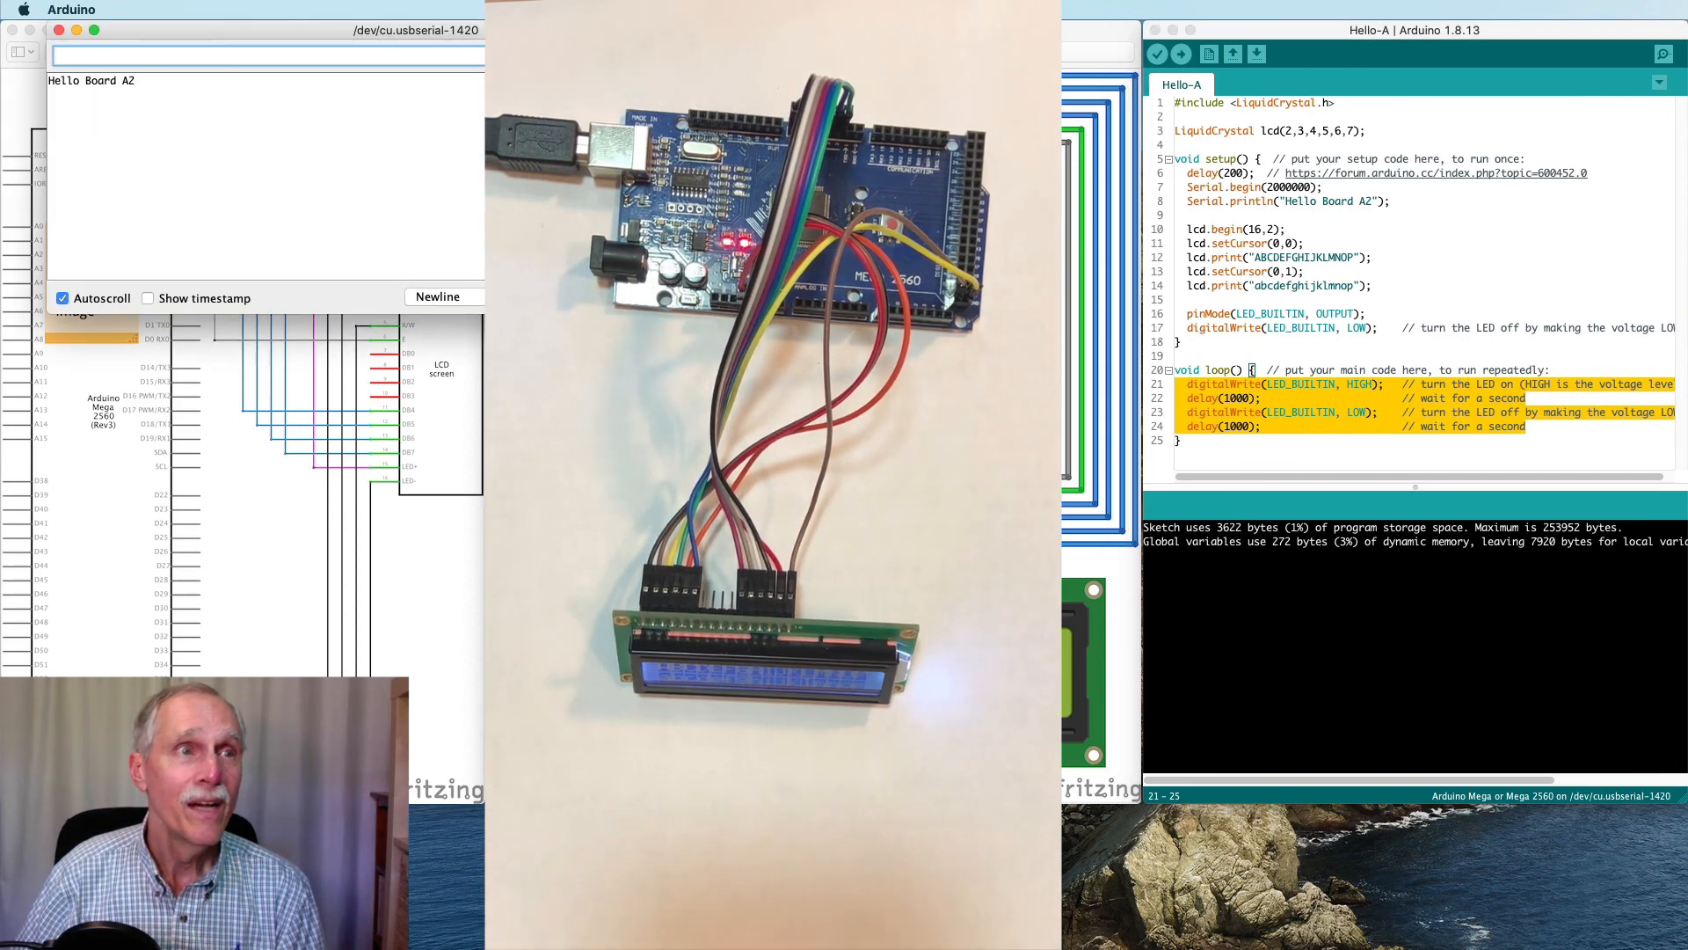